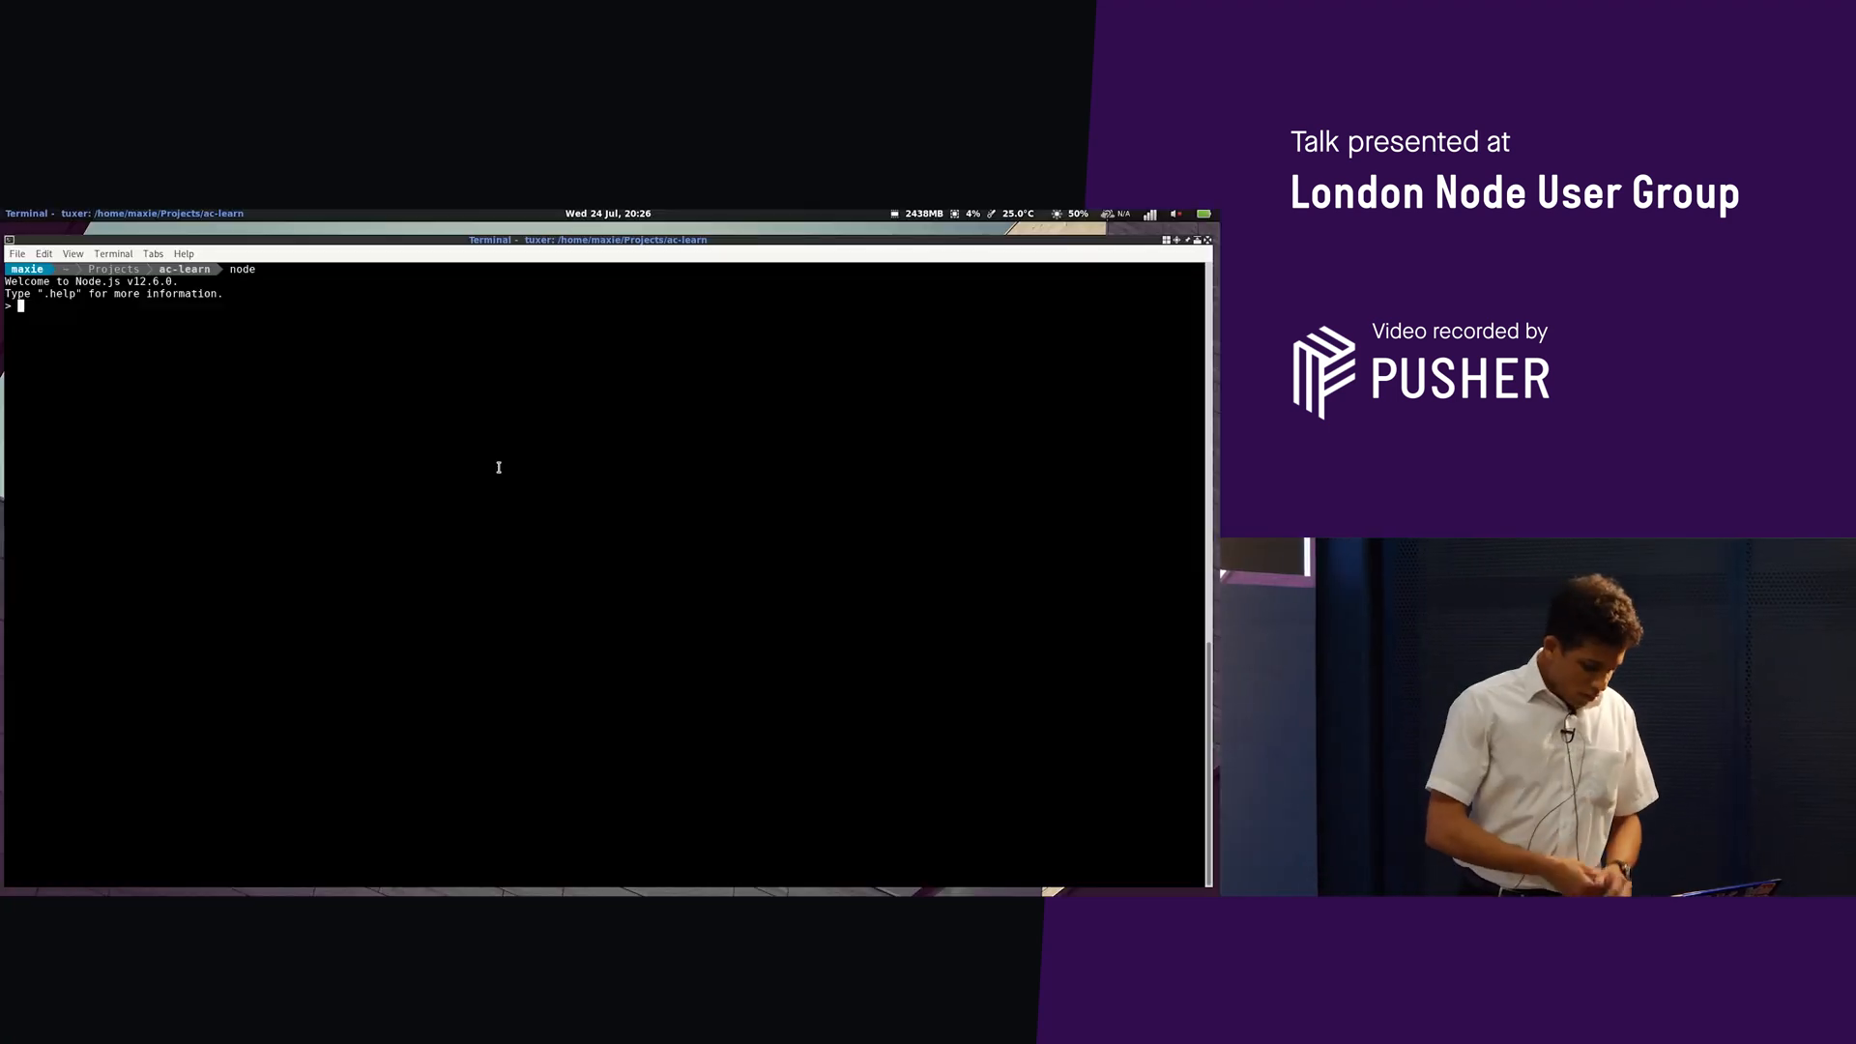
# Require Learner from './src/' and create a learner with new Learner()
pyautogui.write('const Learer = require(')
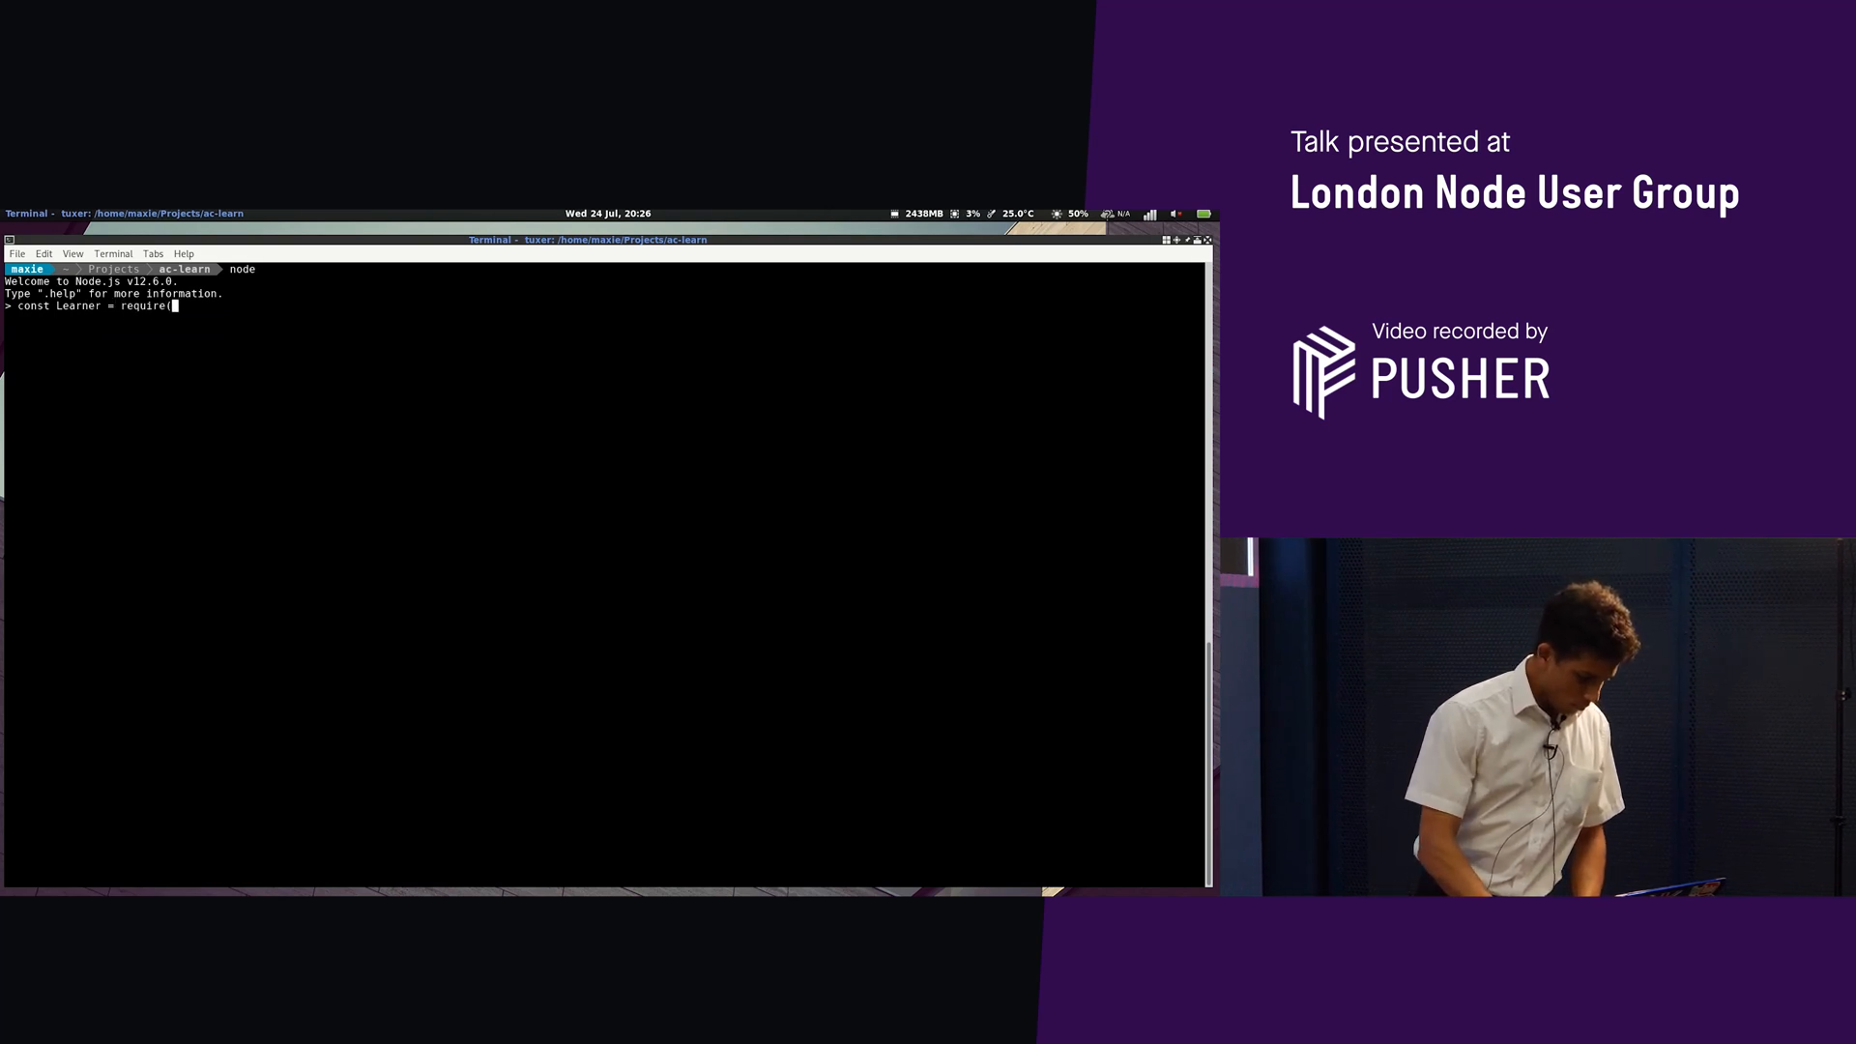
pyautogui.write("'./src/')")
pyautogui.write('const learner =')
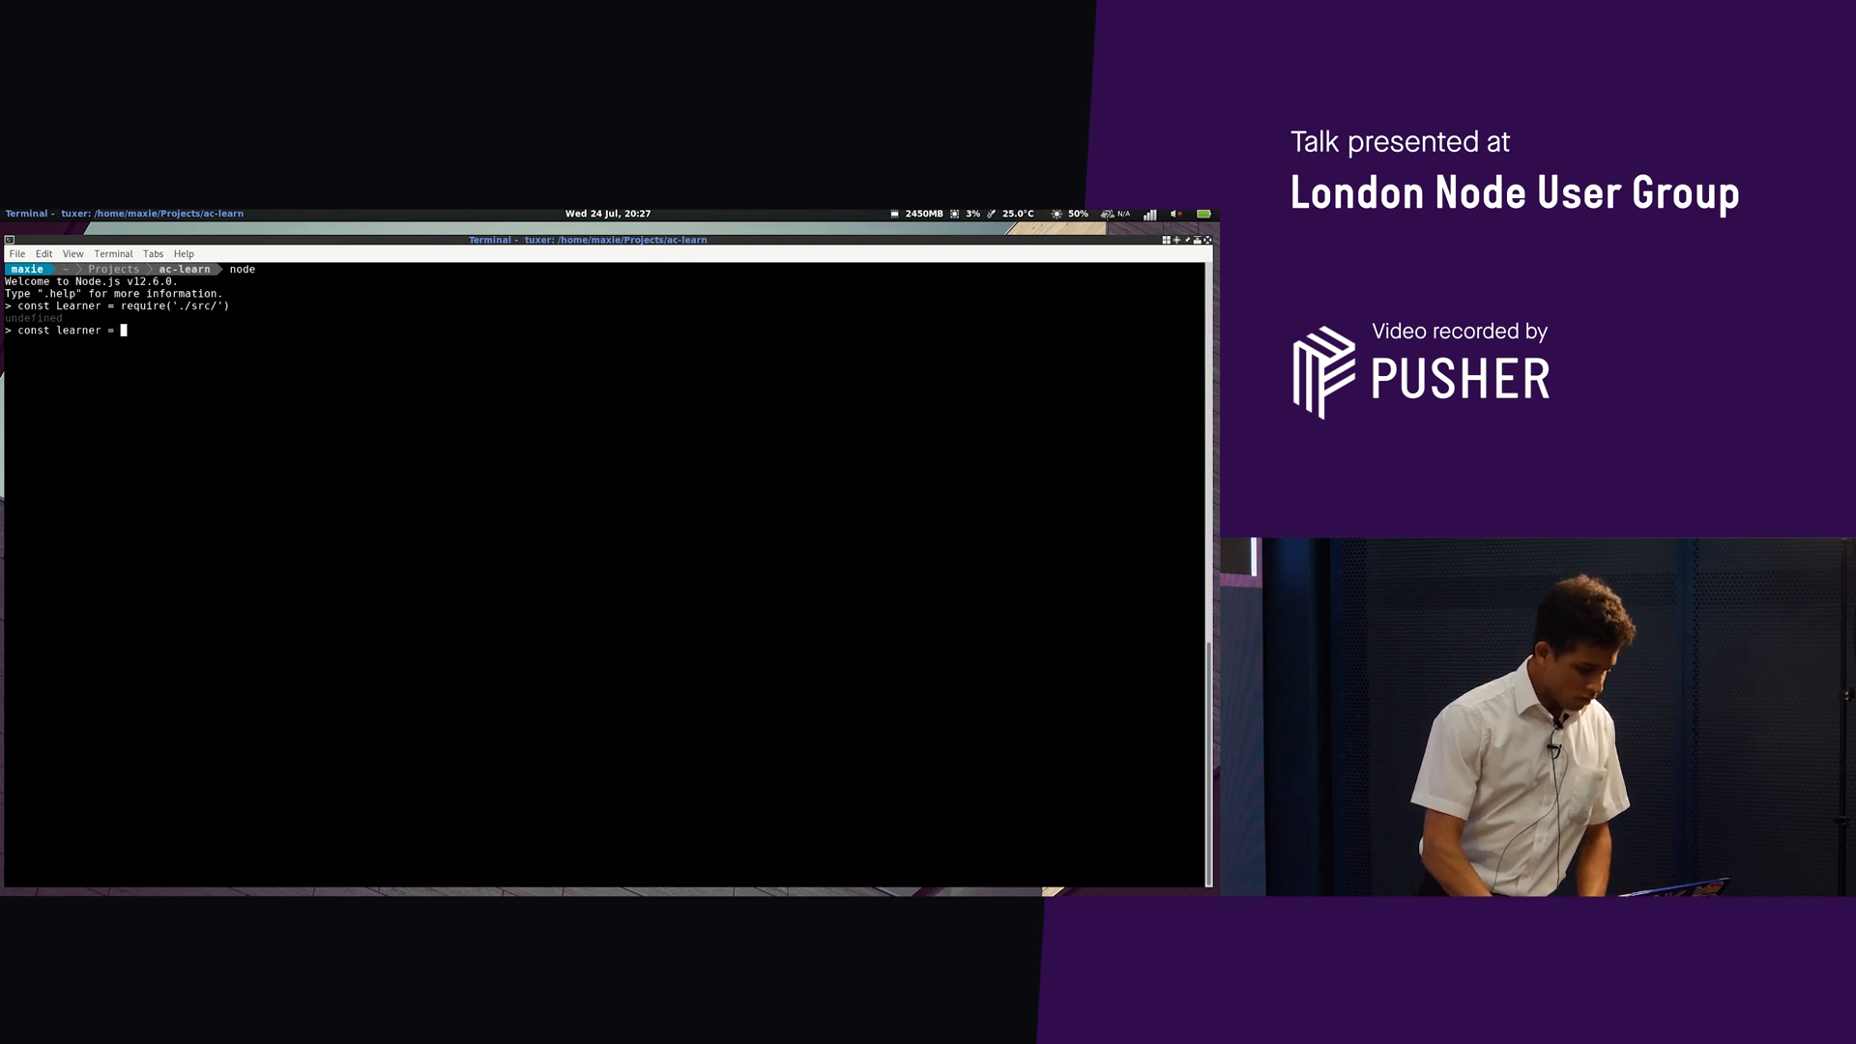
pyautogui.write('new Learner')
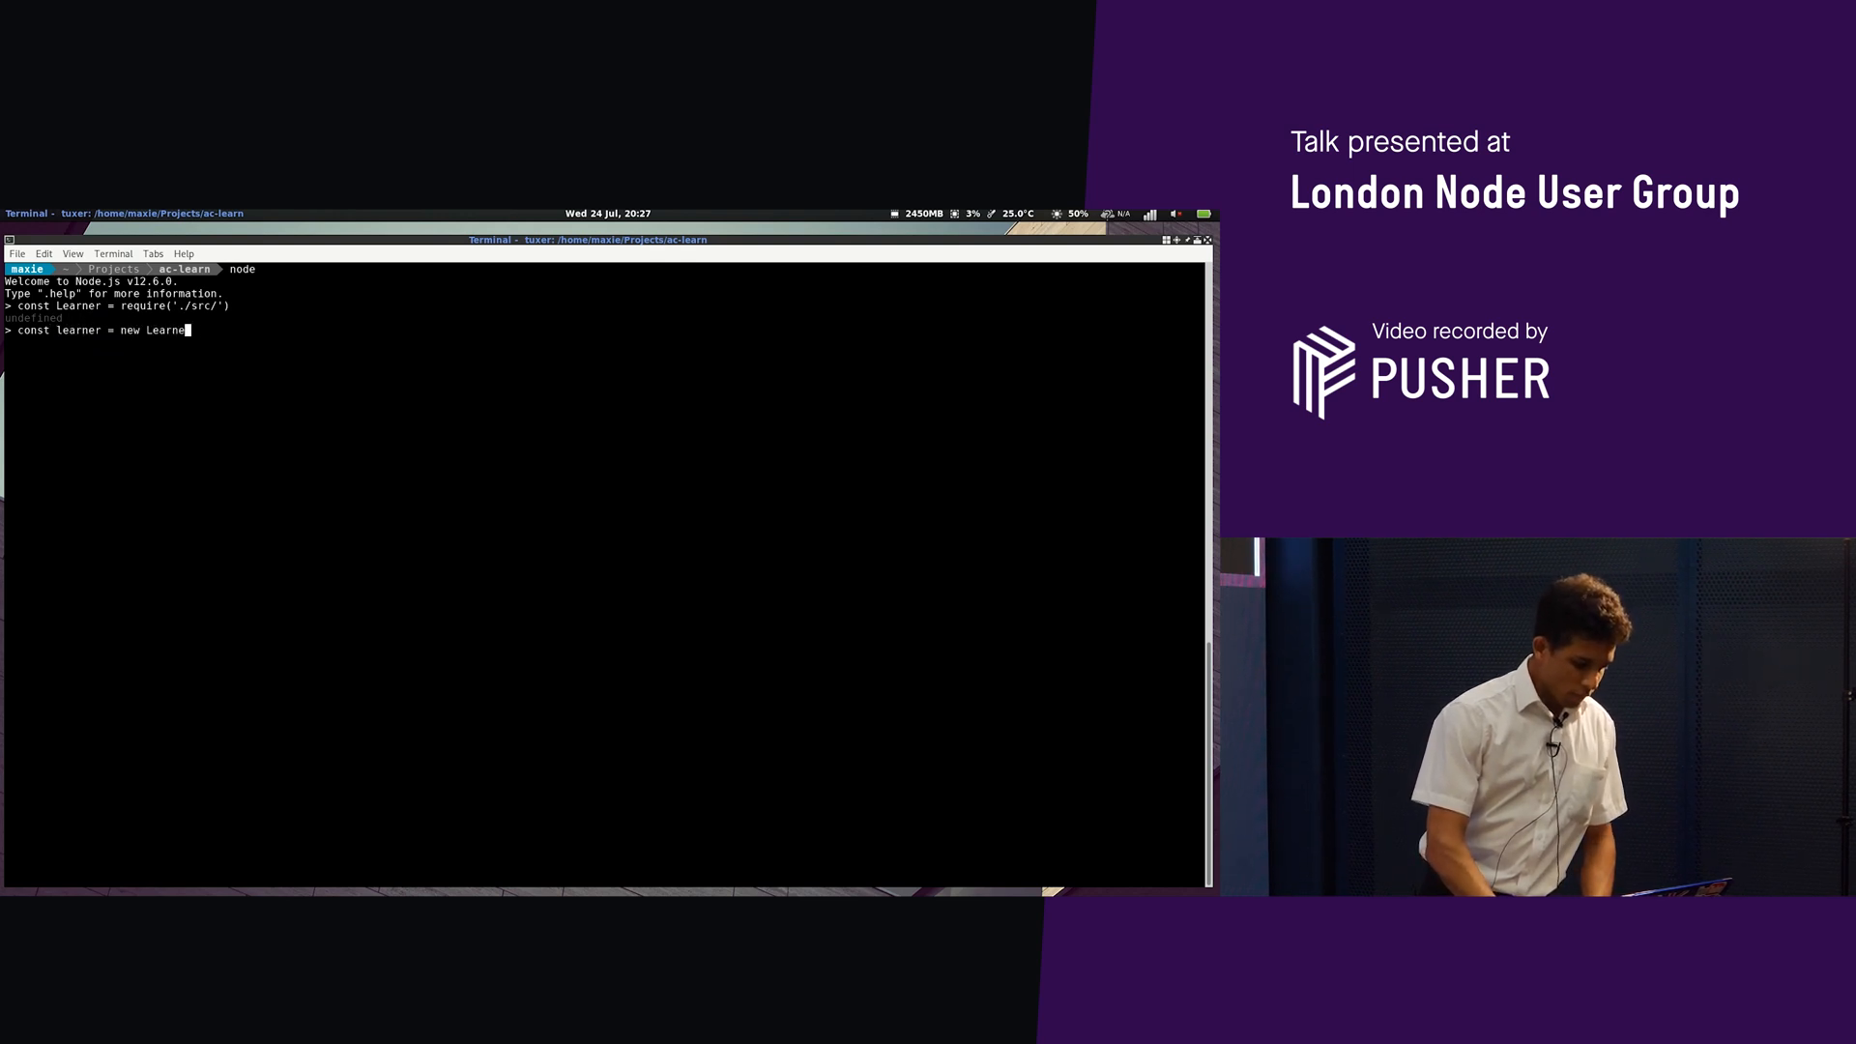
pyautogui.write('(')
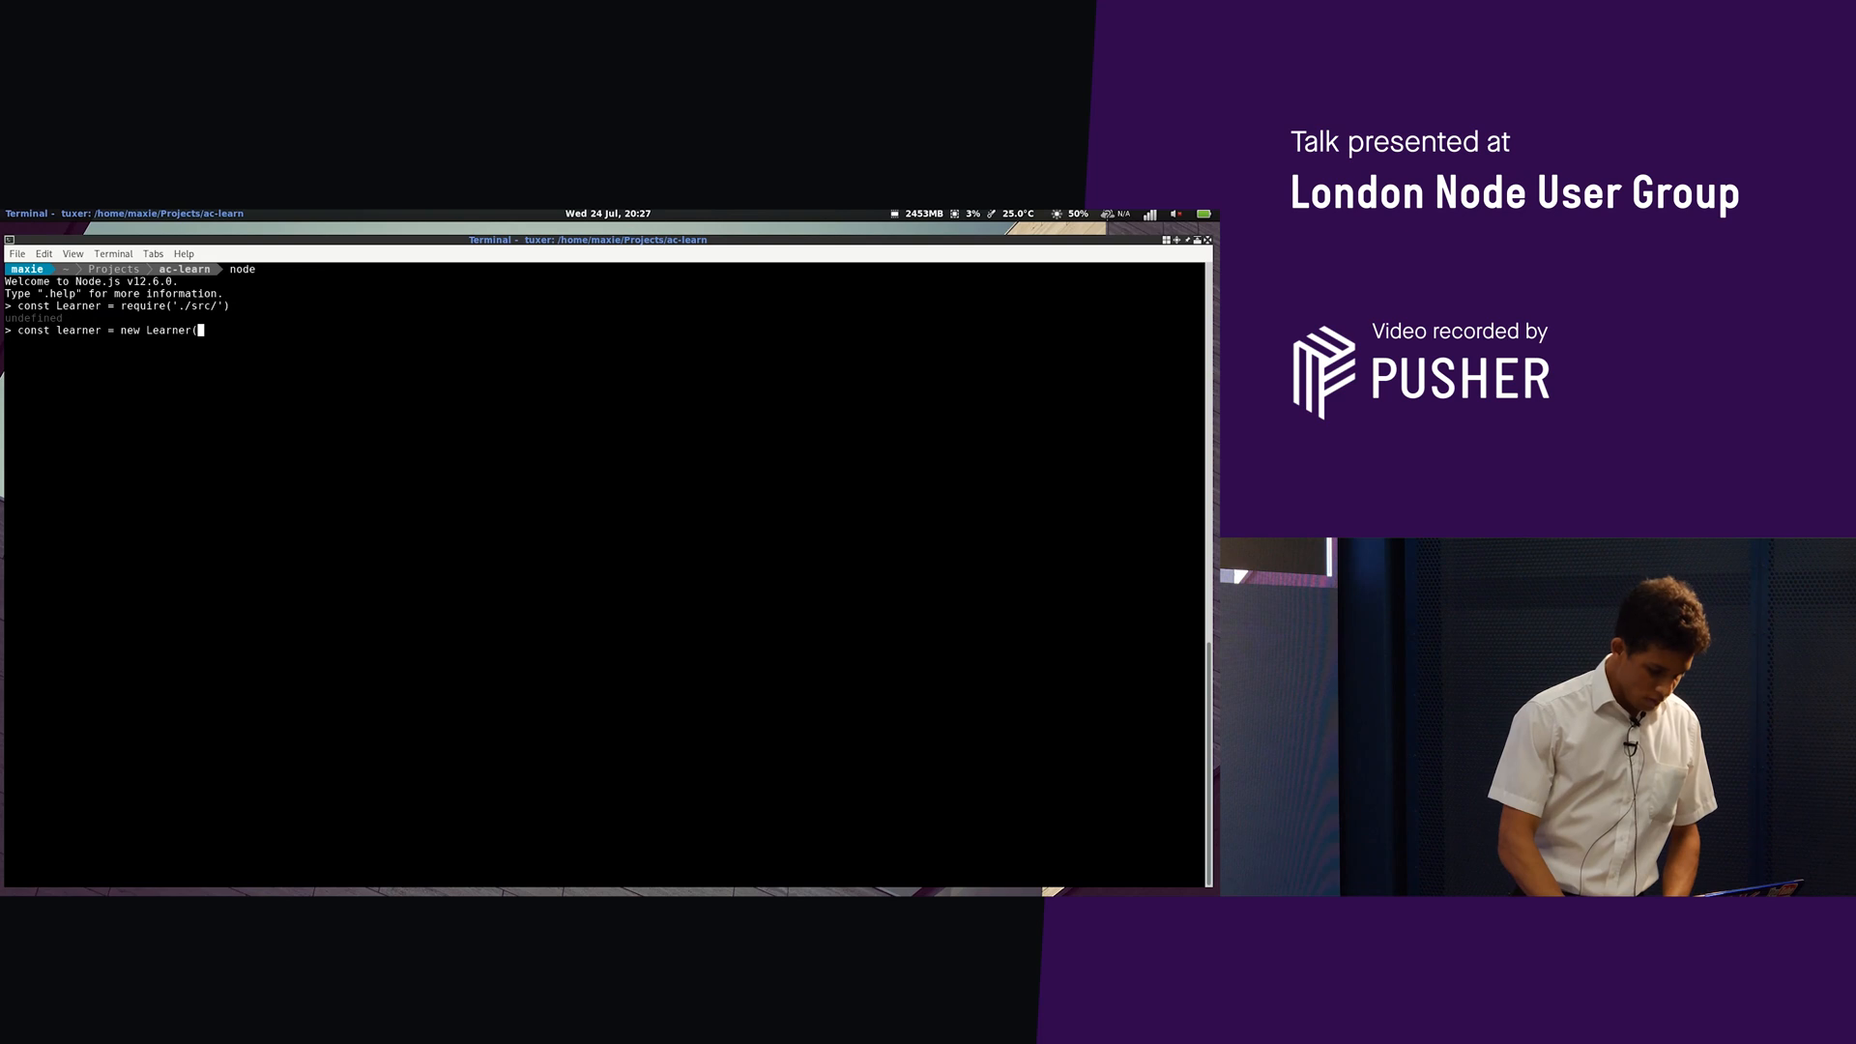
pyautogui.write(');')
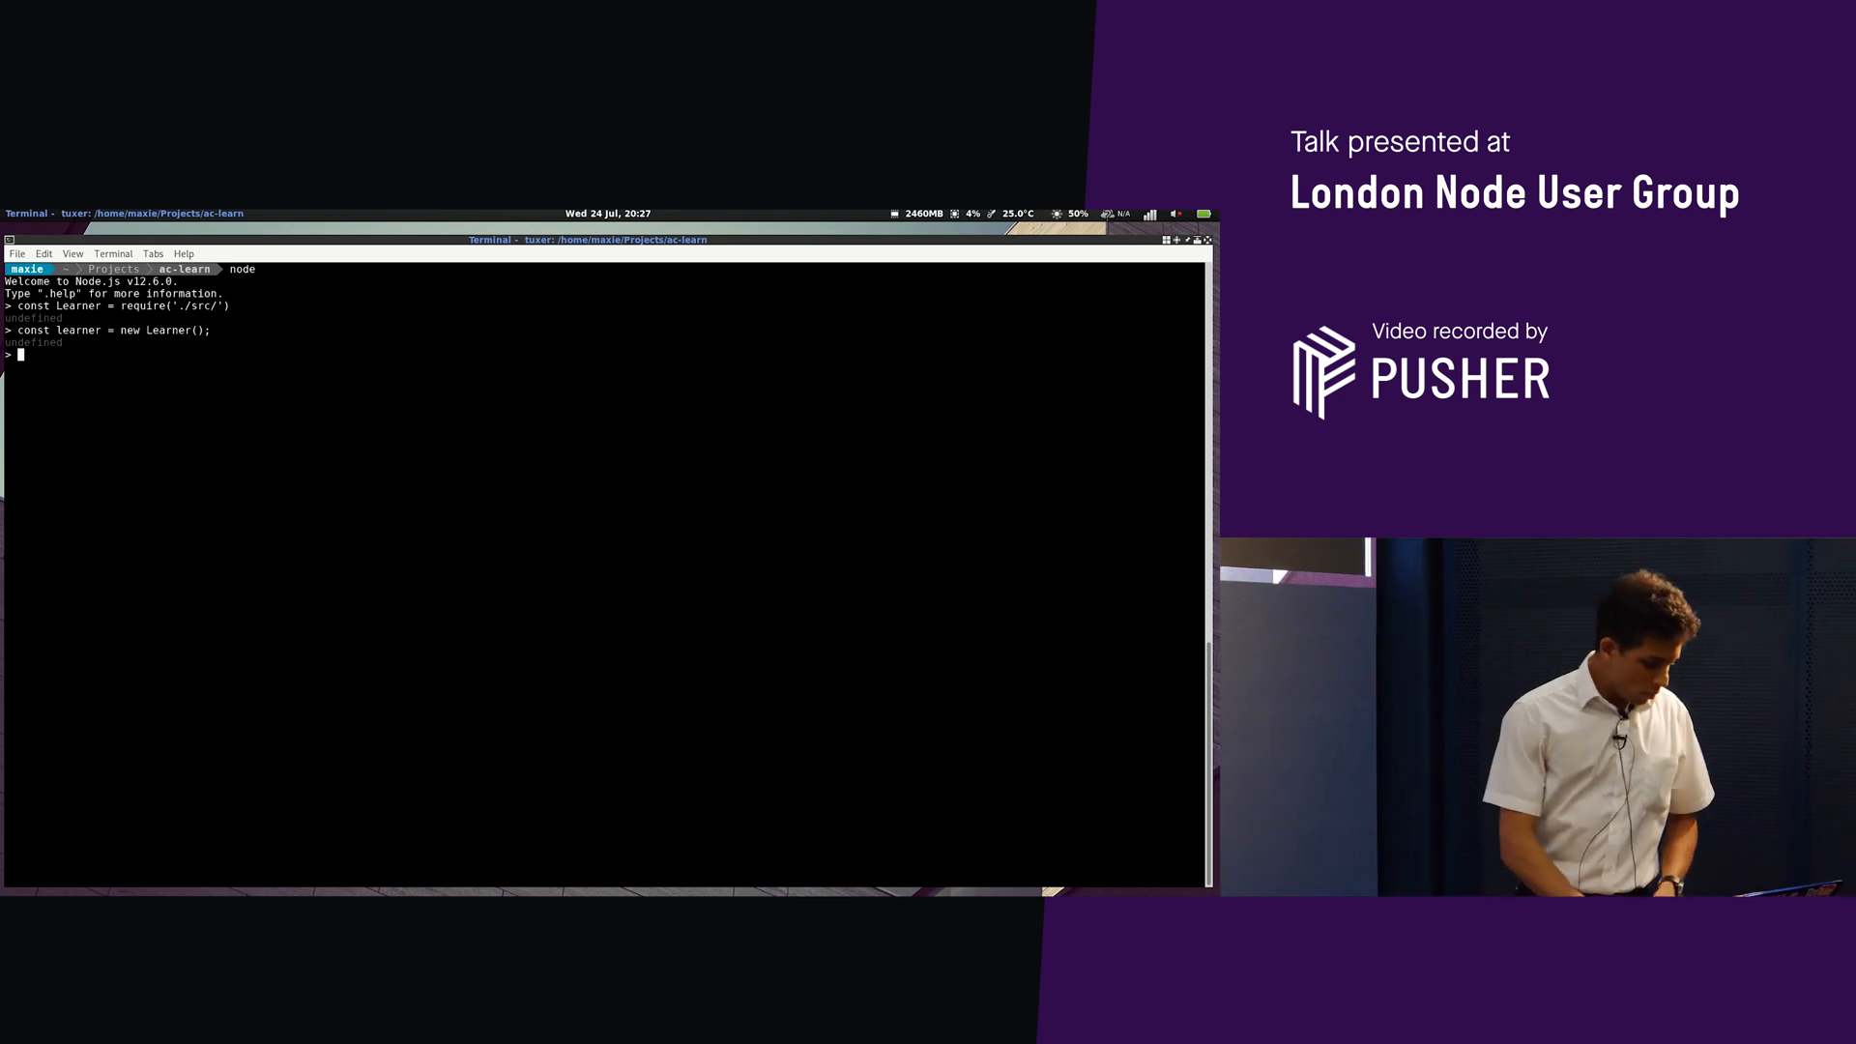
# Evaluate learner to print its training and test label pairs
pyautogui.write('lean')
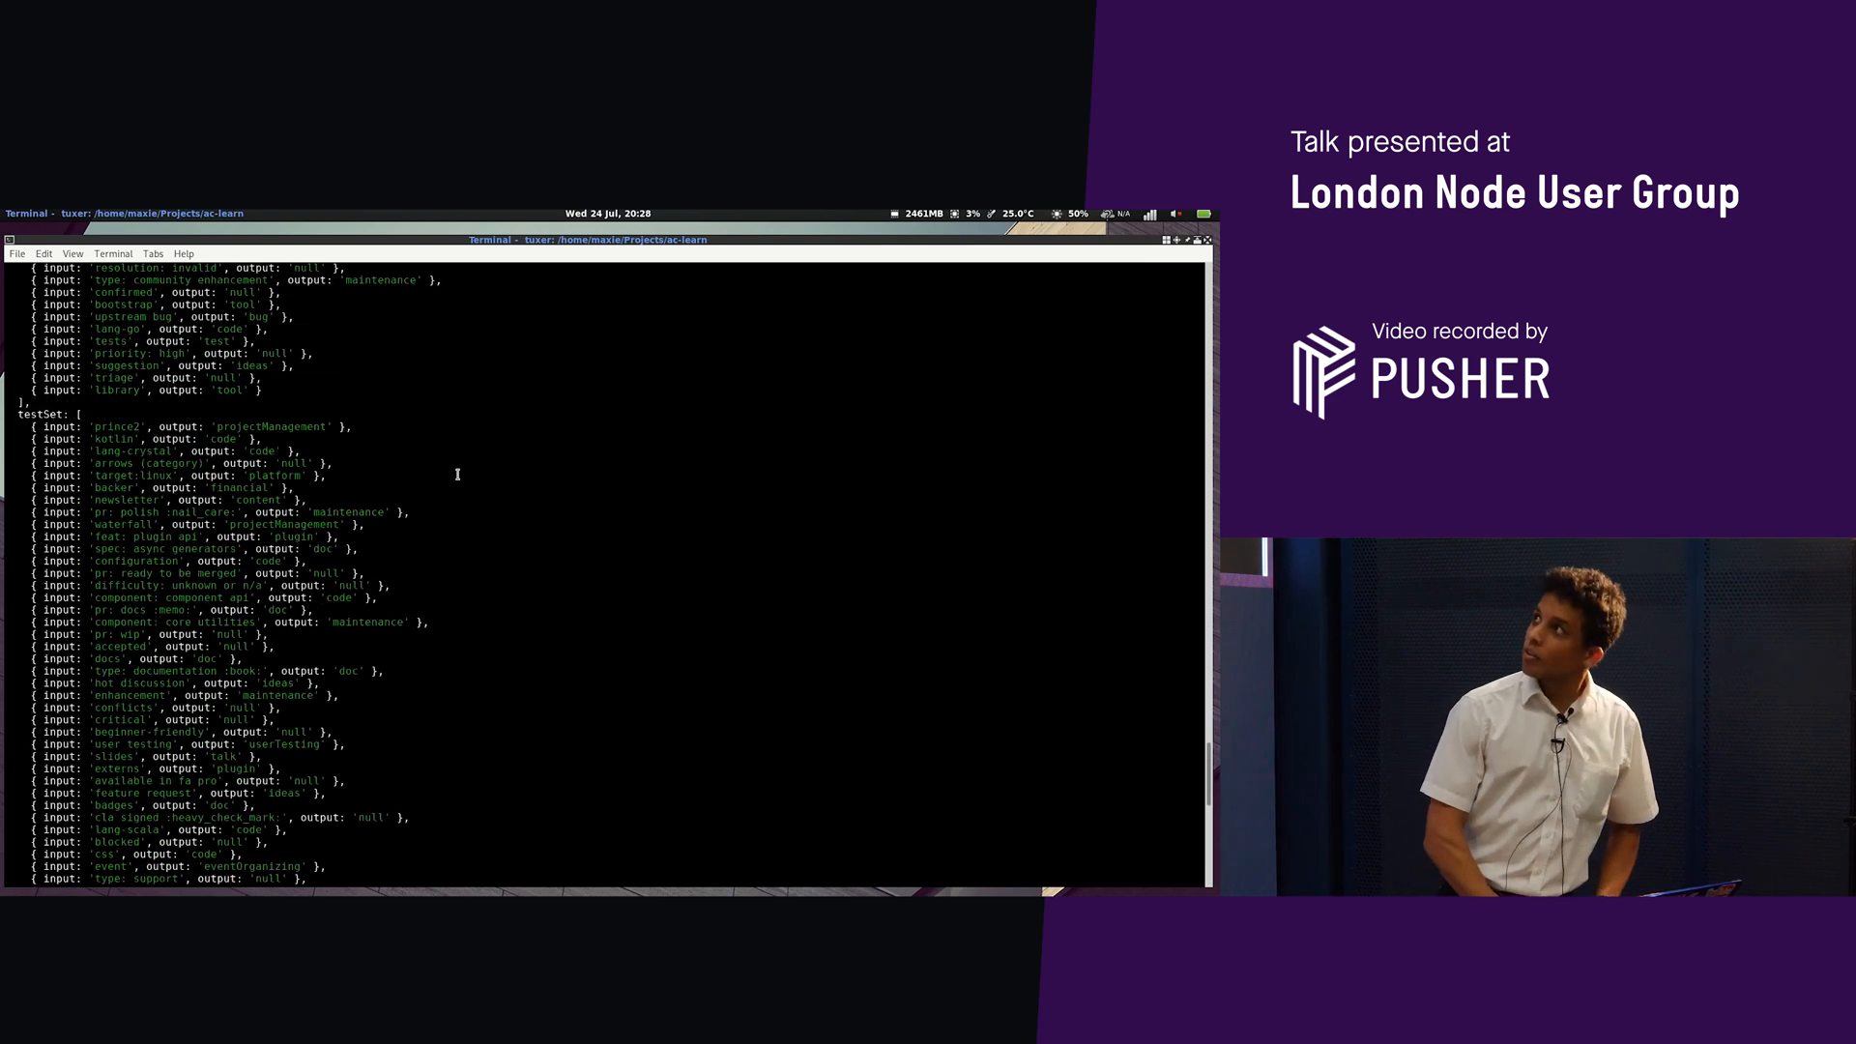
pyautogui.scroll(-3)
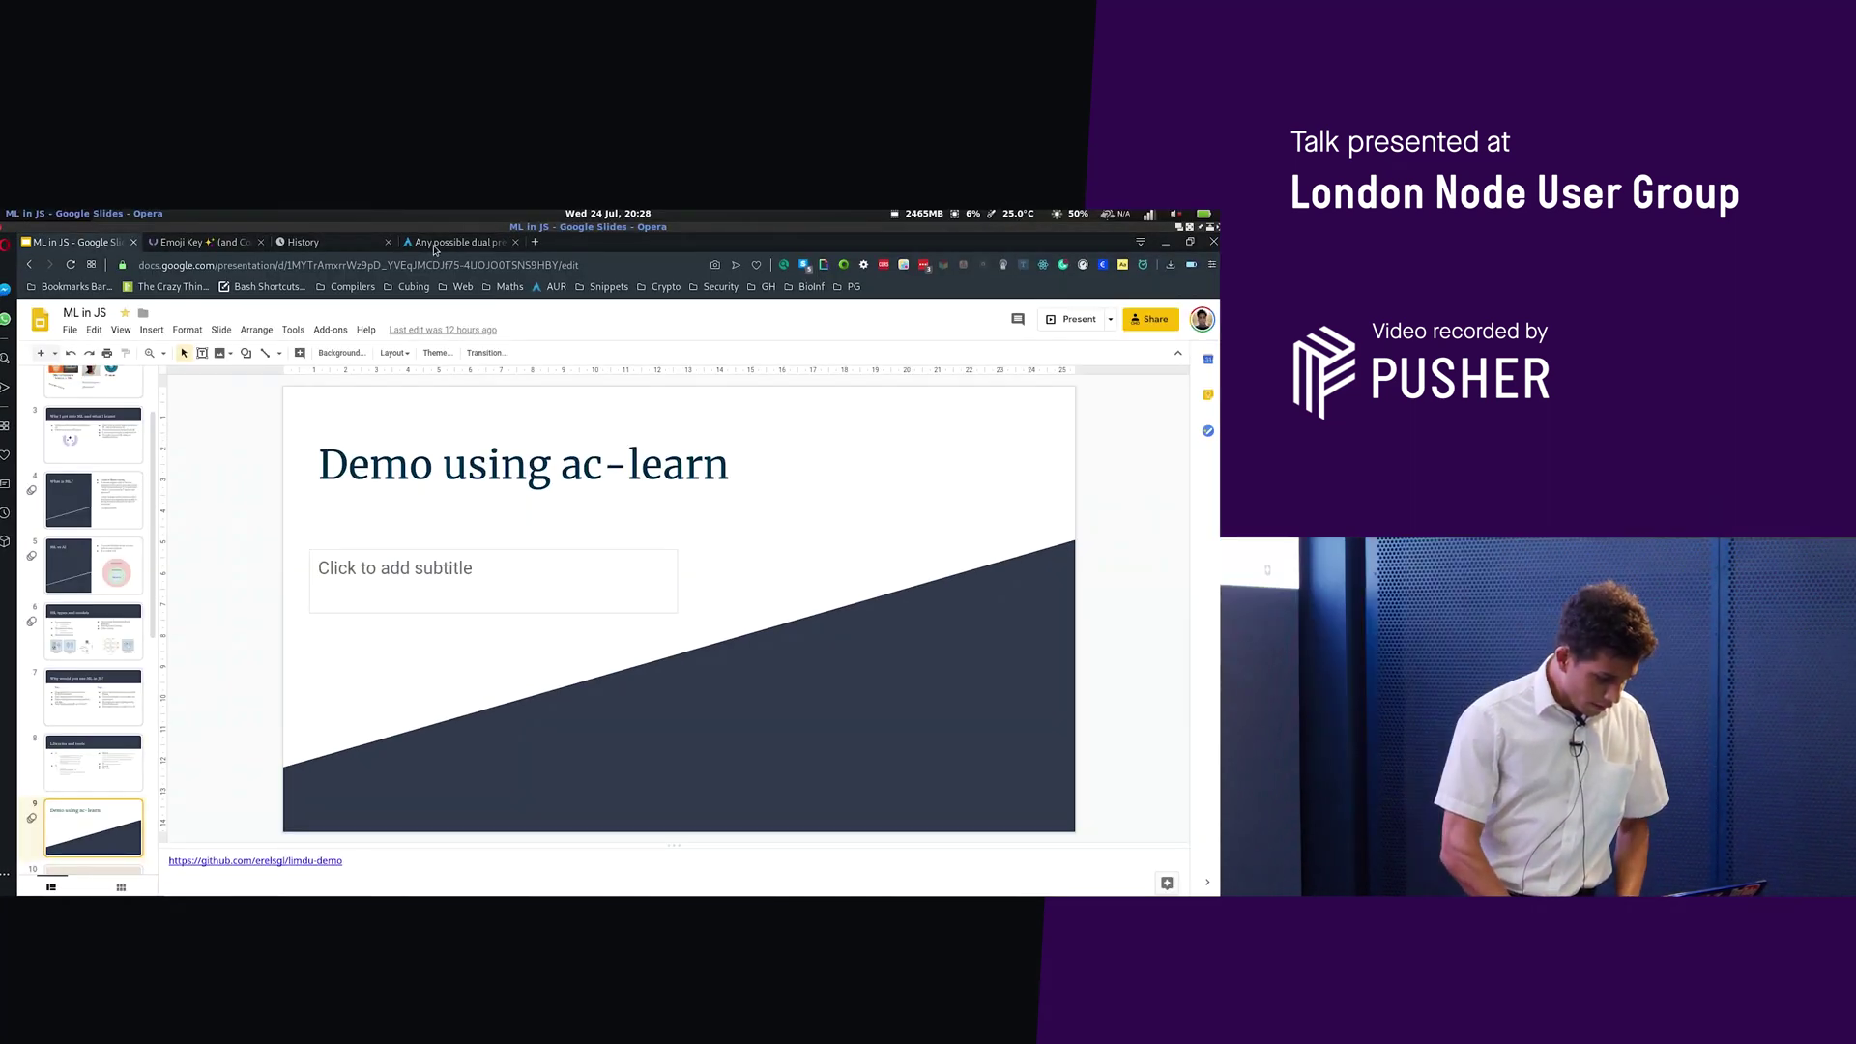
# Browse the All Contributors emoji key table of contribution types
pyautogui.click(193, 241)
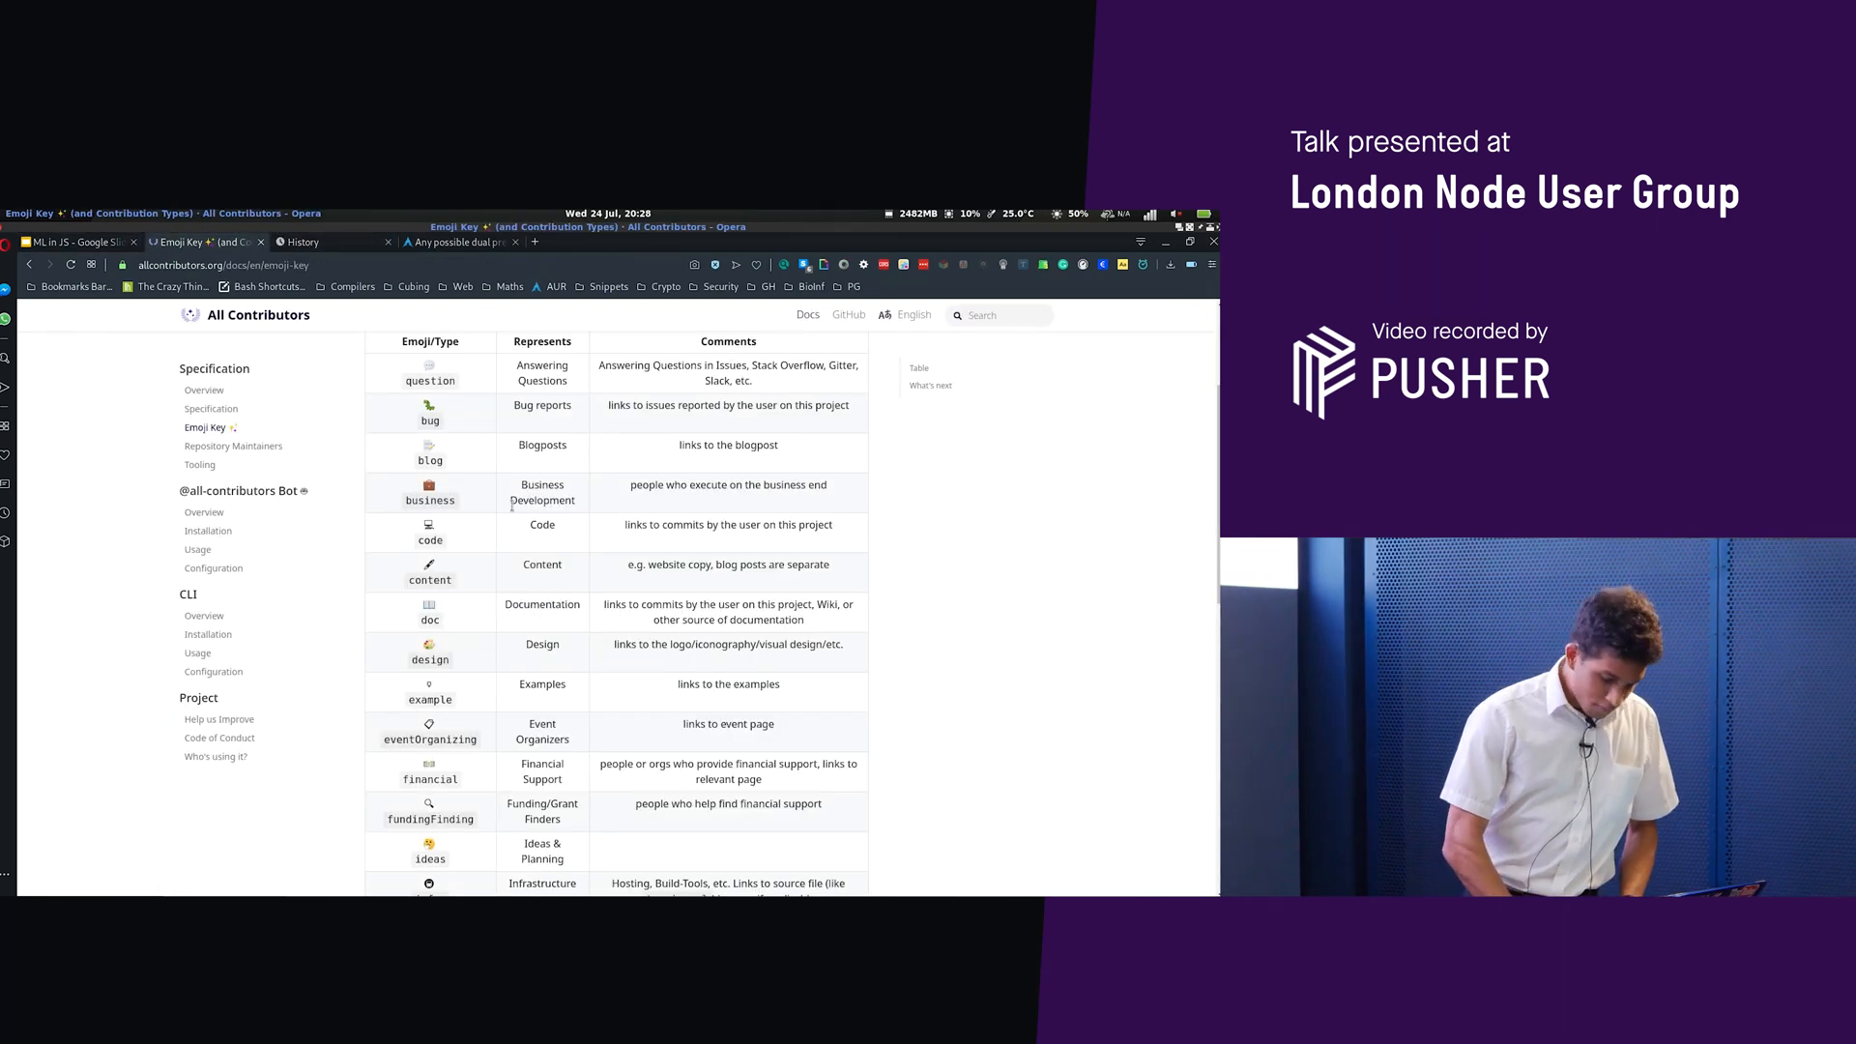
pyautogui.scroll(-3)
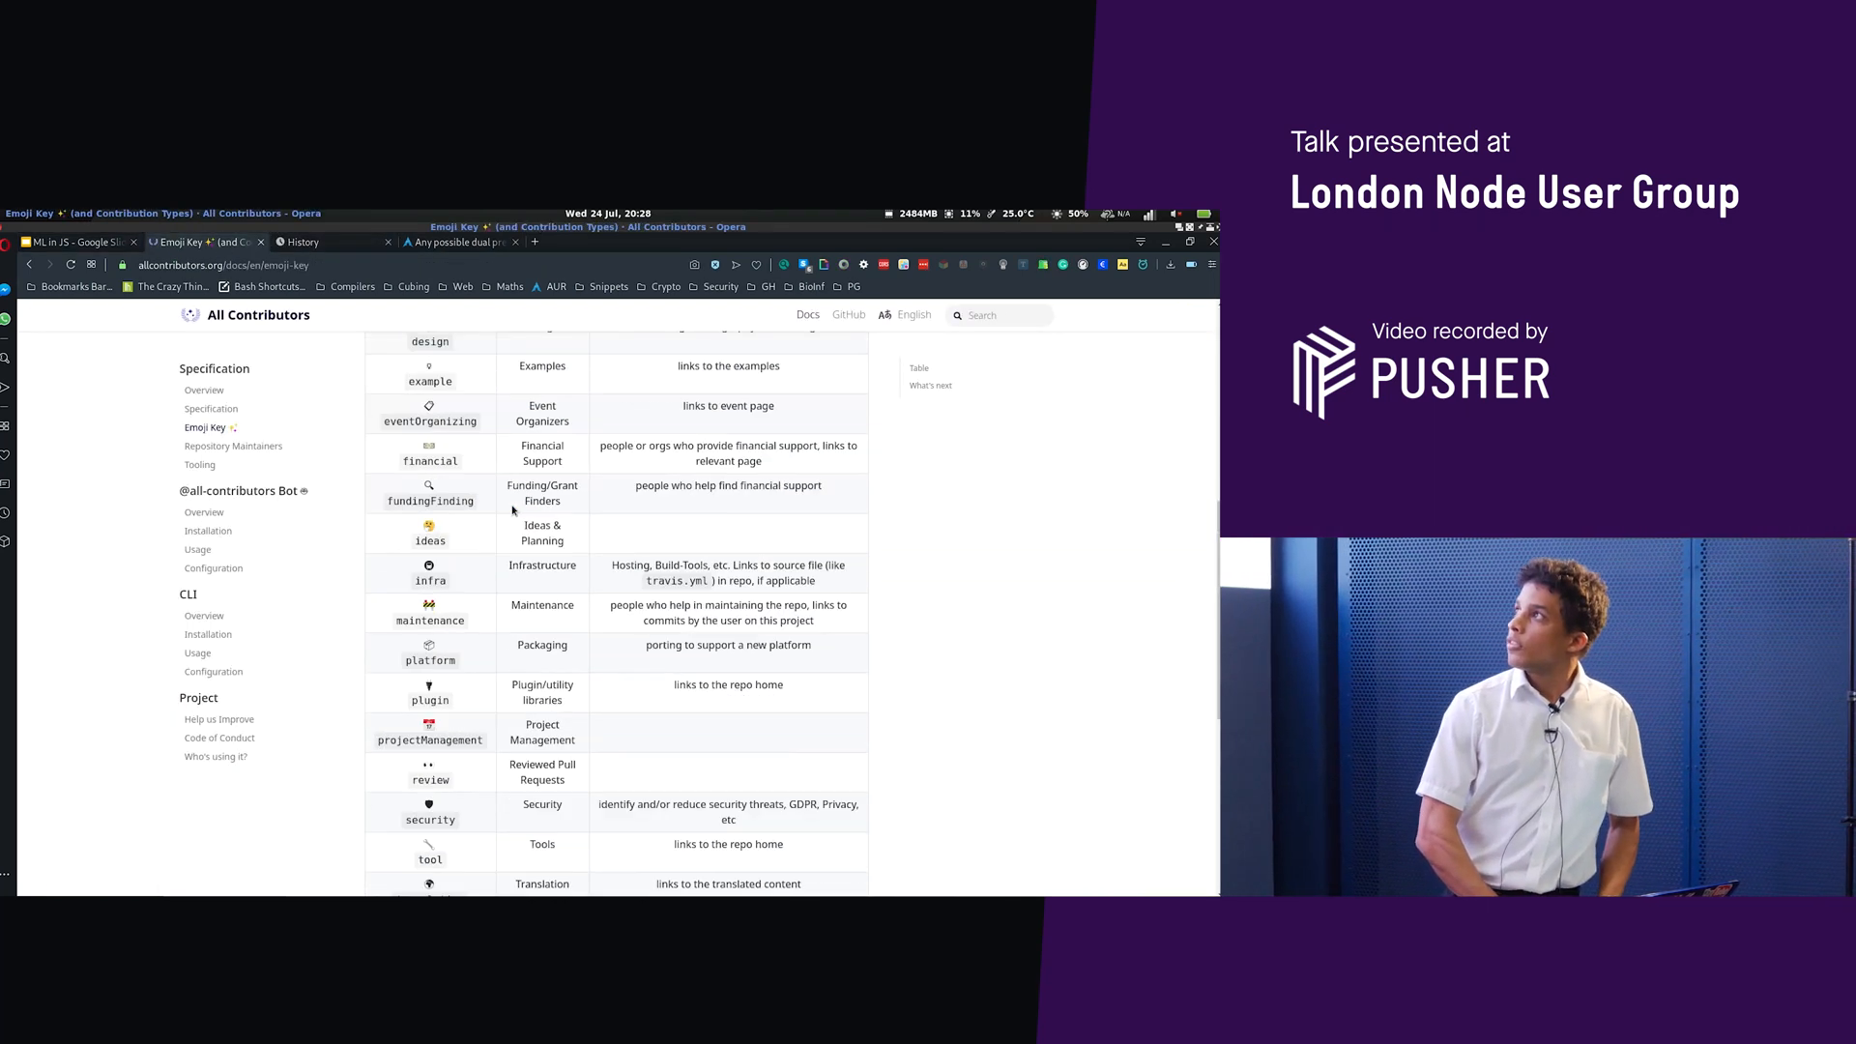
pyautogui.scroll(-3)
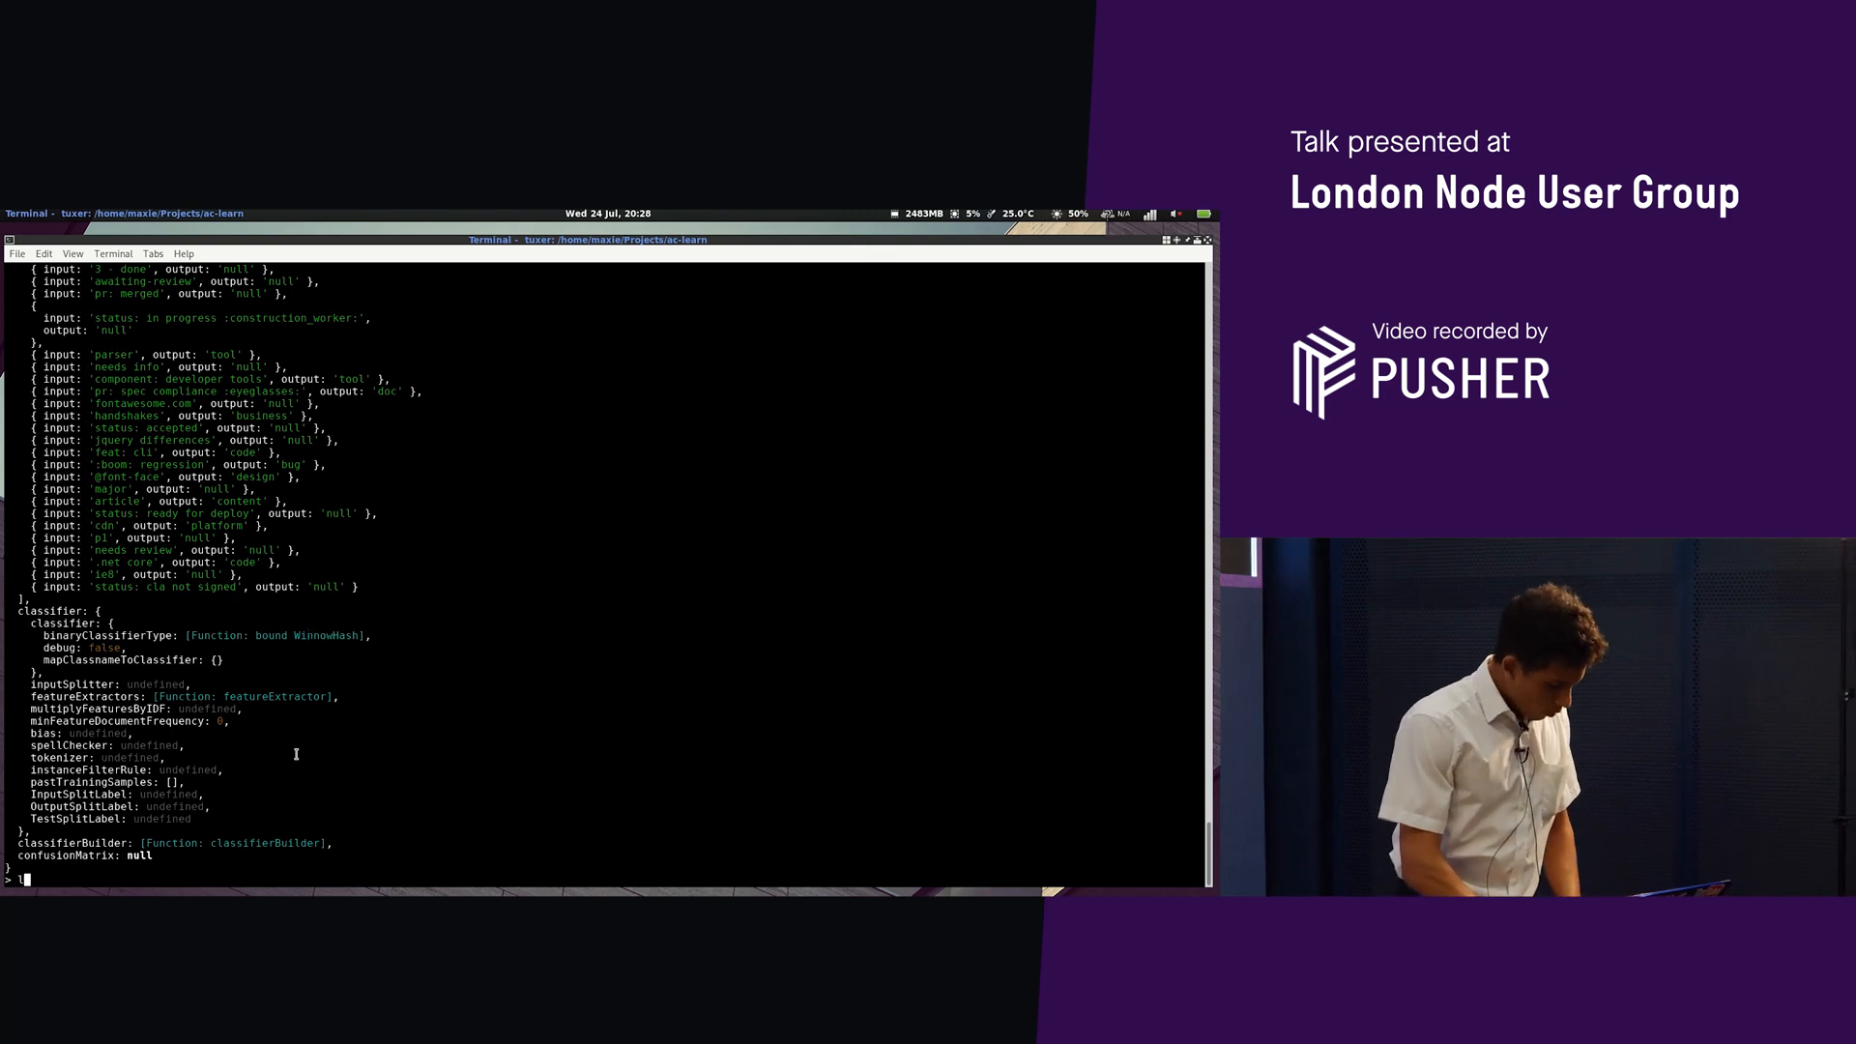
# Start typing learner.train then learner.crossValidate at the prompt, unrun
pyautogui.write('learner')
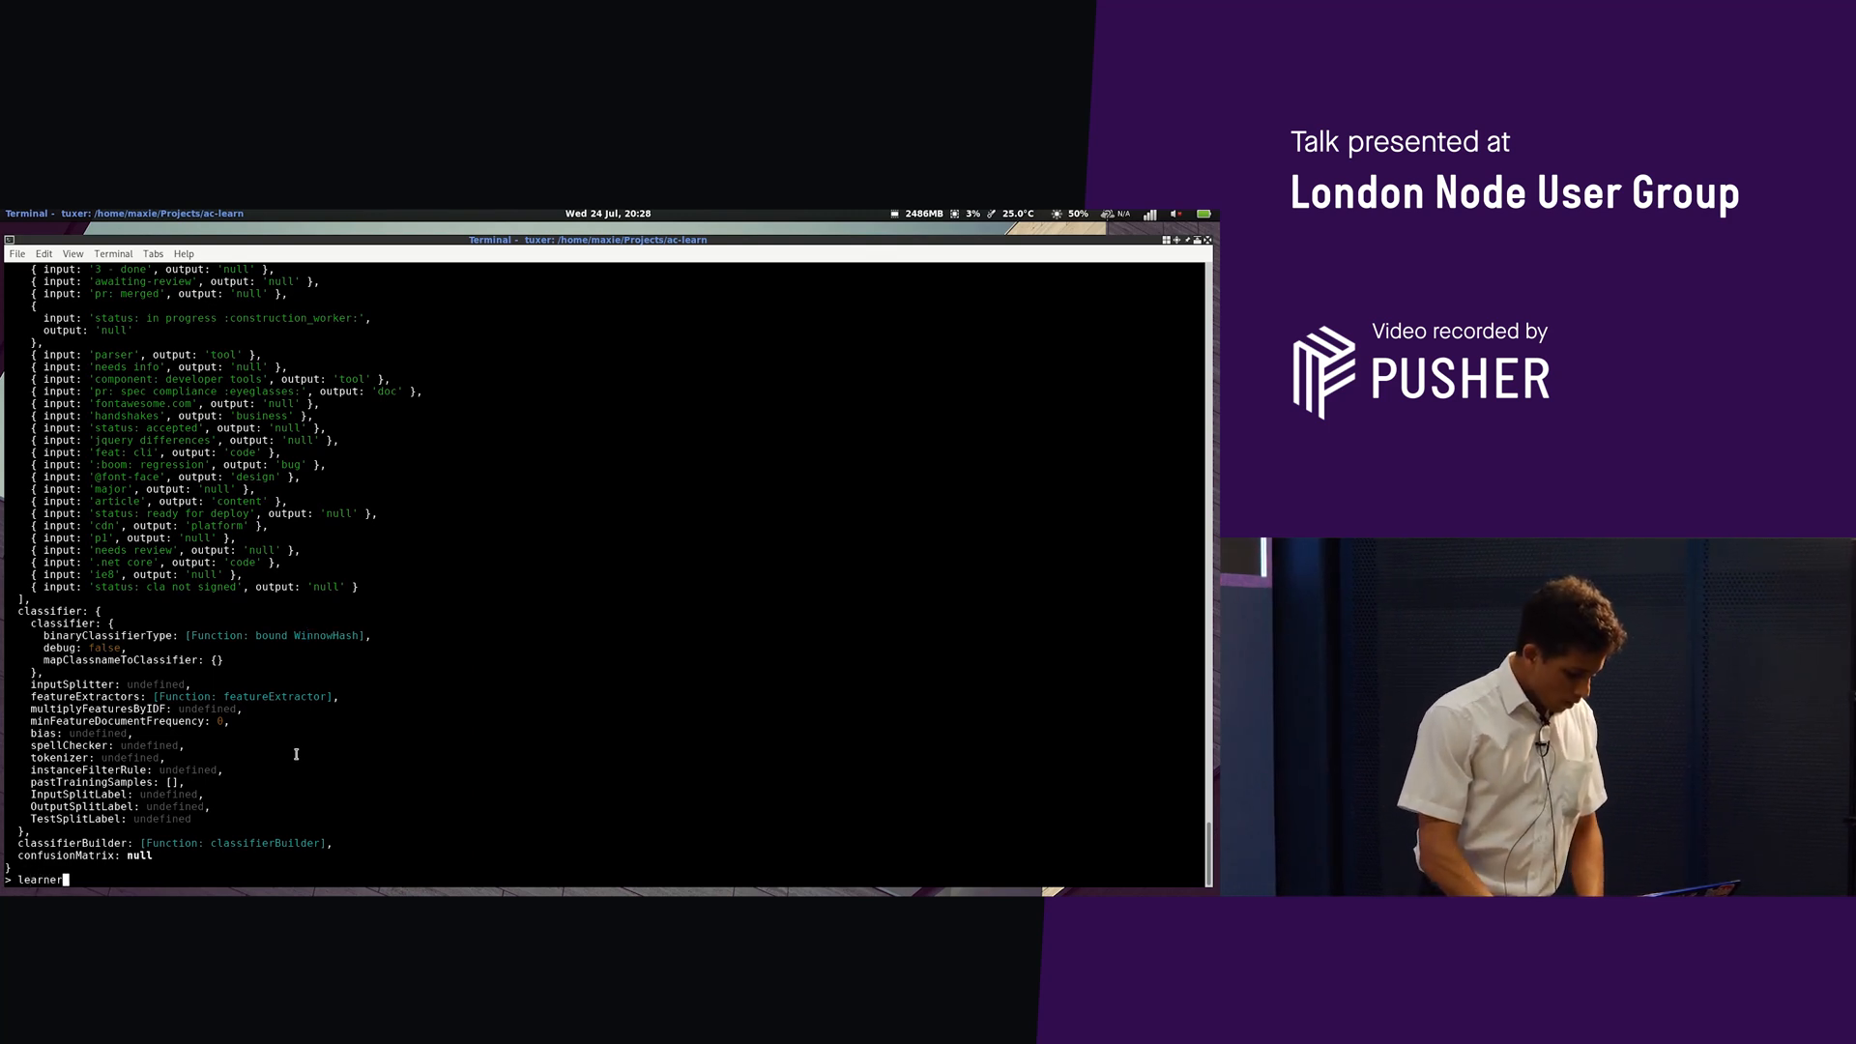
pyautogui.write('.')
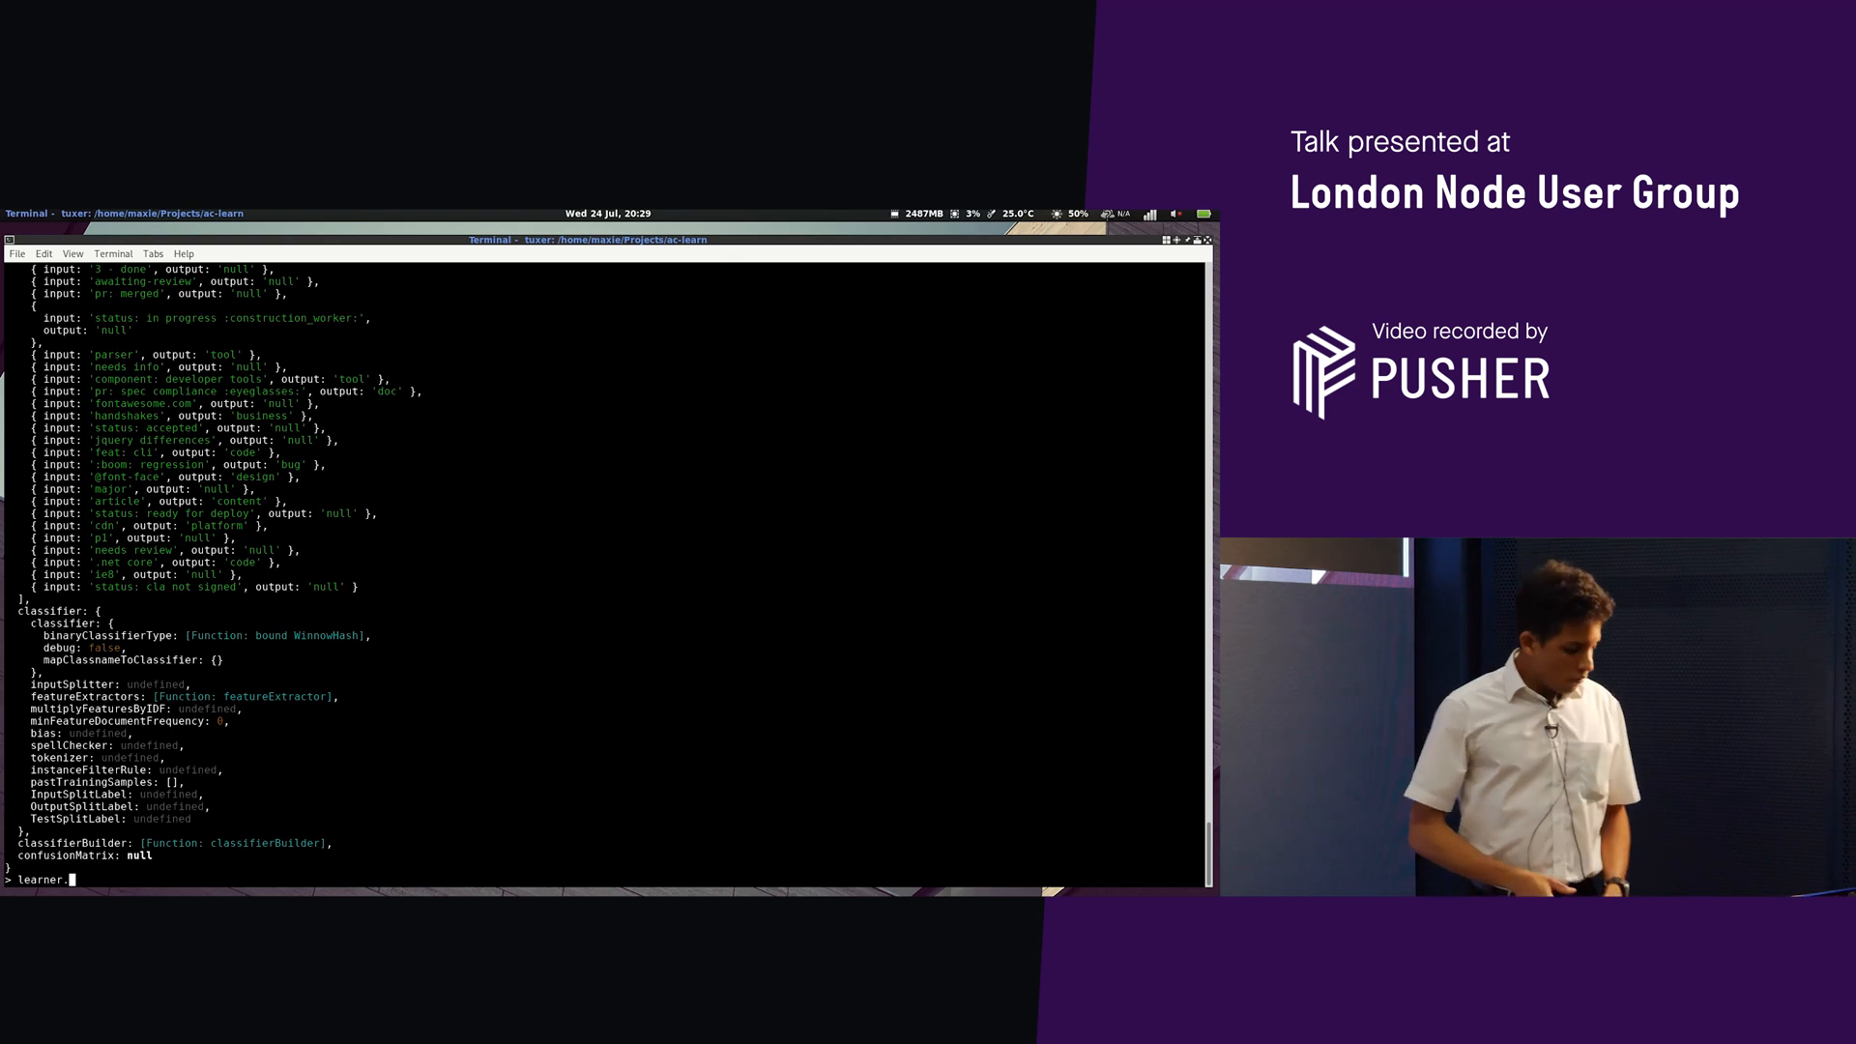
pyautogui.write('train')
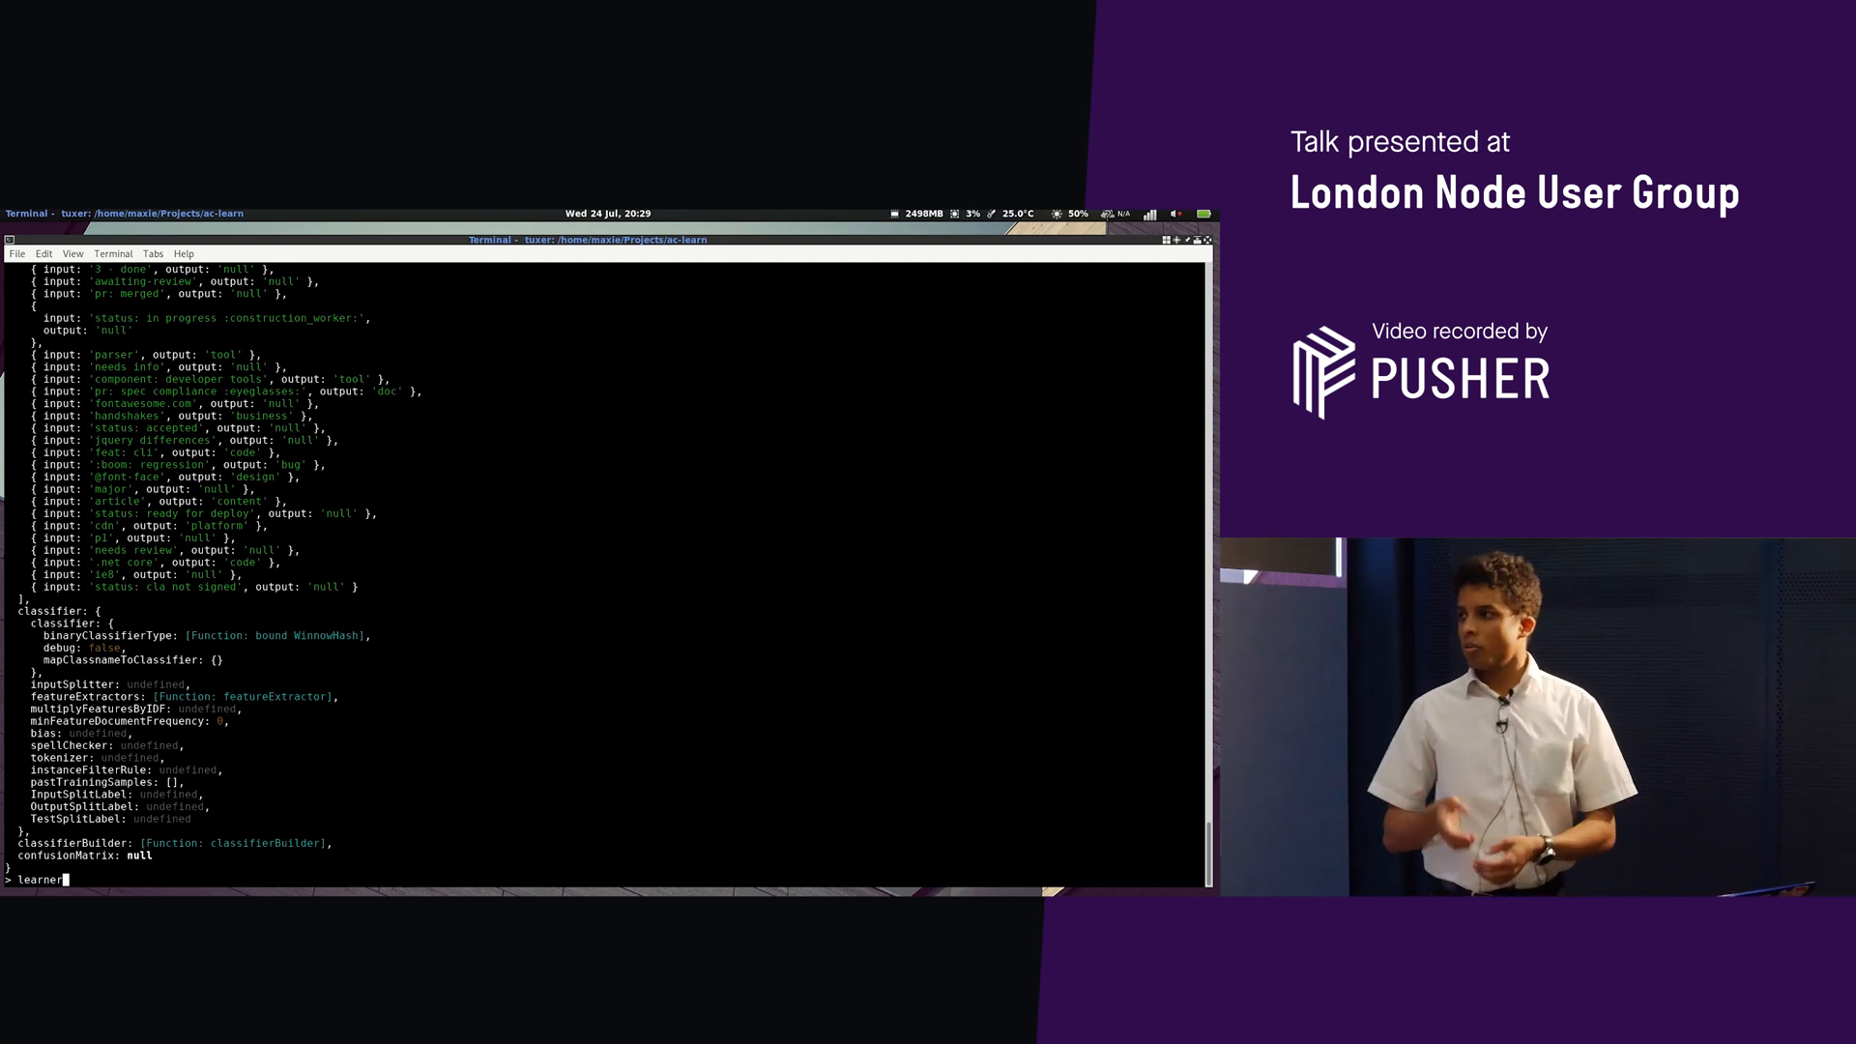
pyautogui.write('.crossValidate')
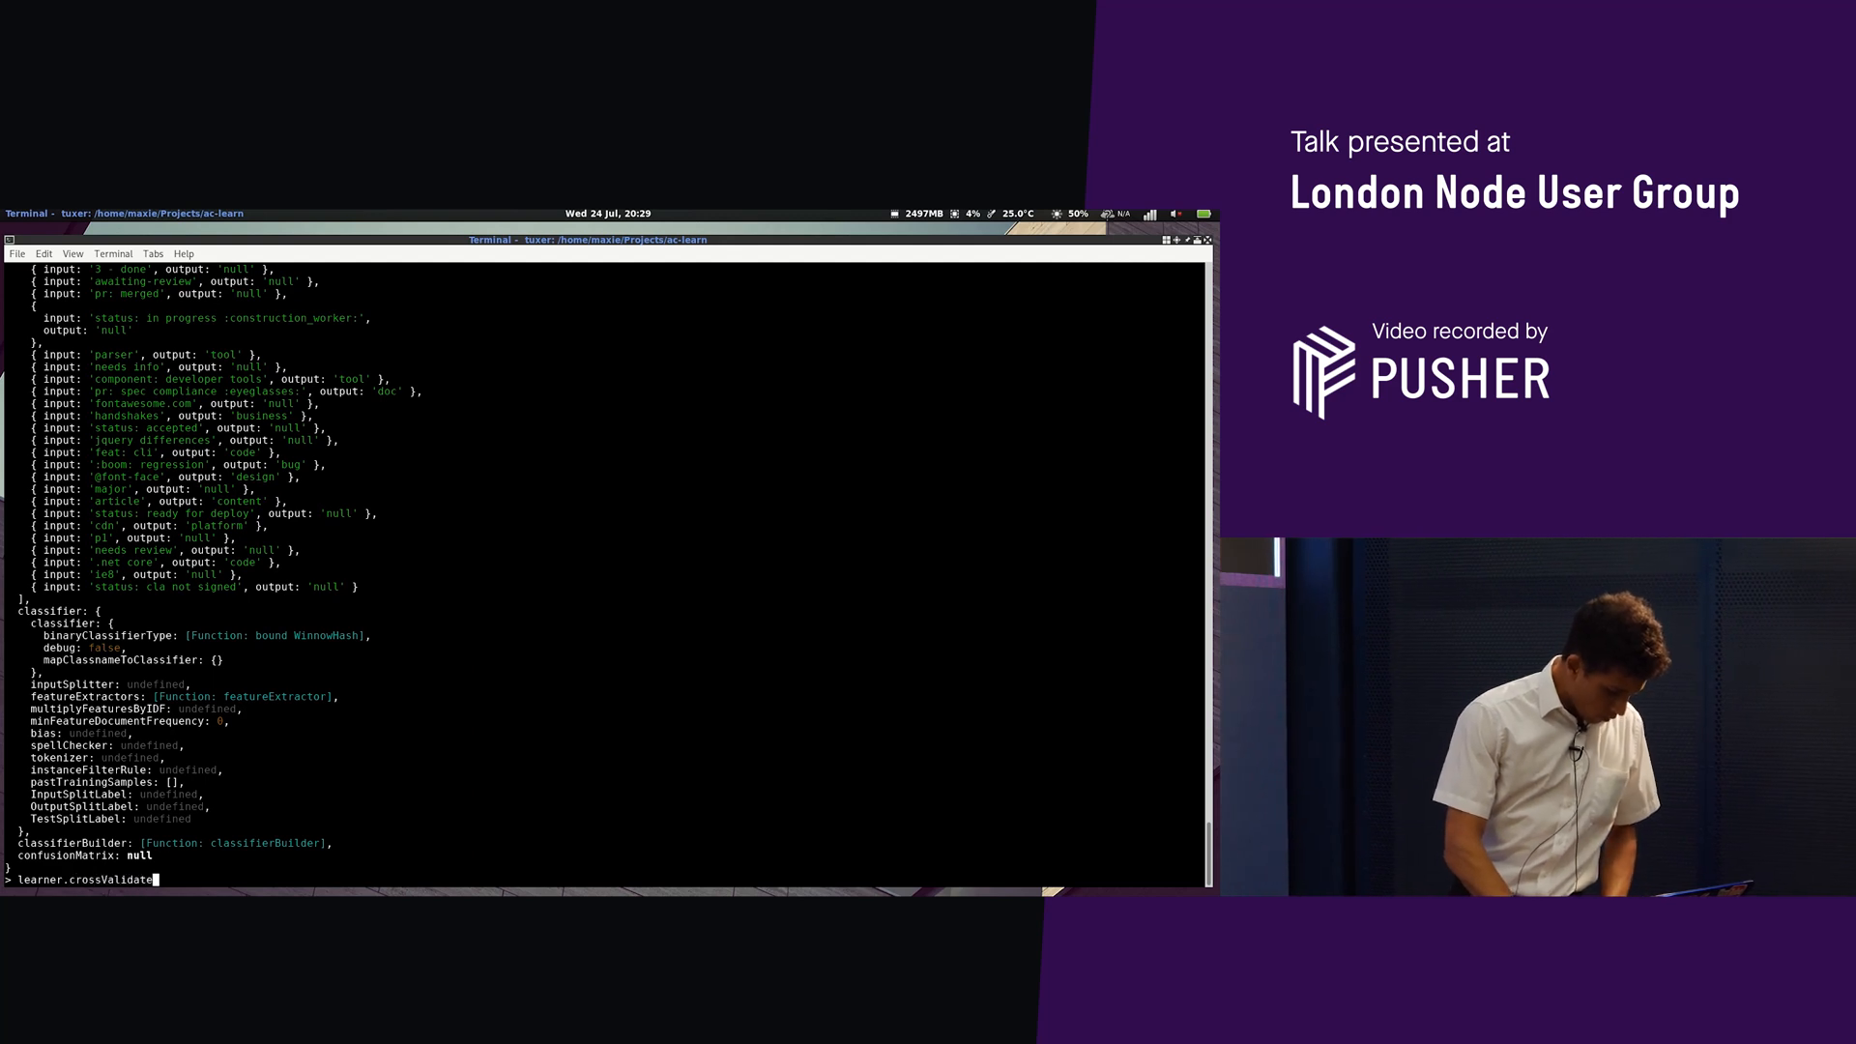
# Run learner.crossValidate() to print macro and micro stats, ~87% accuracy, 90% F1
pyautogui.write('(')
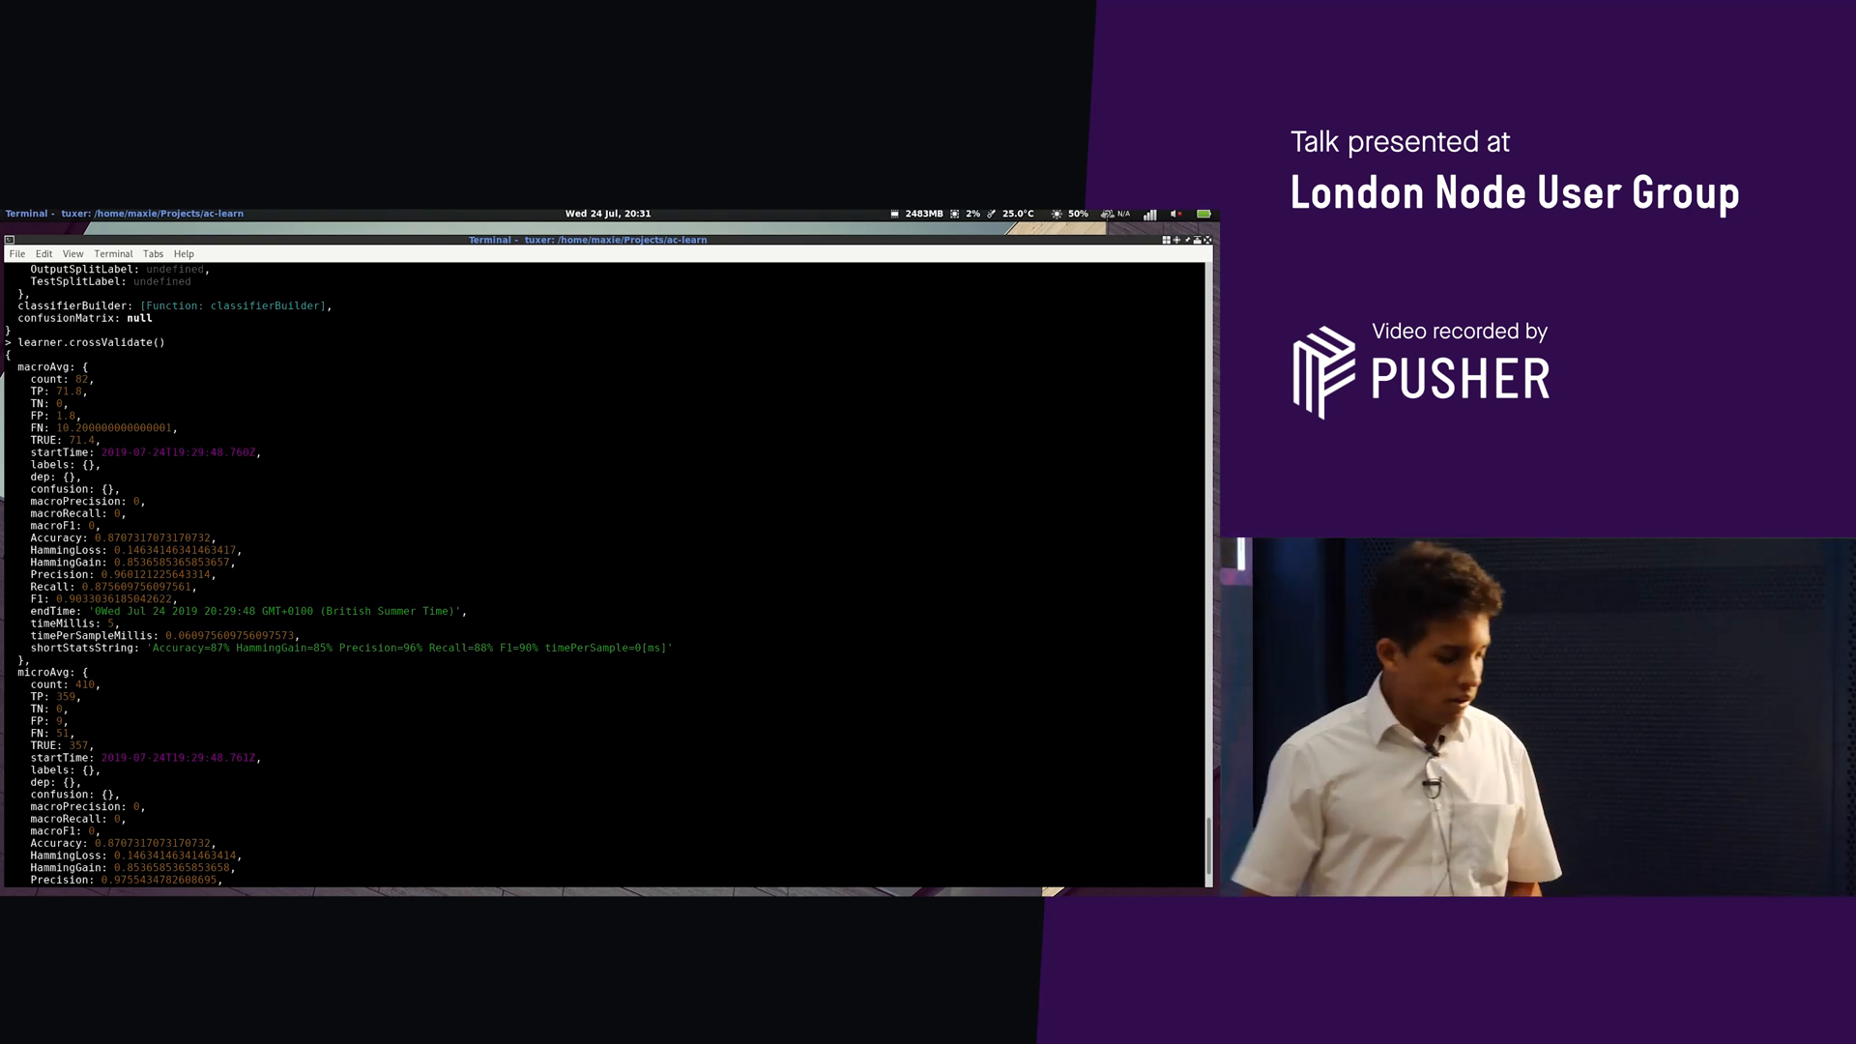
# Scroll through the cross-validation statistics before clearing the screen
pyautogui.scroll(-3)
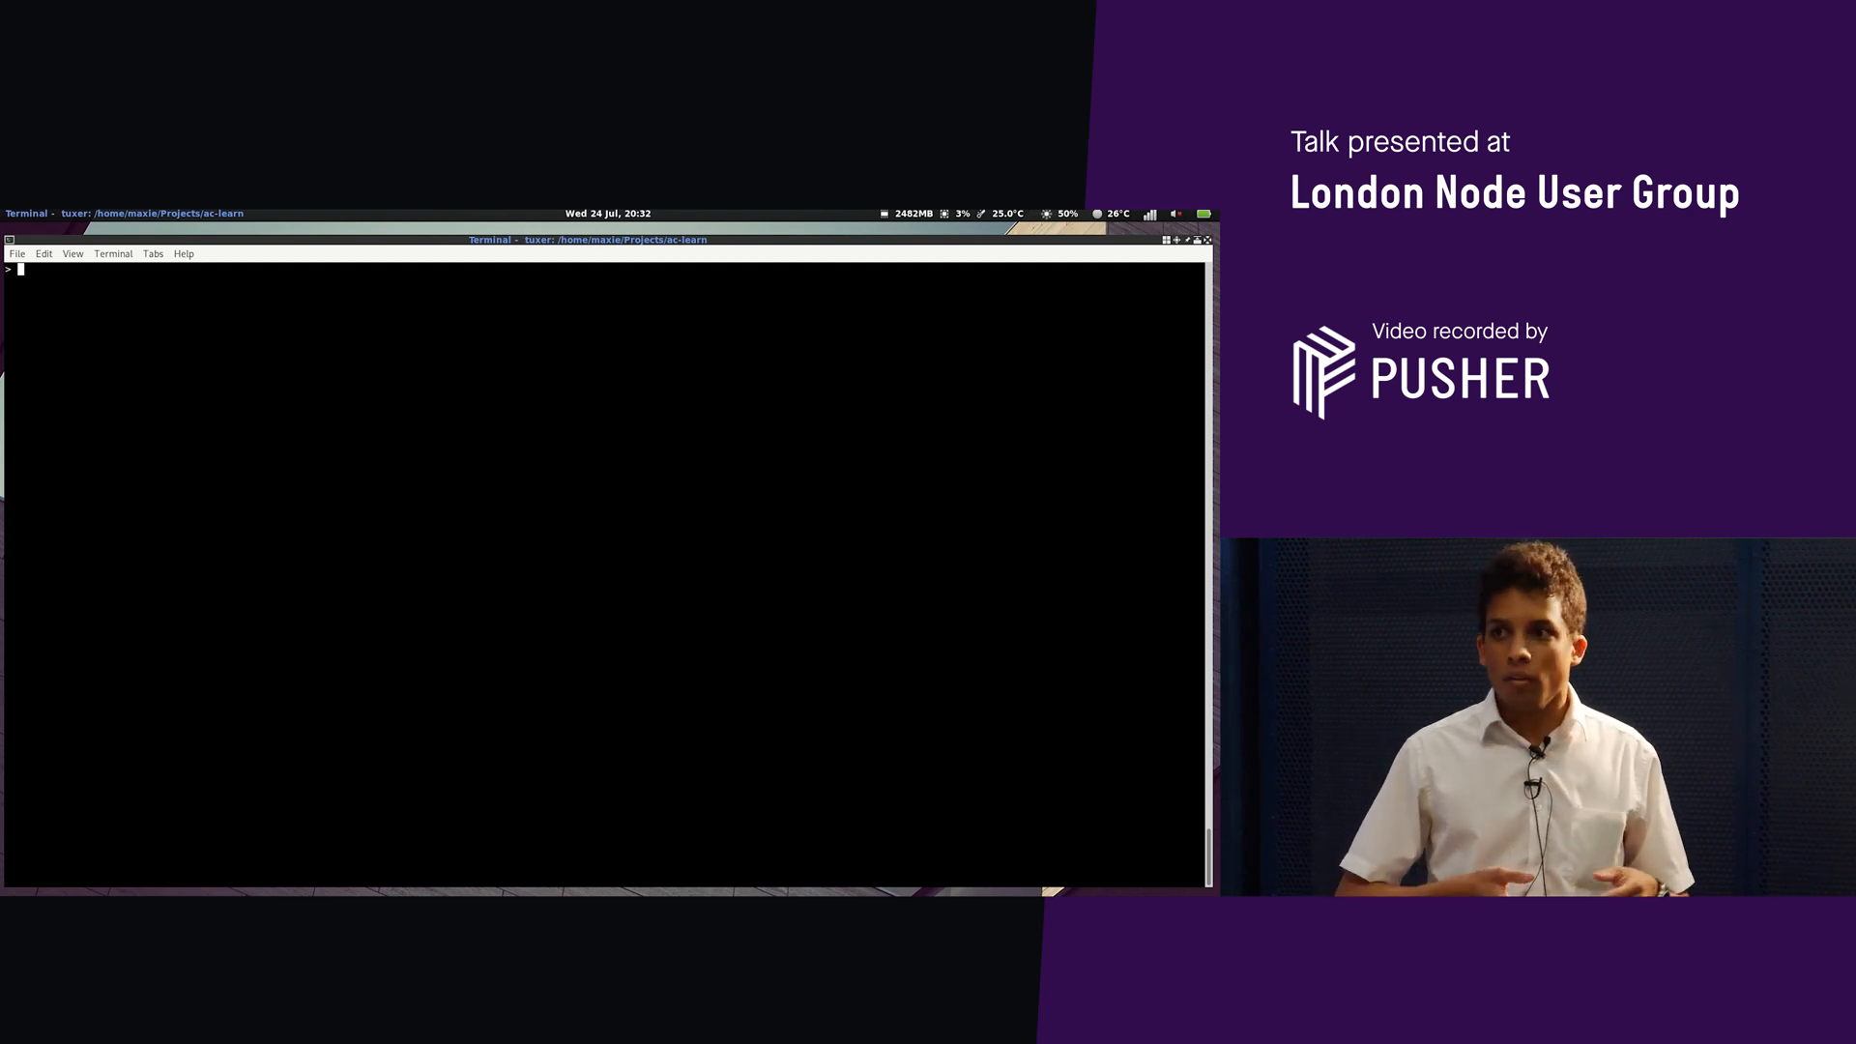
# Run learner.eval() and read the per-label confusion counts for each category
pyautogui.write('learner.eval()')
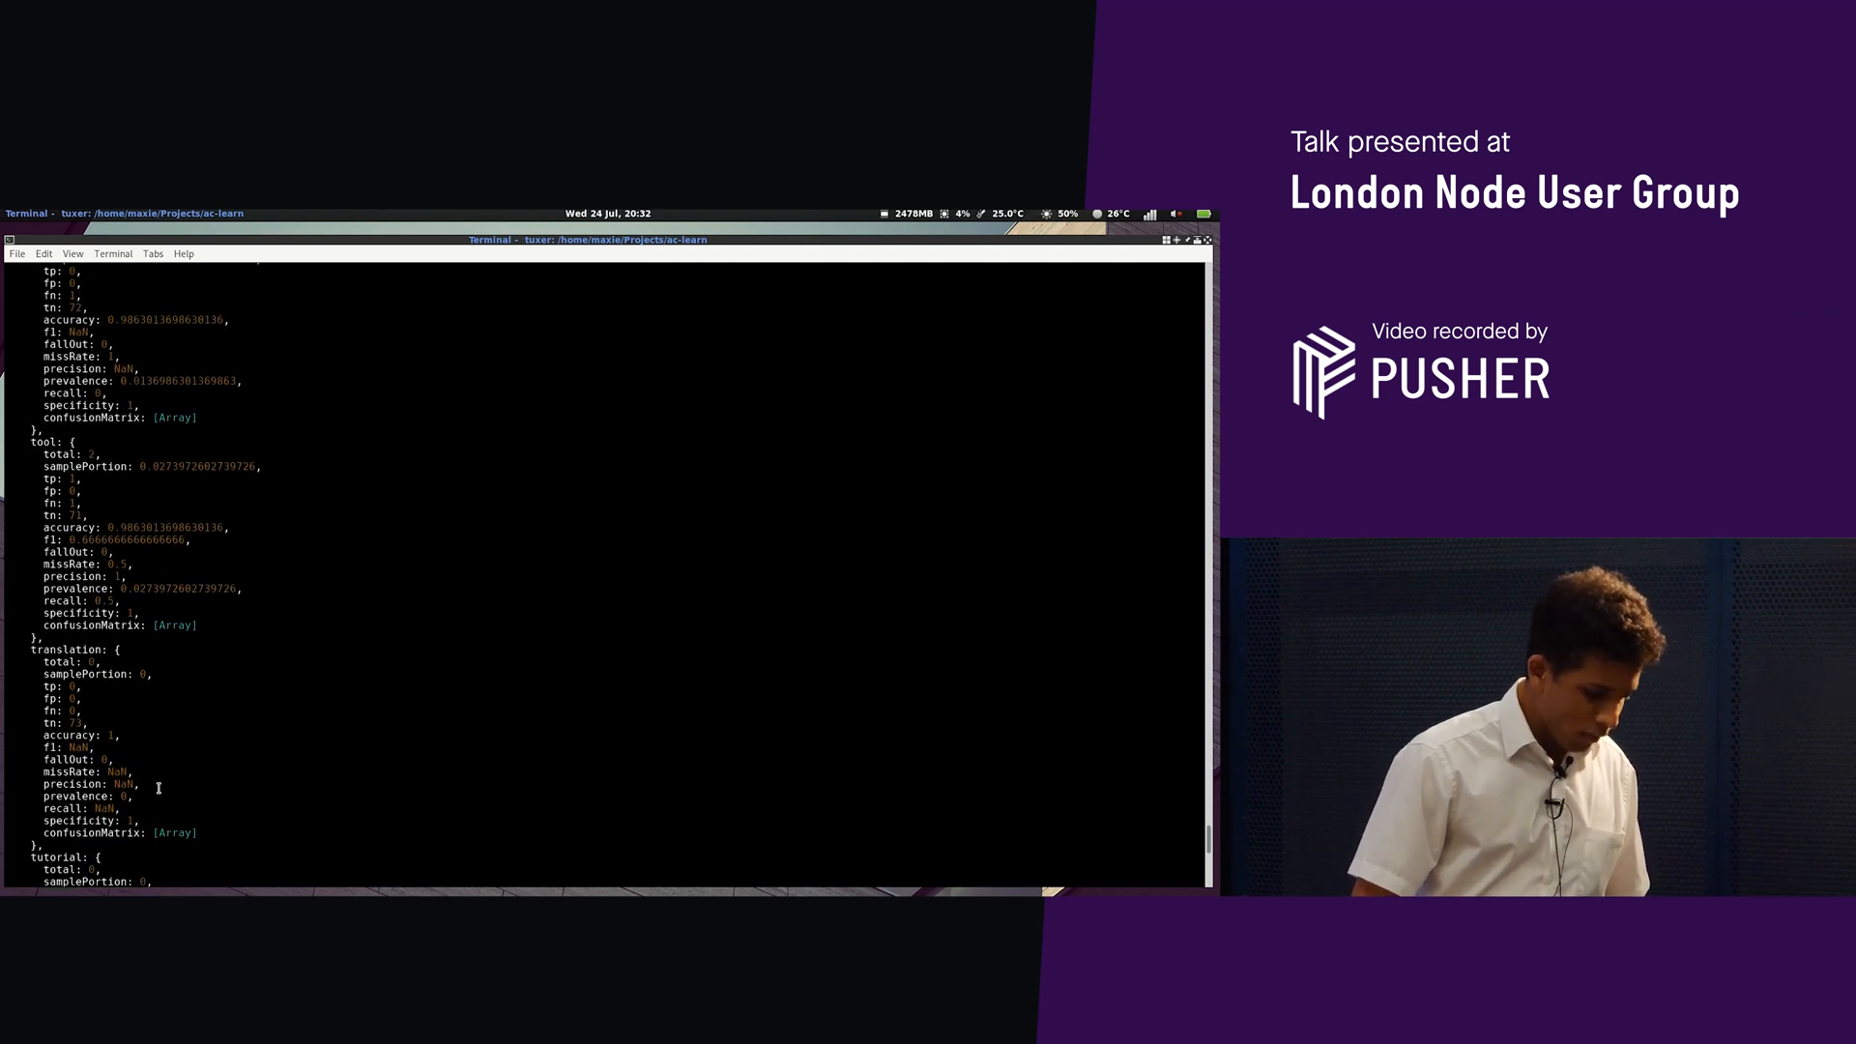
pyautogui.scroll(-3)
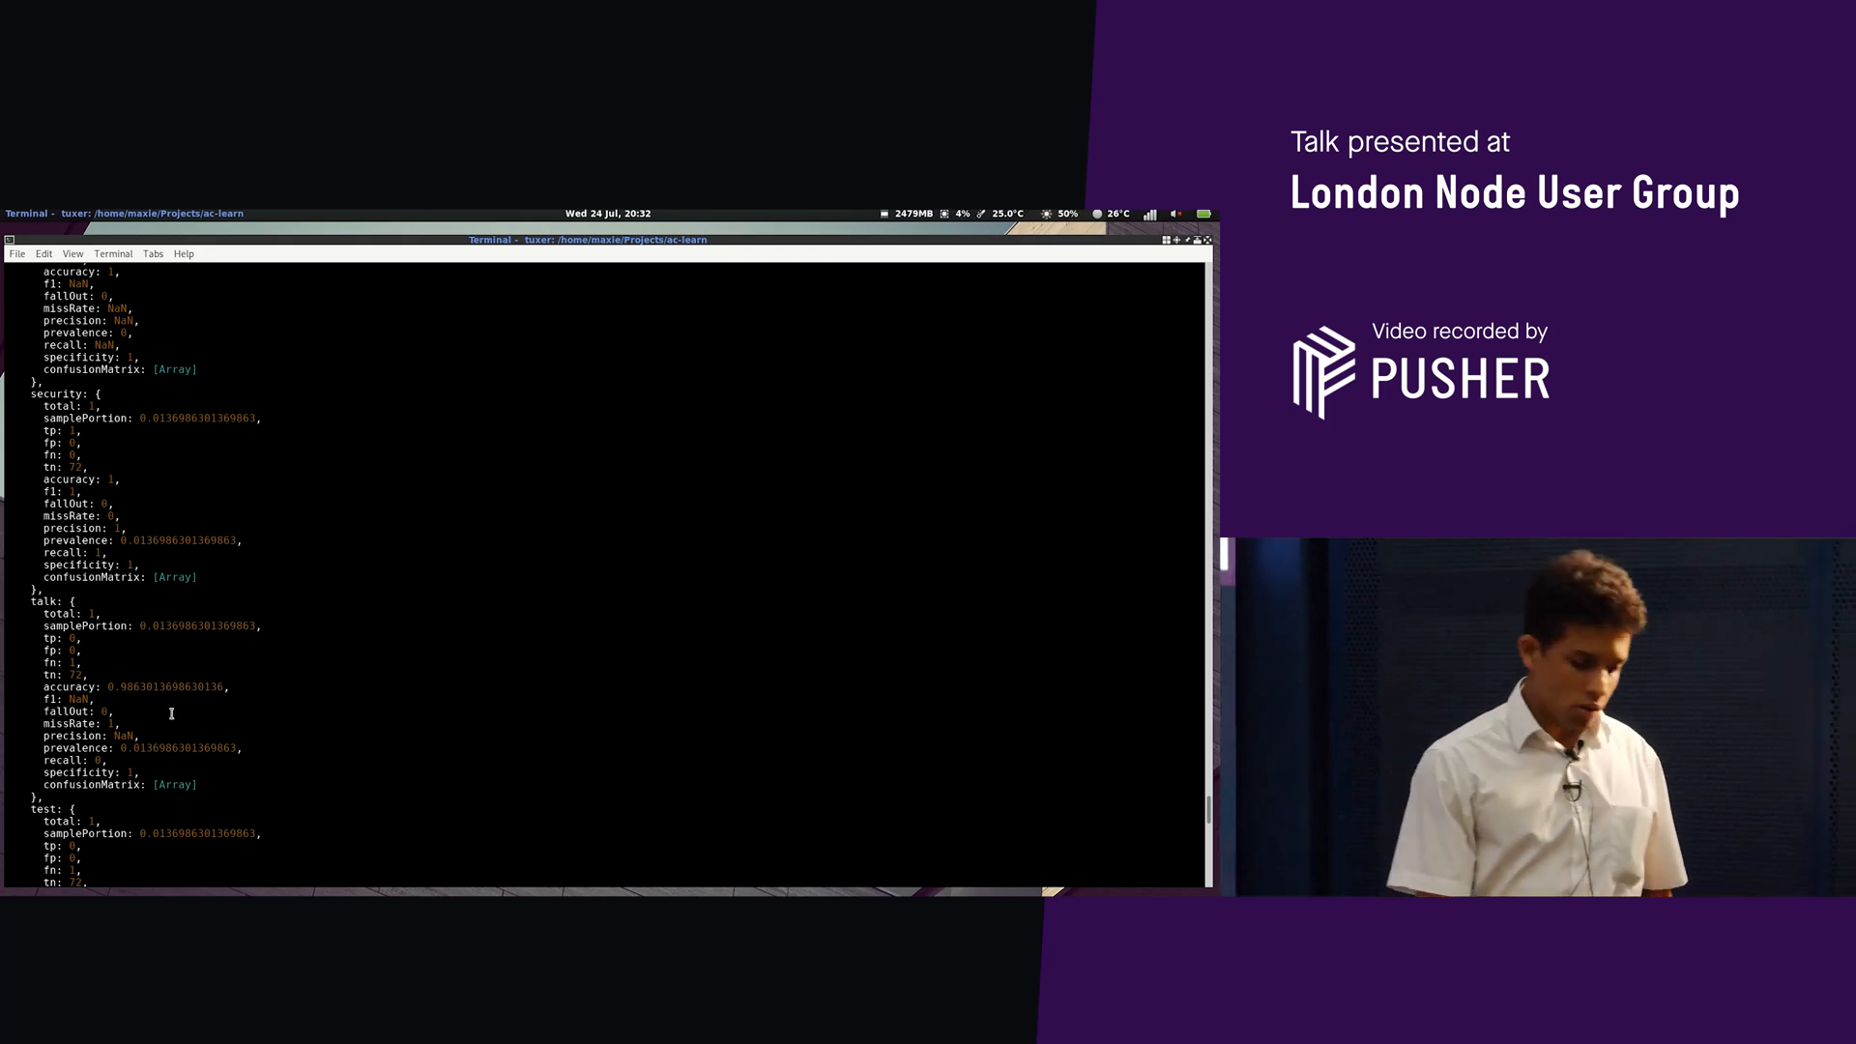
pyautogui.moveTo(81, 638)
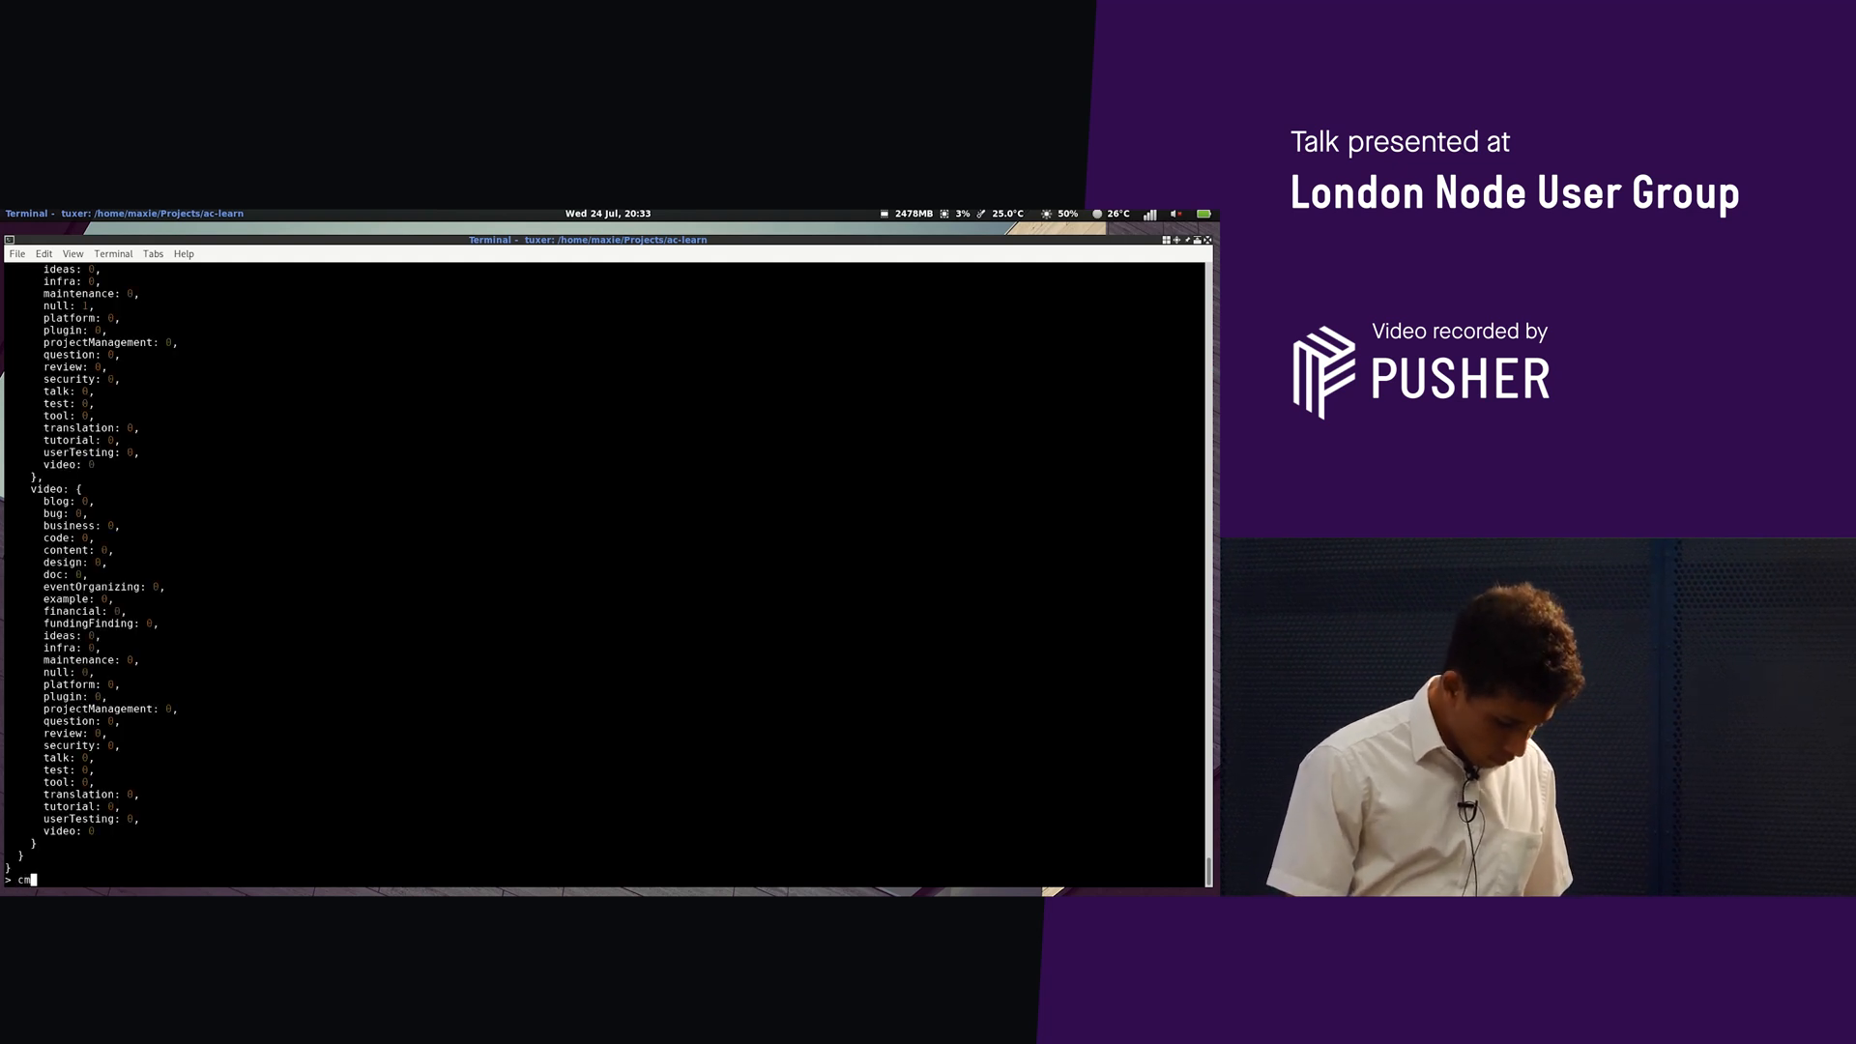
# Run cm.toString({split: true}) and begin wrapping it in console.log
pyautogui.write('.toSt')
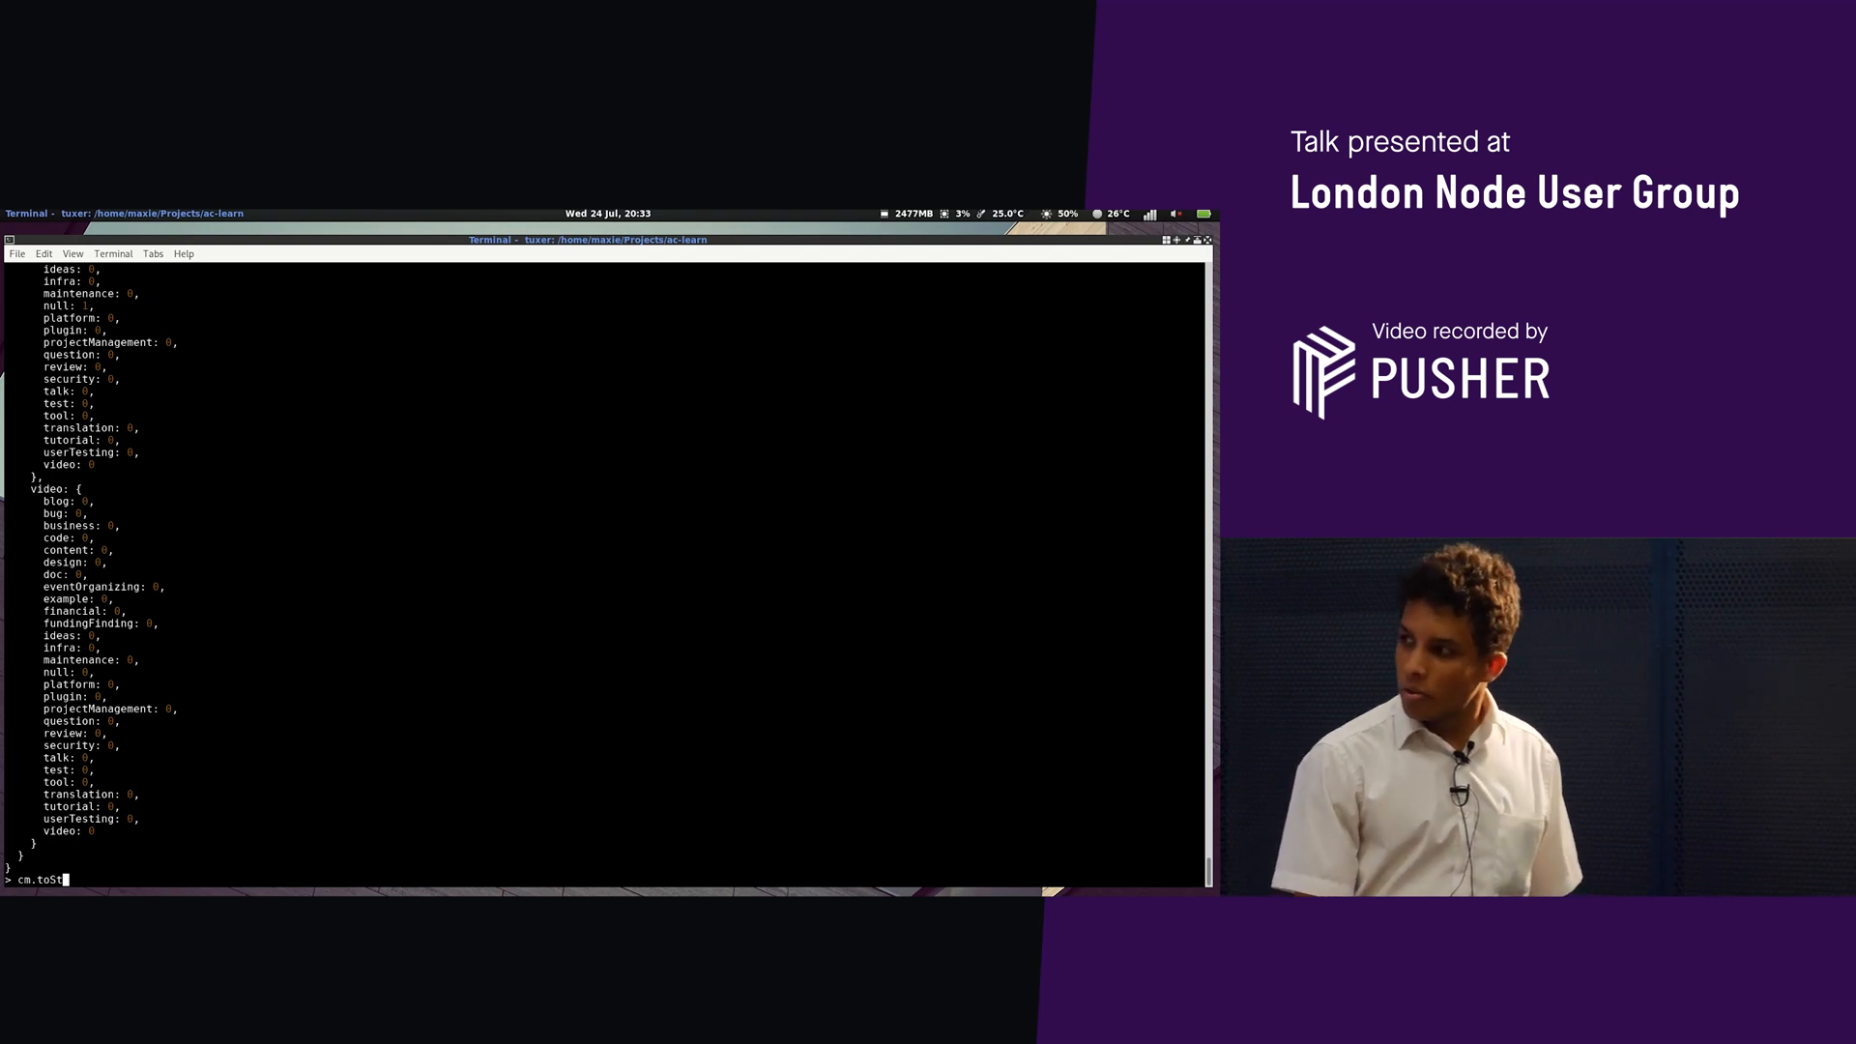
pyautogui.write('ring(')
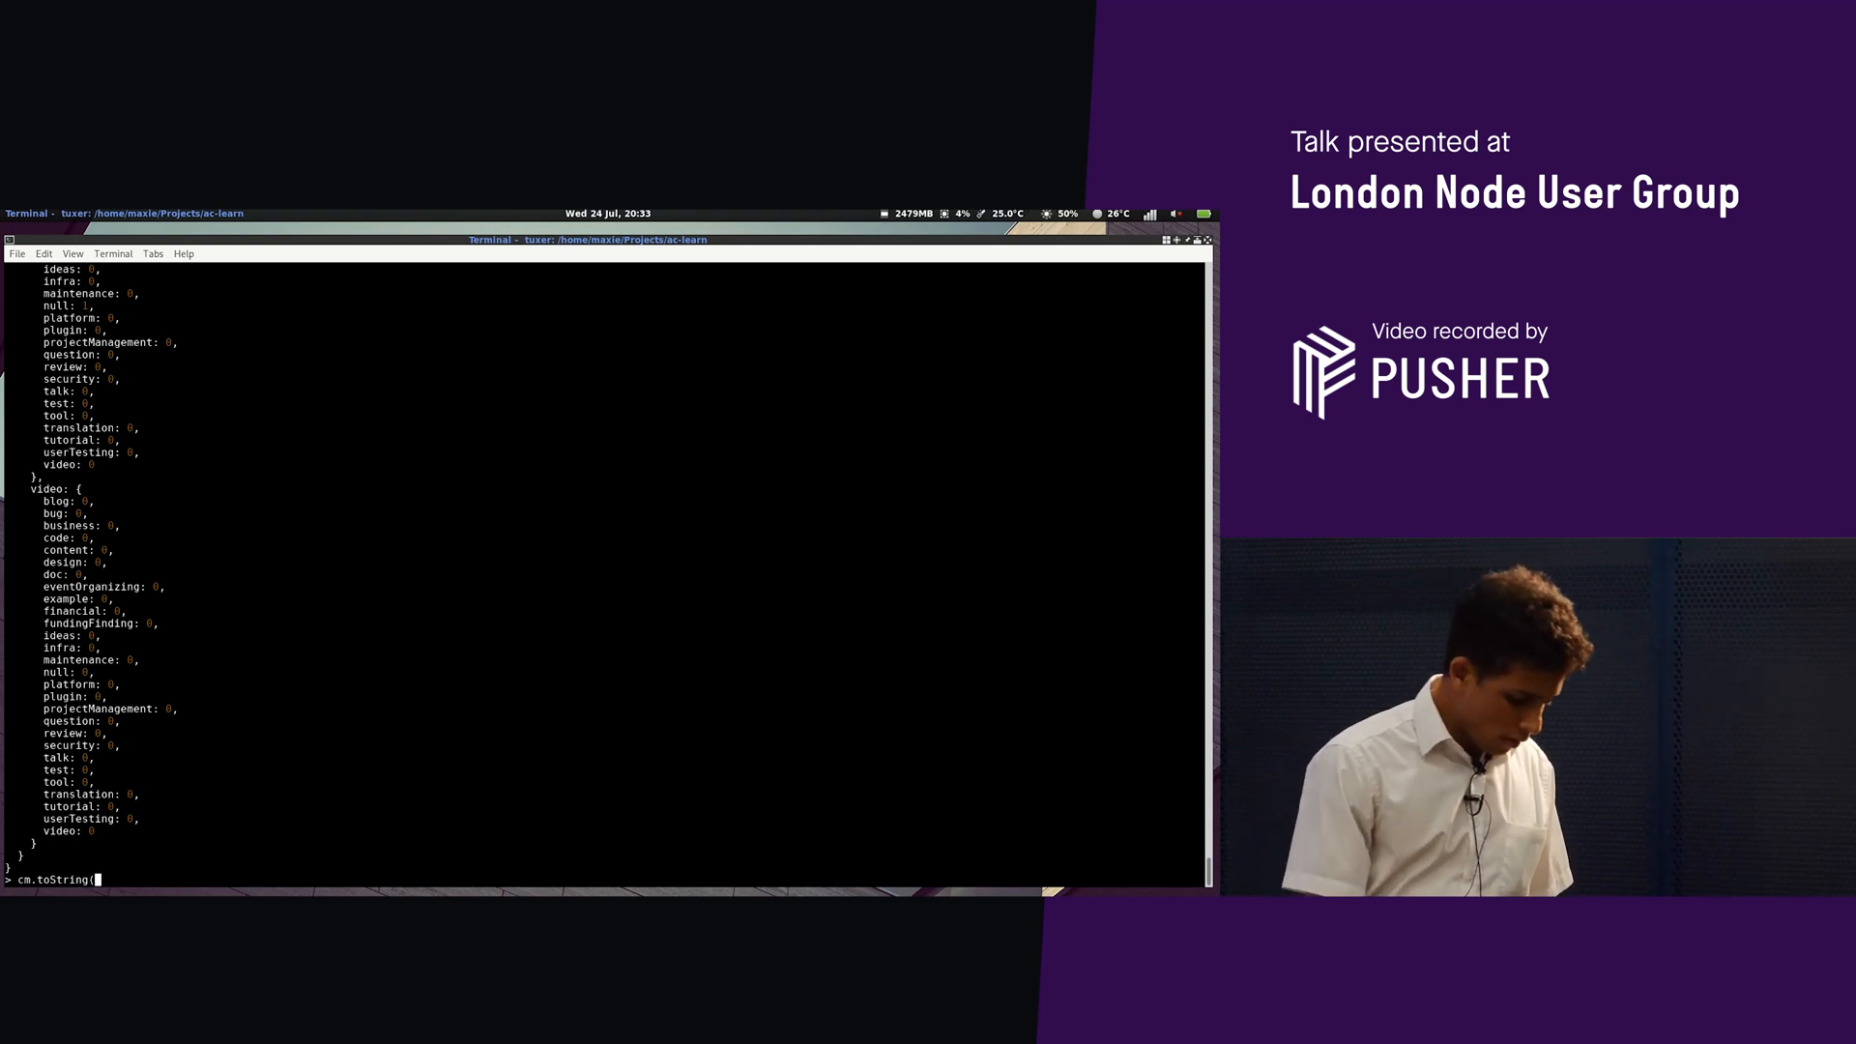
pyautogui.write('{split:')
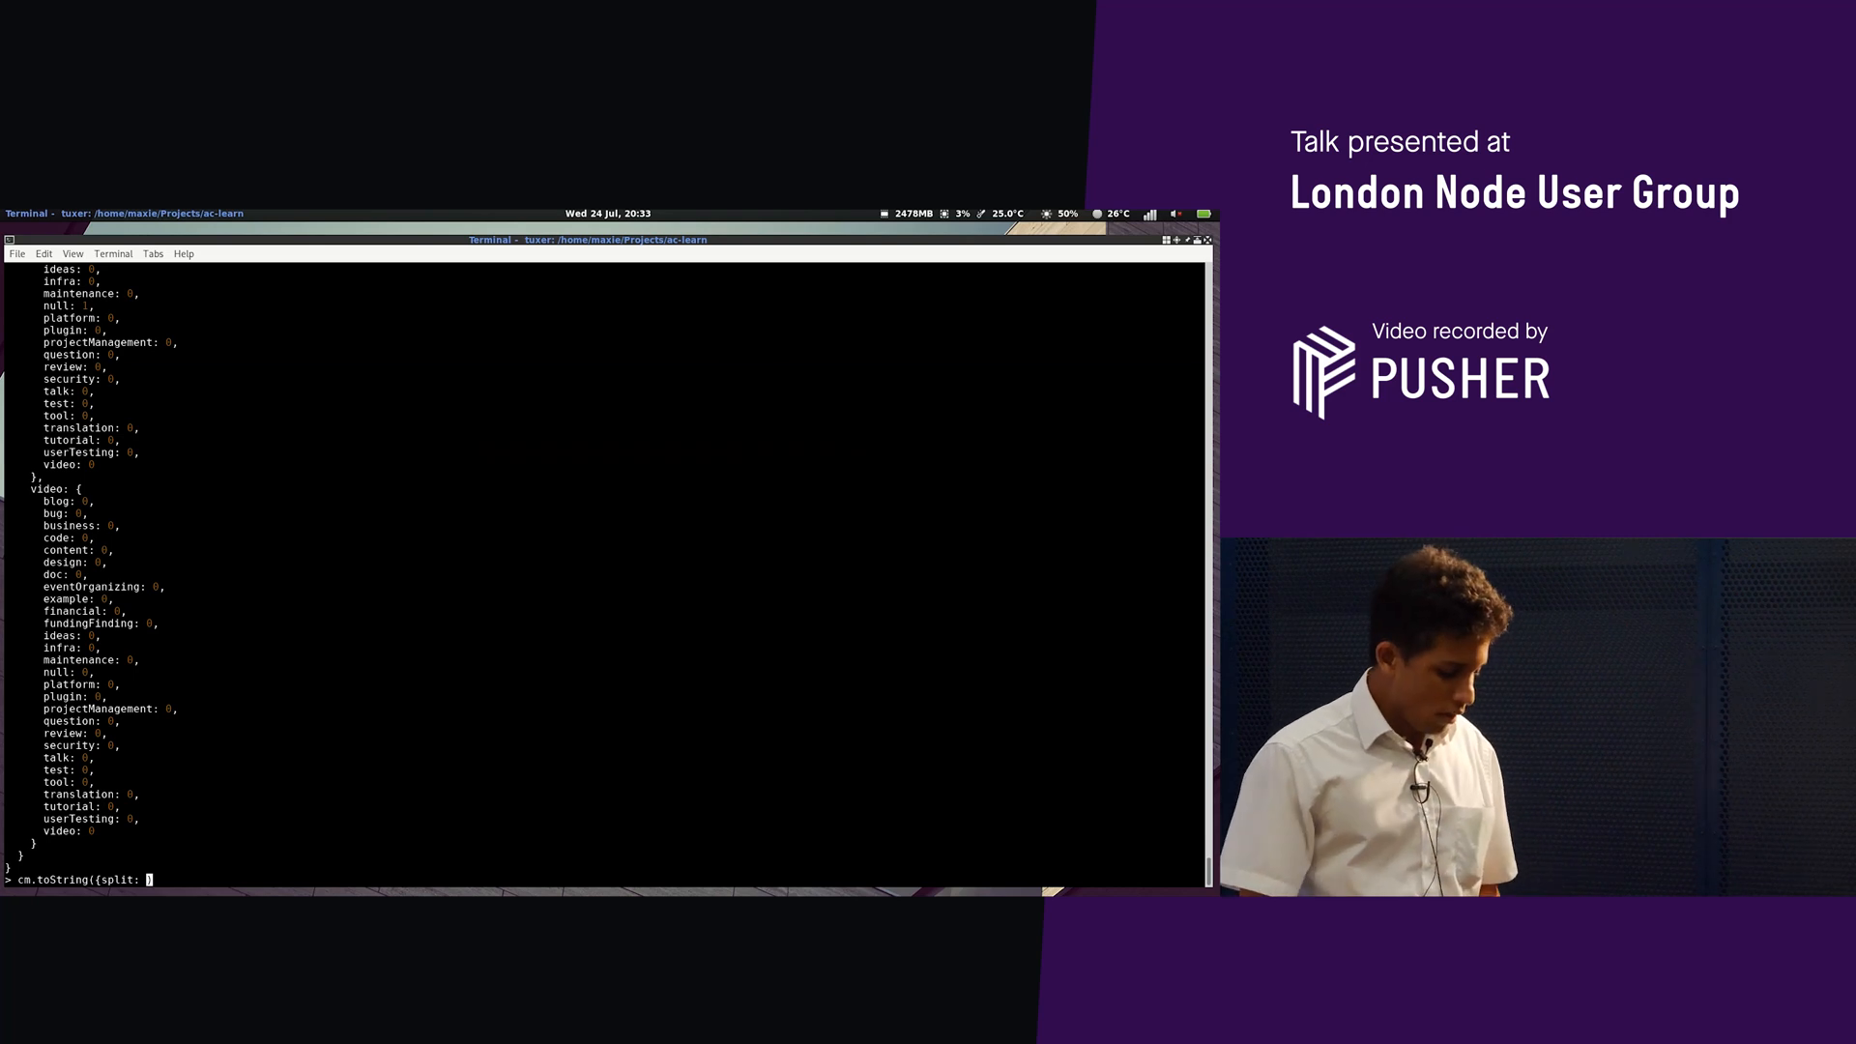
pyautogui.write('true')
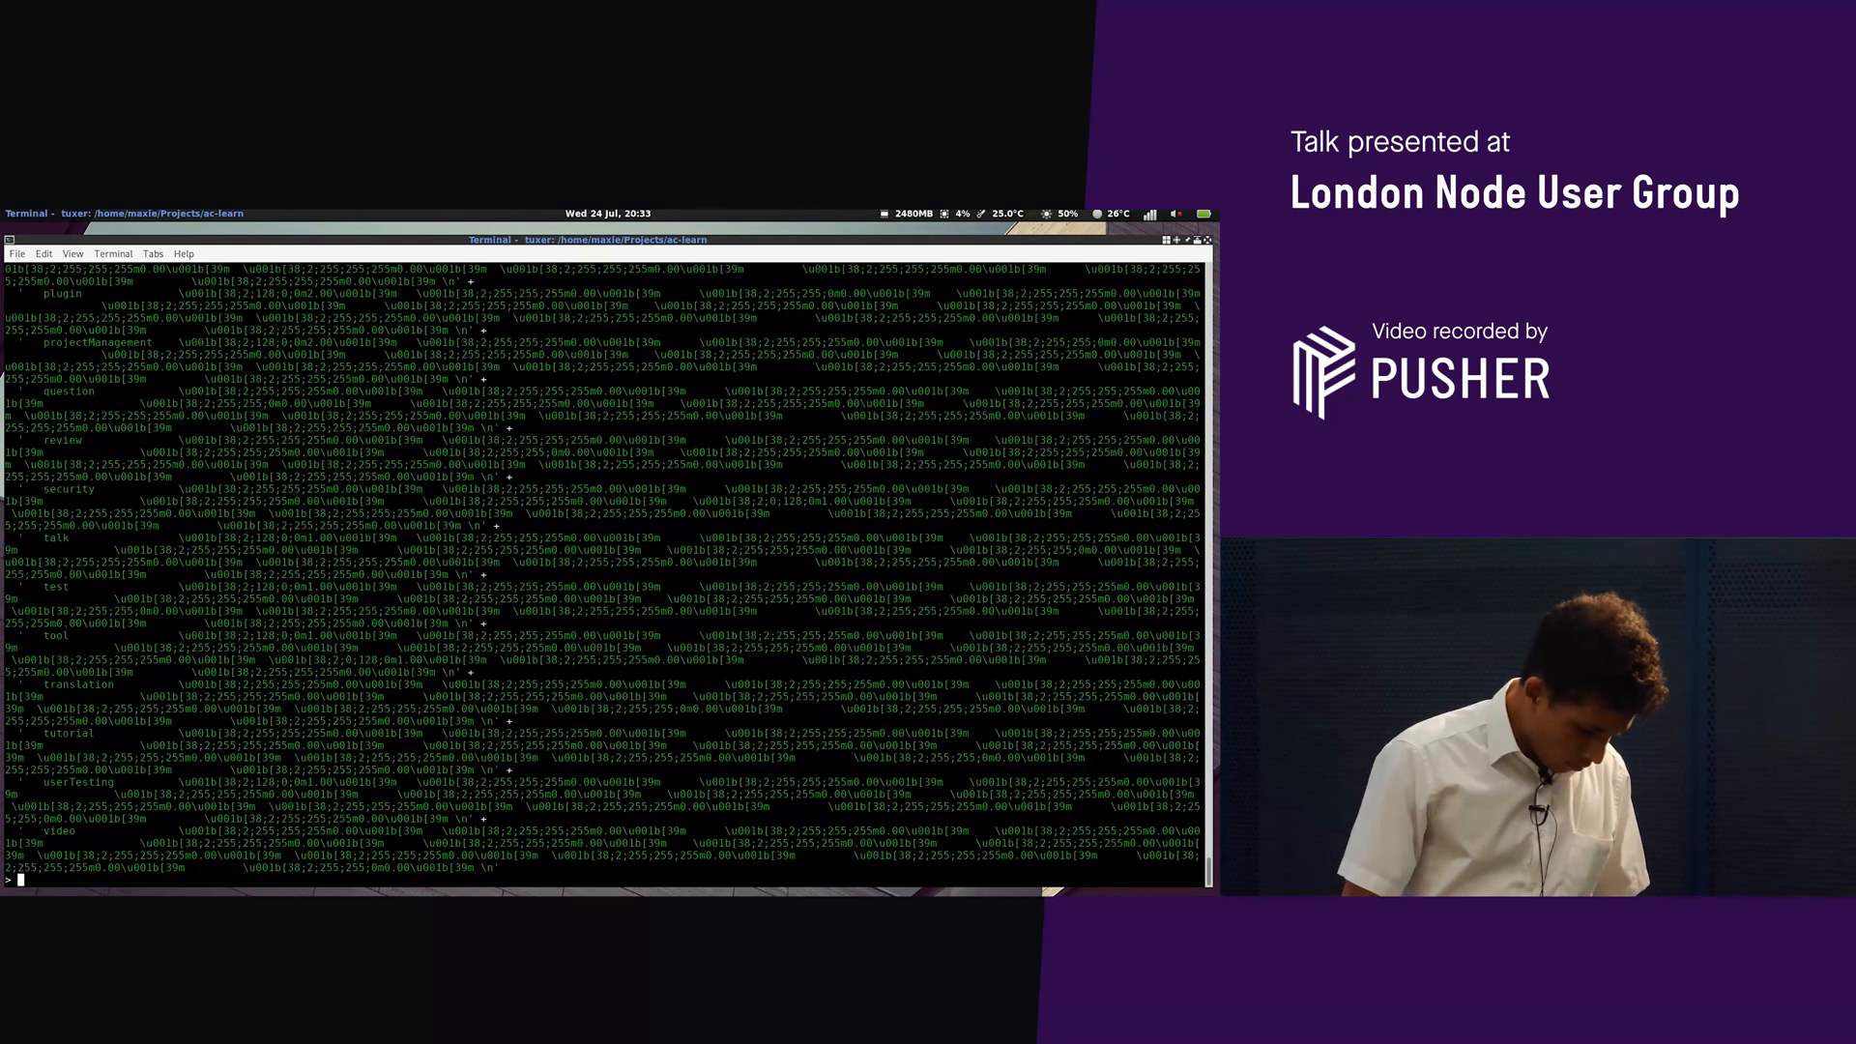
pyautogui.write('console.log(cm.t')
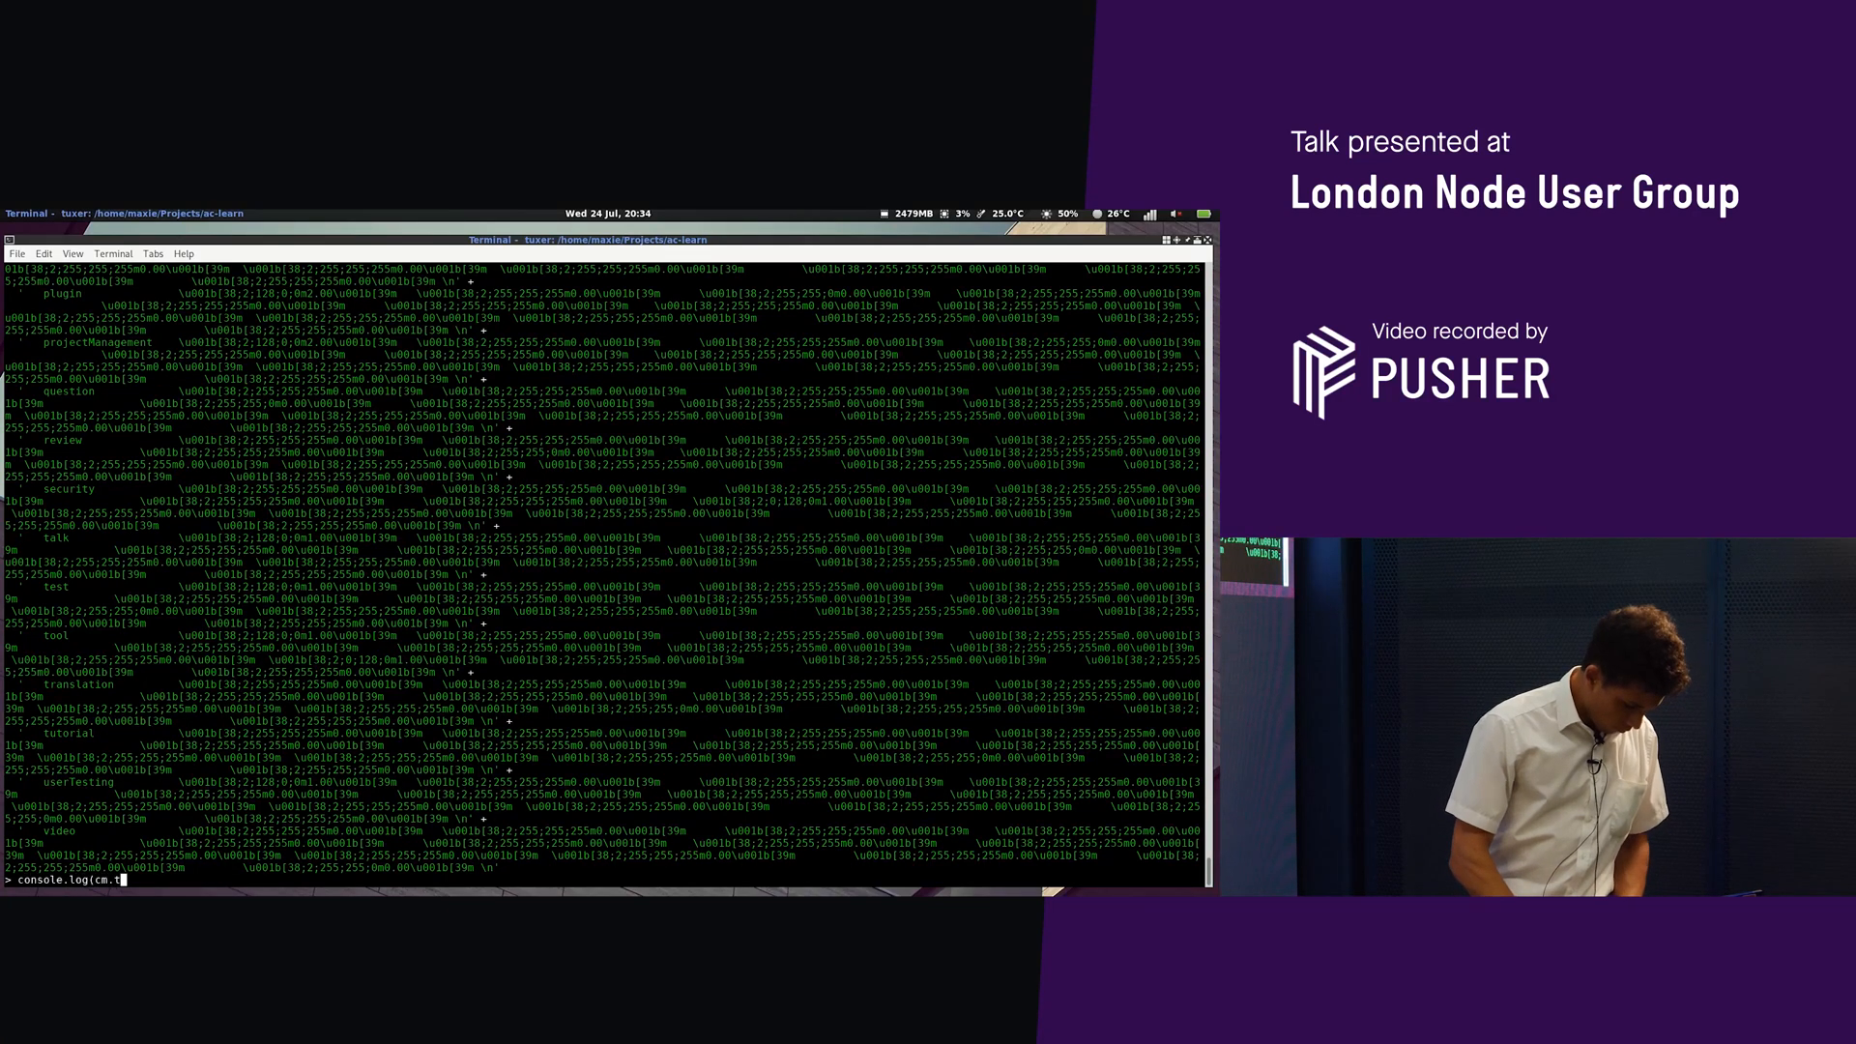
pyautogui.write('oString(')
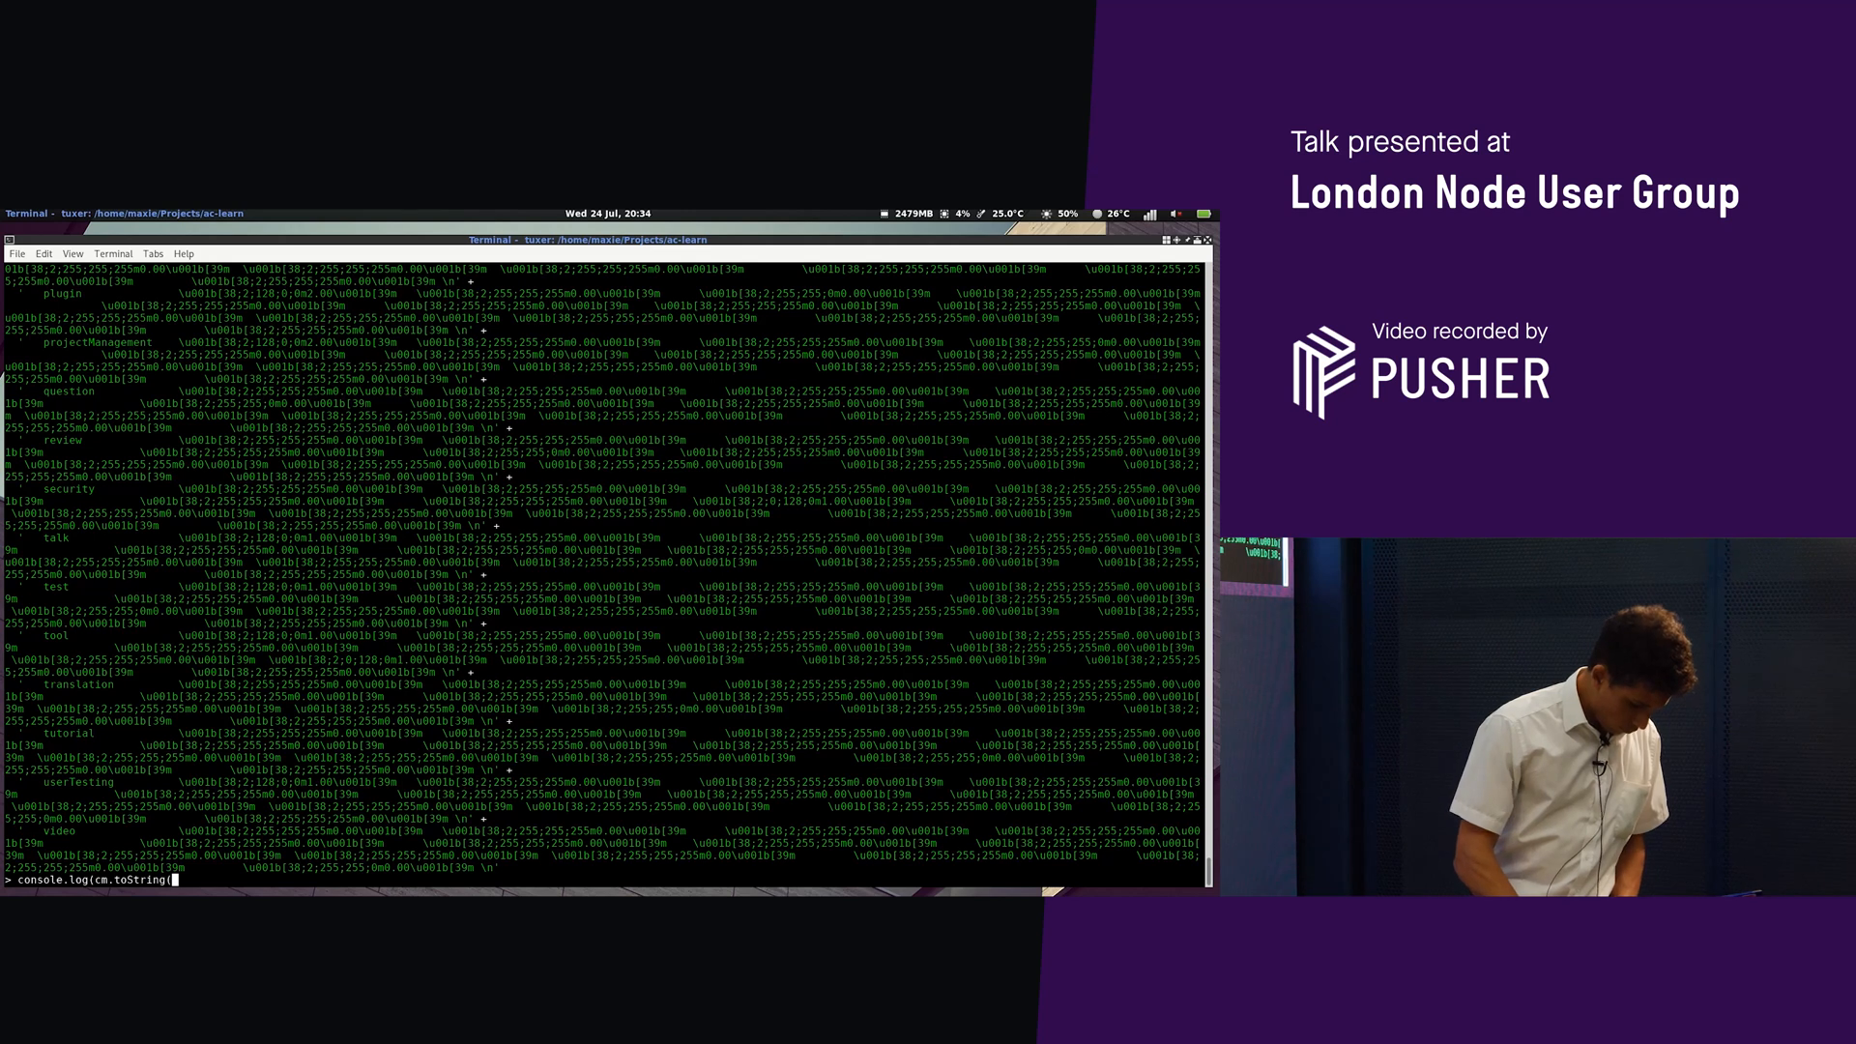
# Run console.log(cm.toString({split: true})) for colour-coded matrix tables
pyautogui.write('{split: tru')
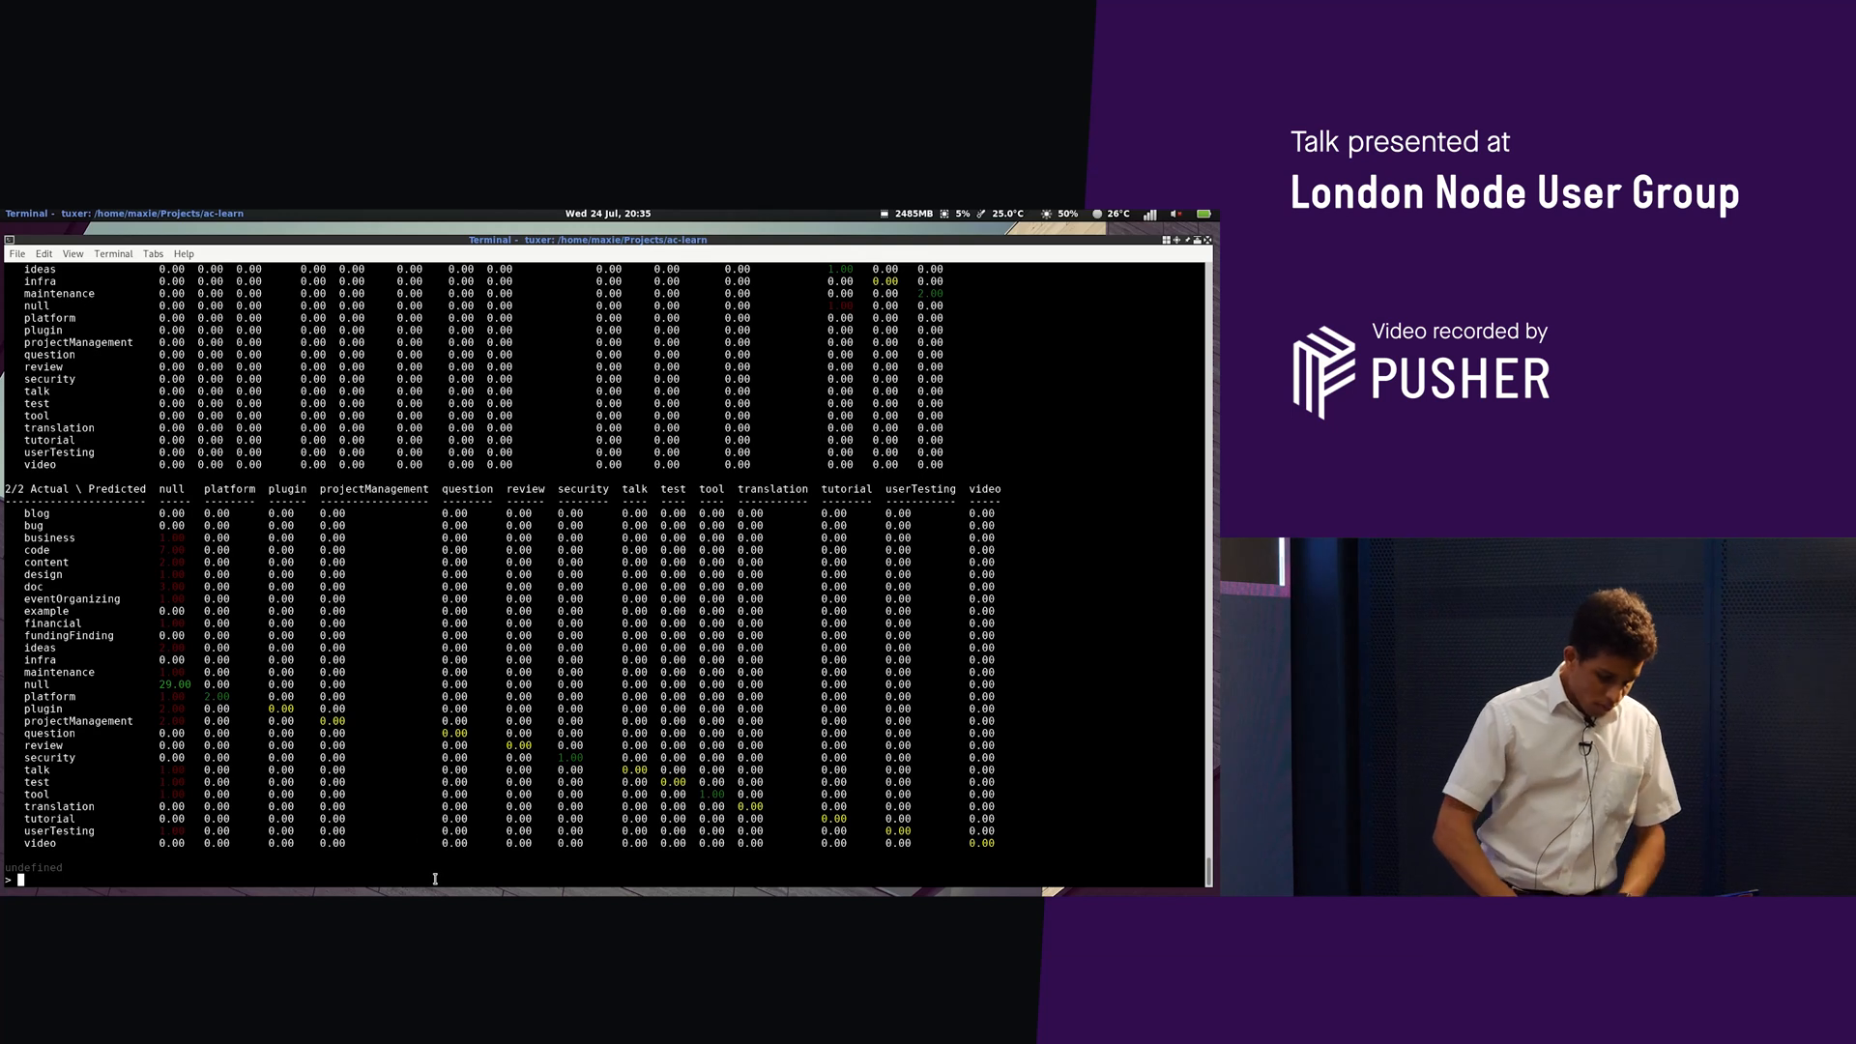
# Run cm.getShortStats variants: 73 total, 44 true, 29 false, ~60.27% accuracy
pyautogui.write('cm.')
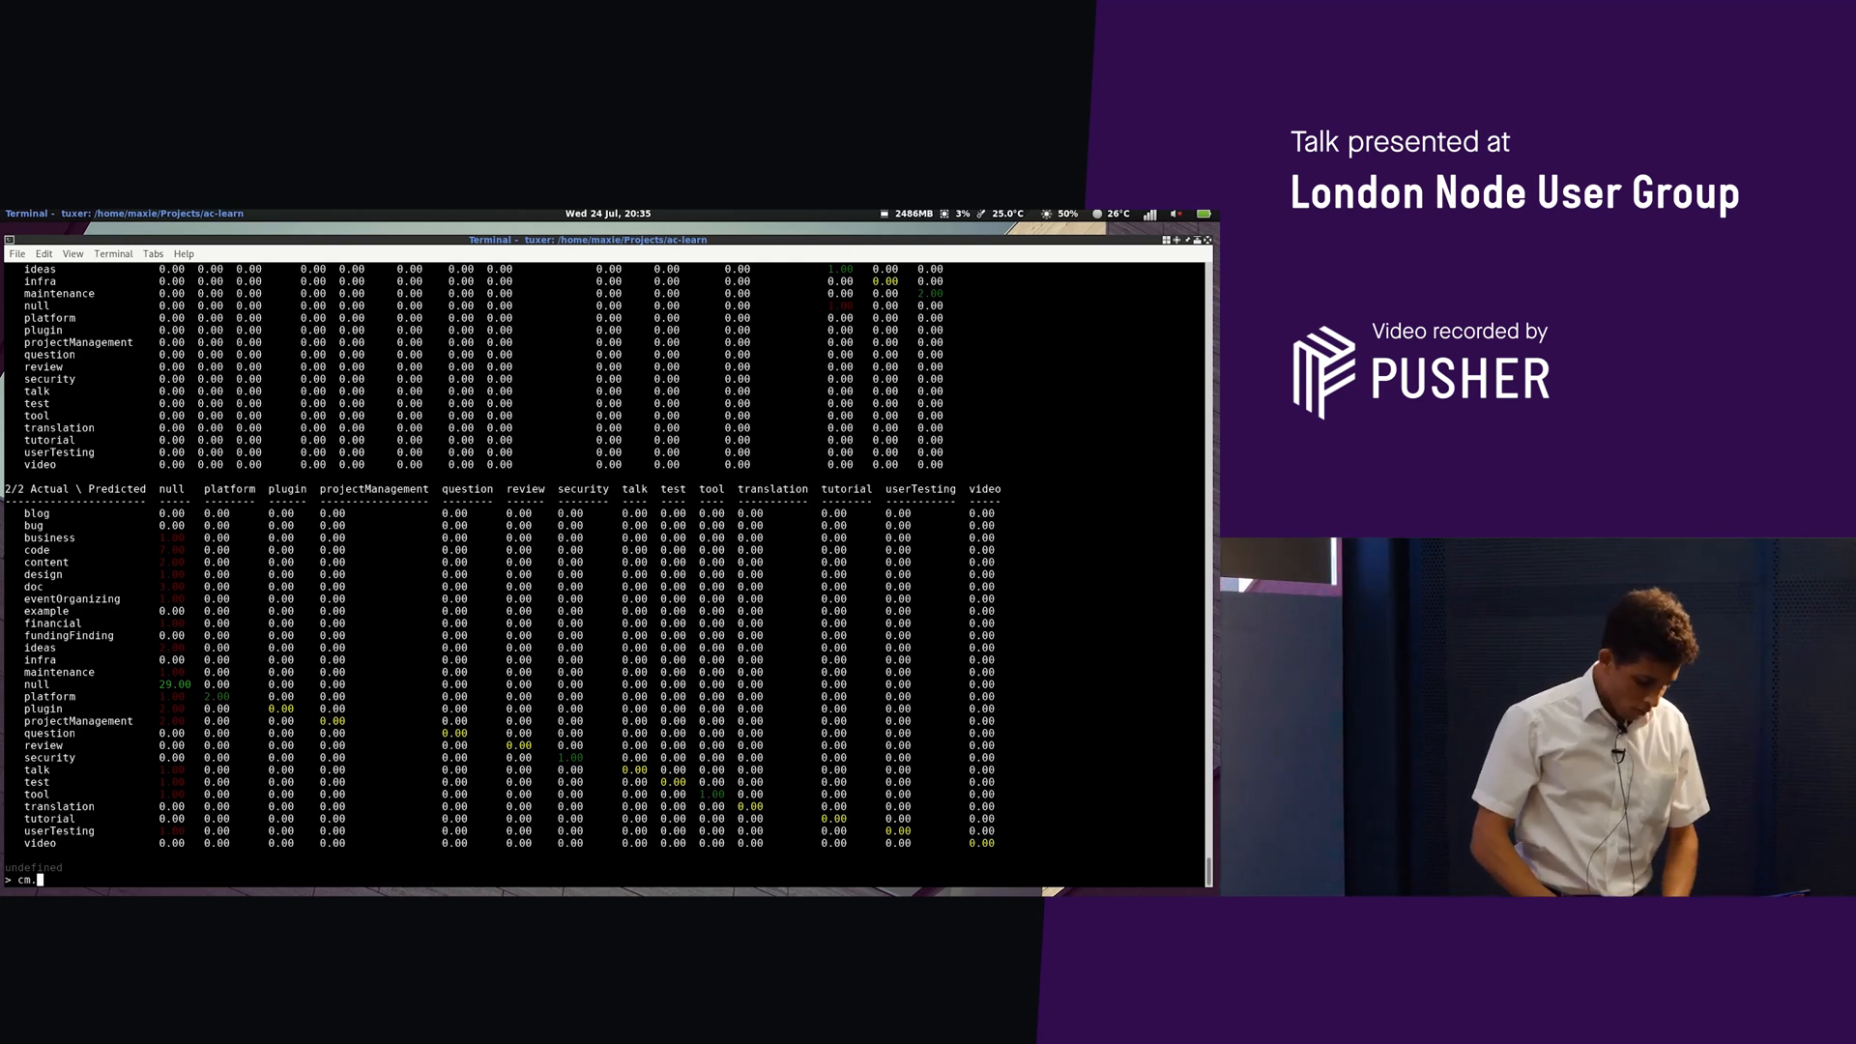
pyautogui.write('getMa')
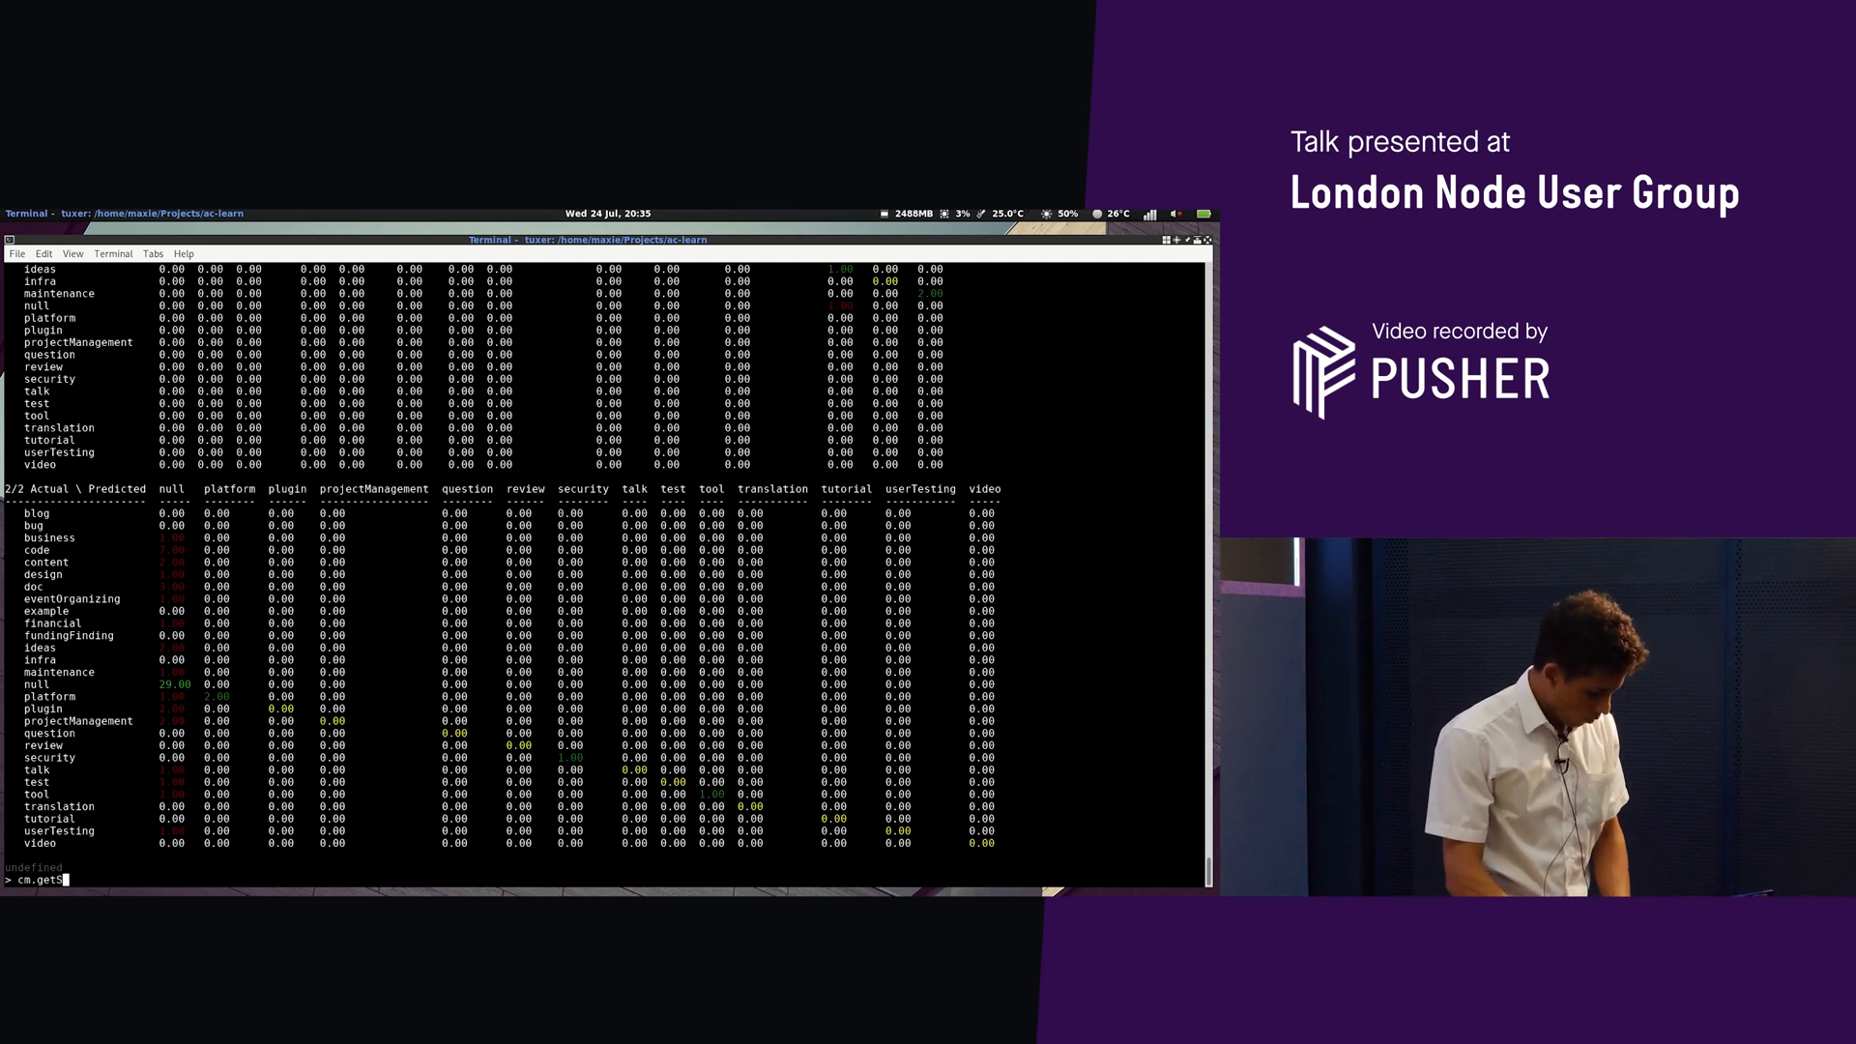
pyautogui.write("hortStats('wi")
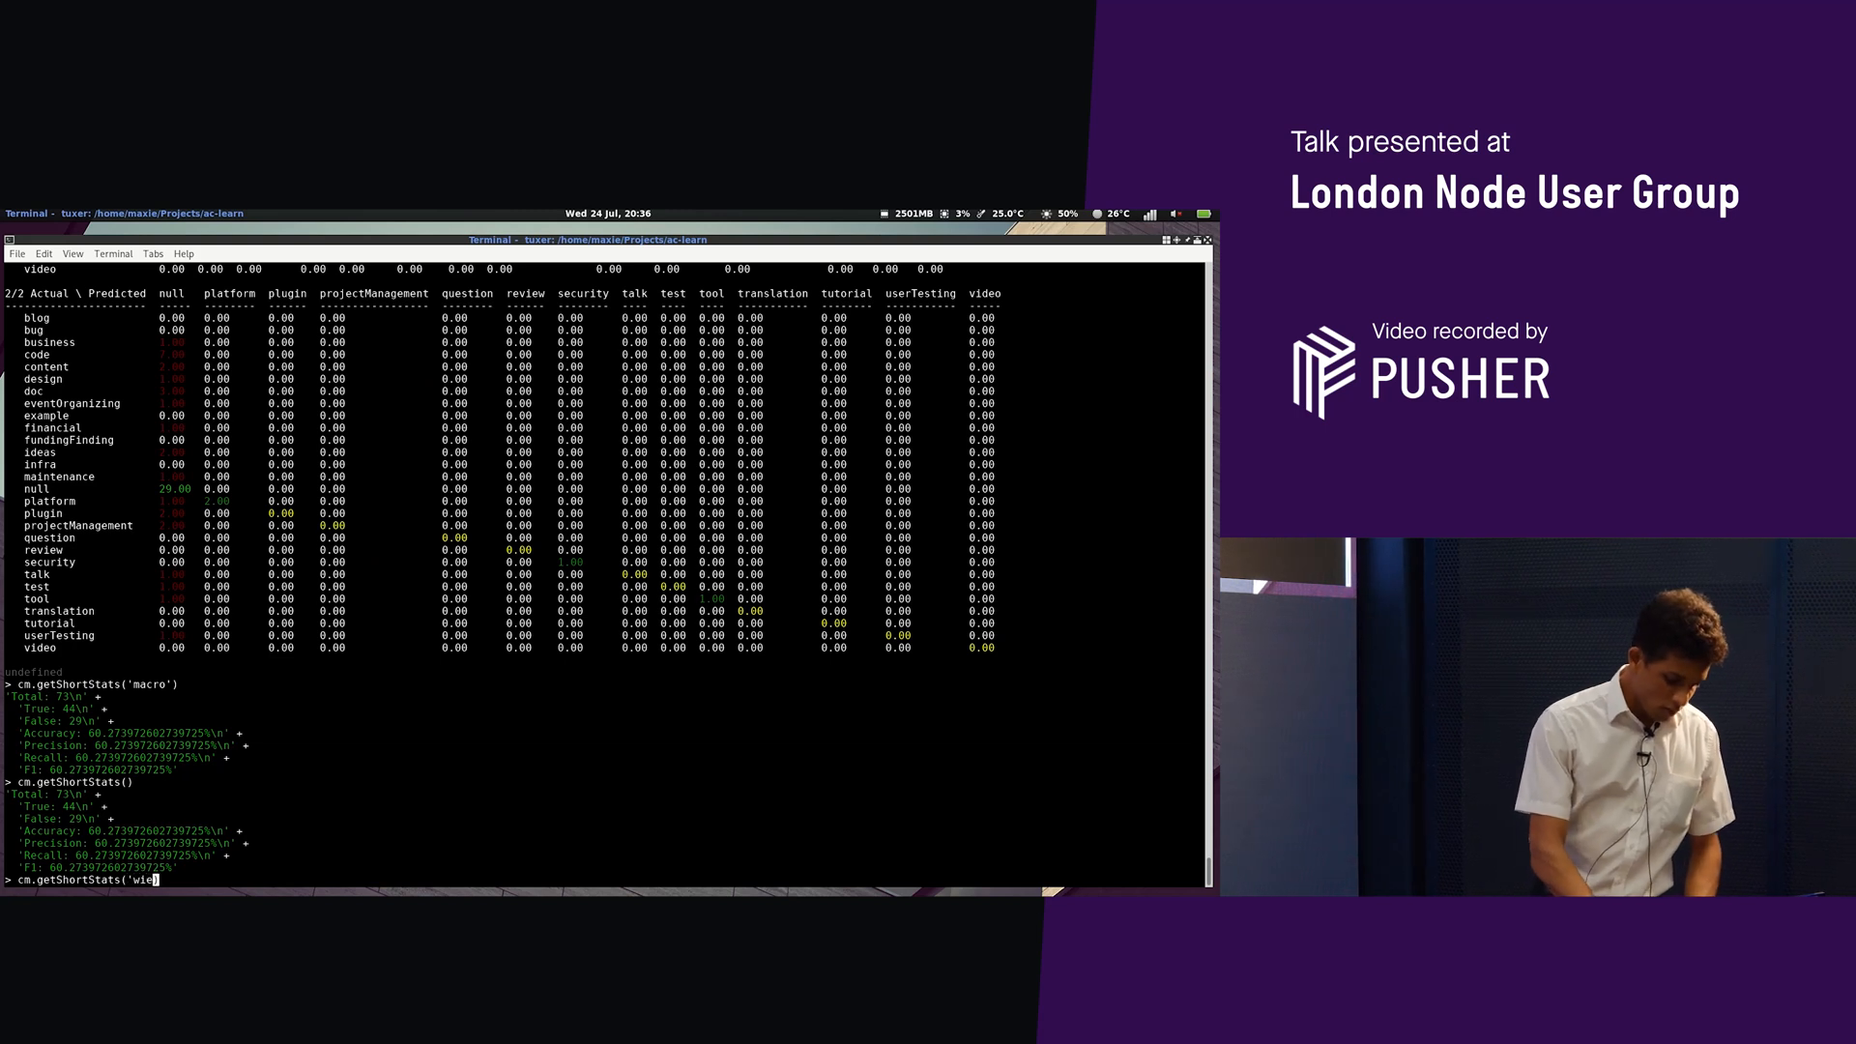
pyautogui.write('eg')
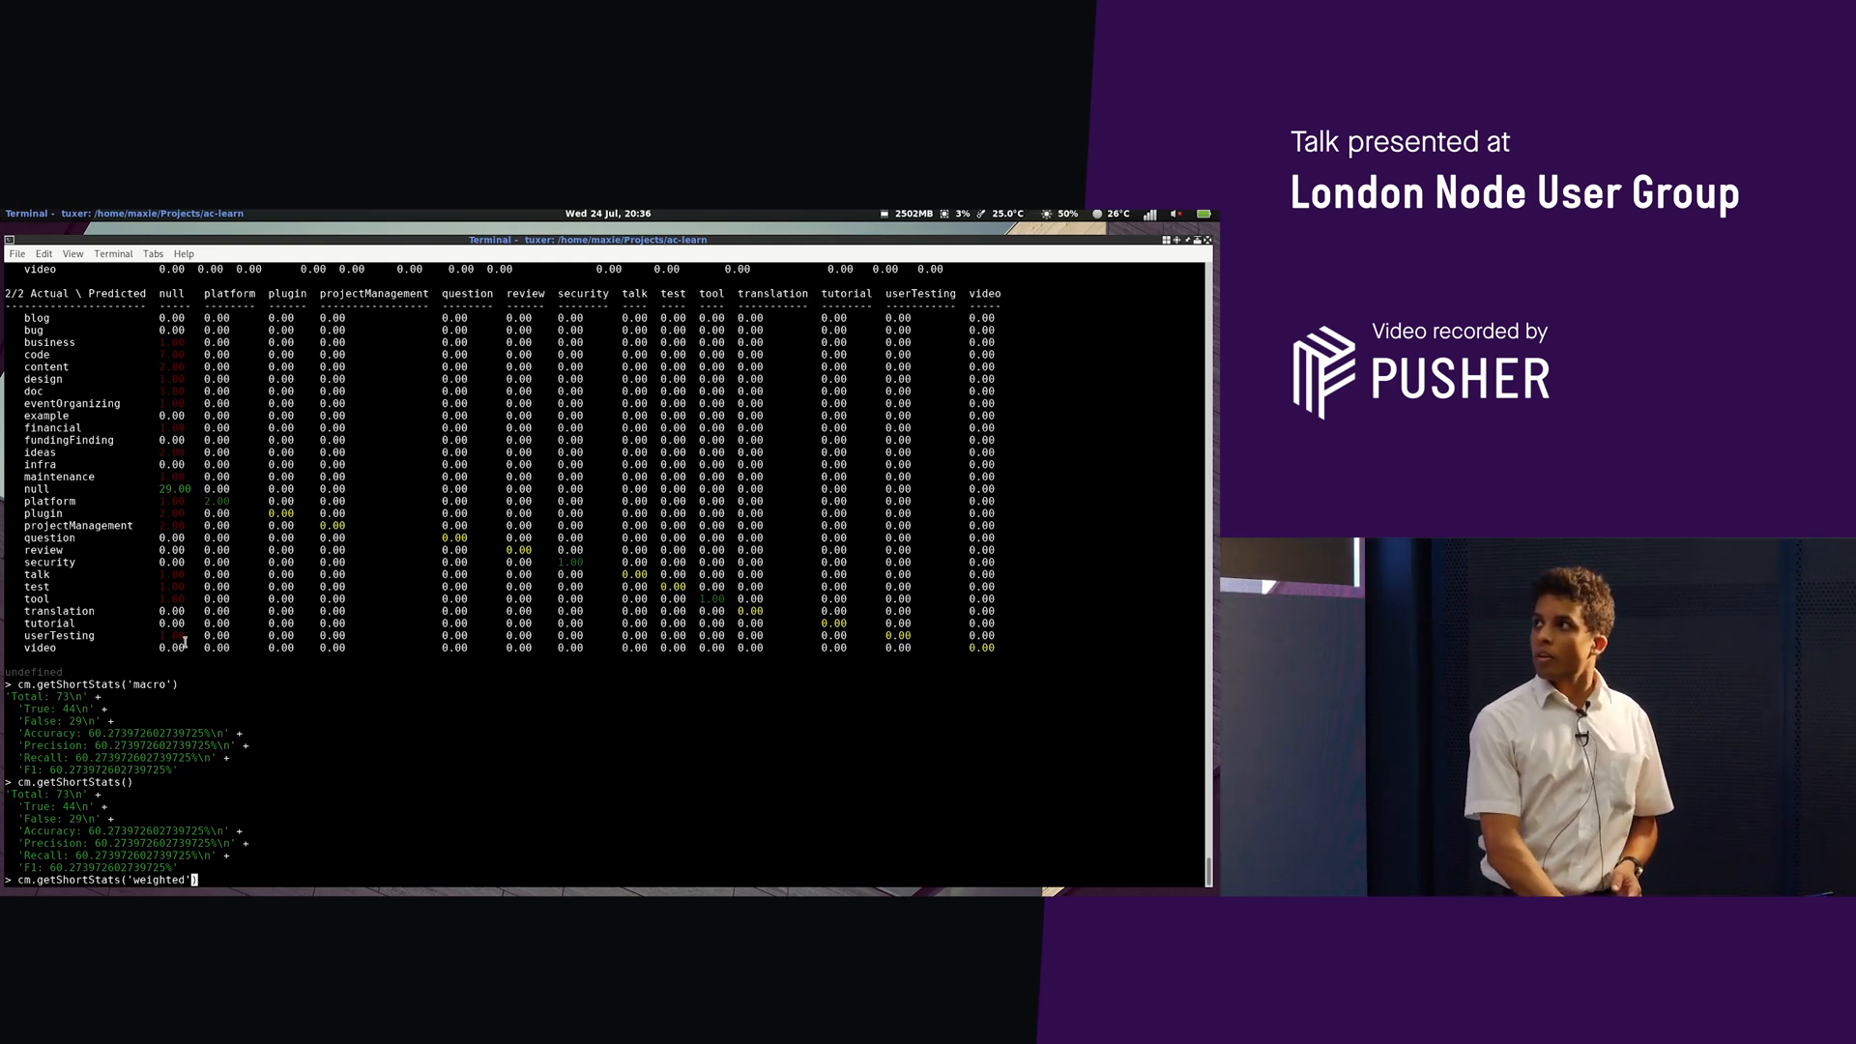
pyautogui.moveTo(115, 721)
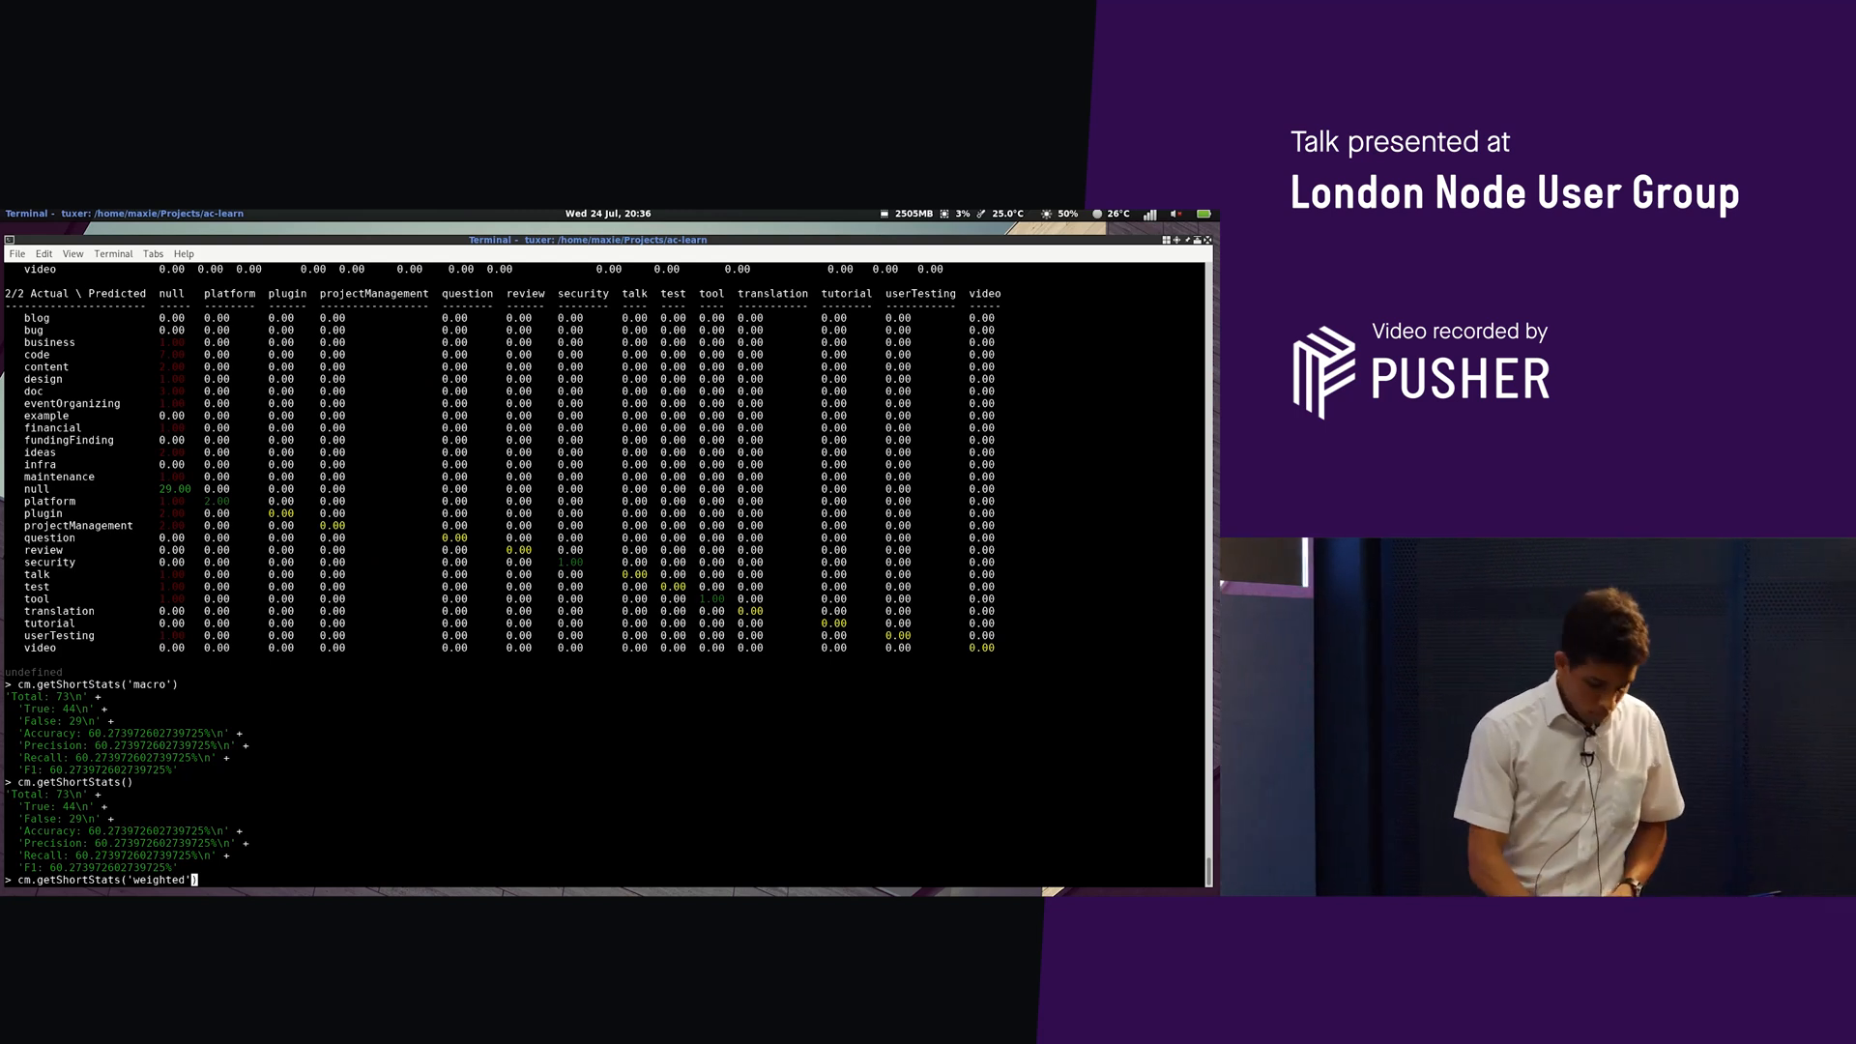
pyautogui.press('Return')
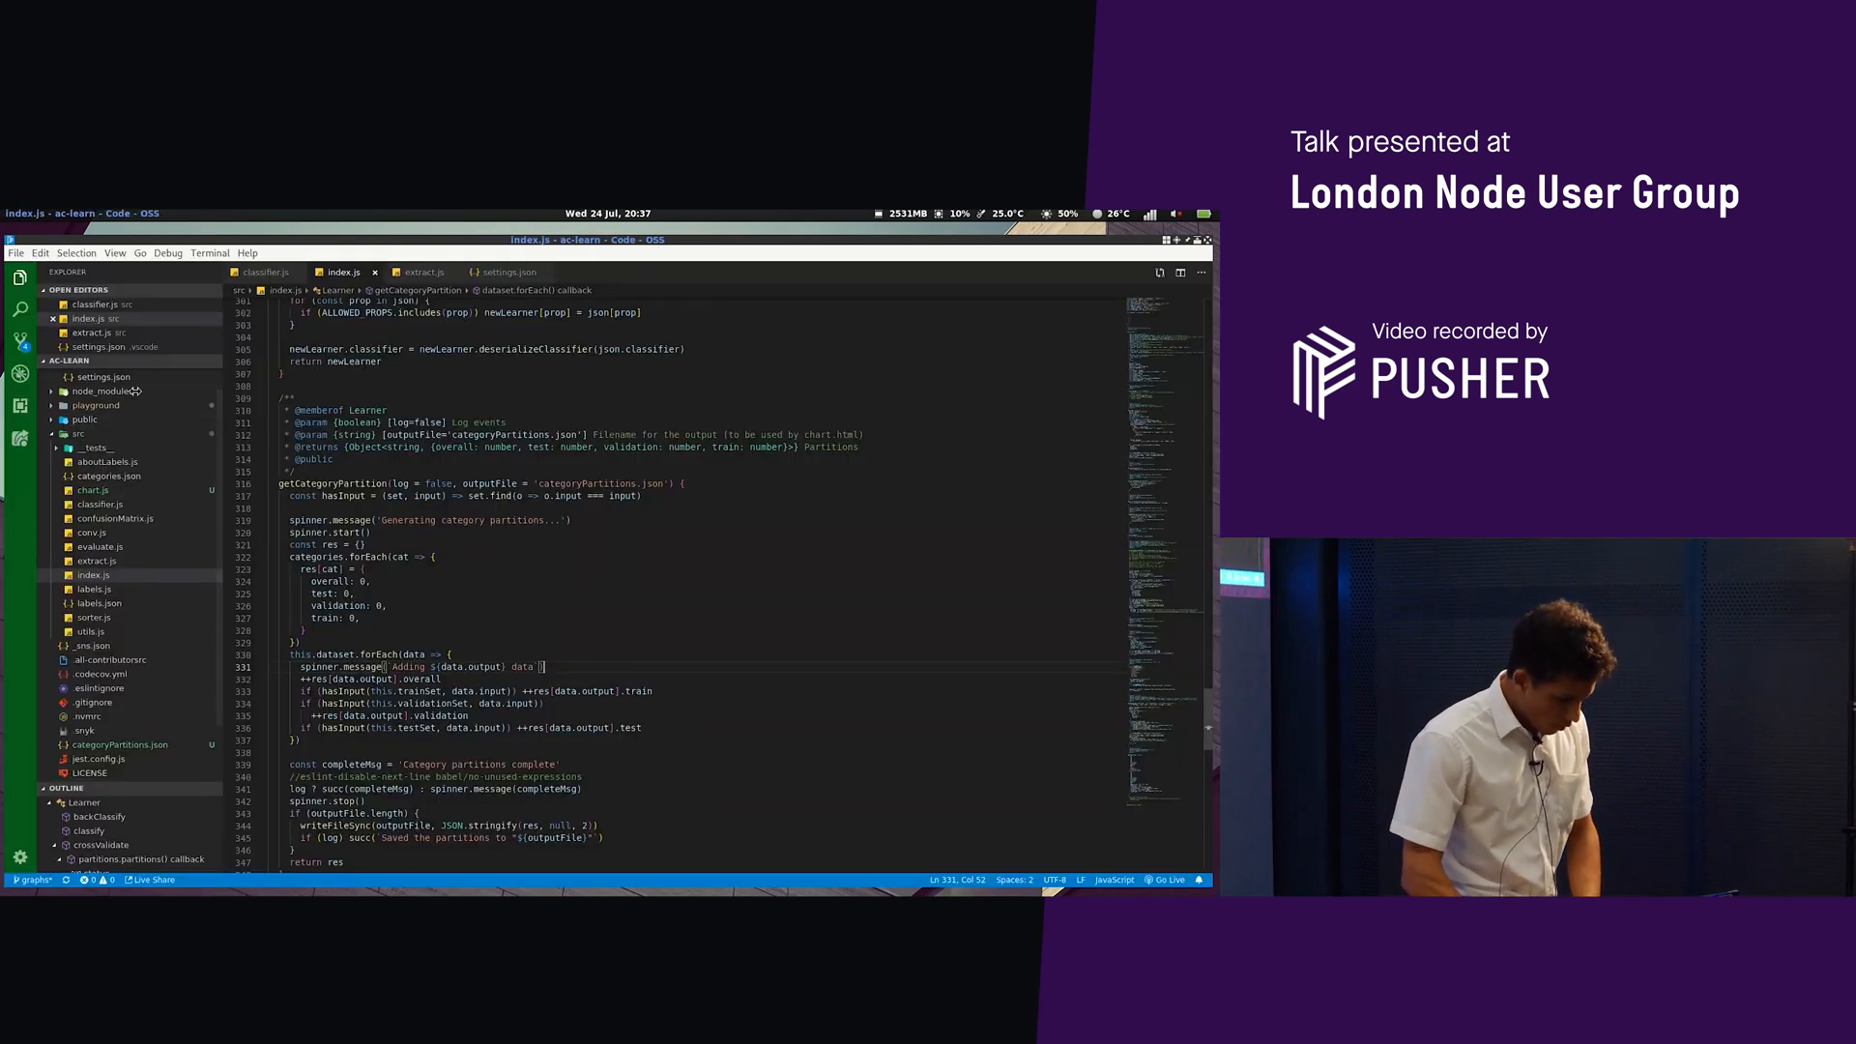
# Expand the public folder and load chart.html via the live server
pyautogui.click(85, 420)
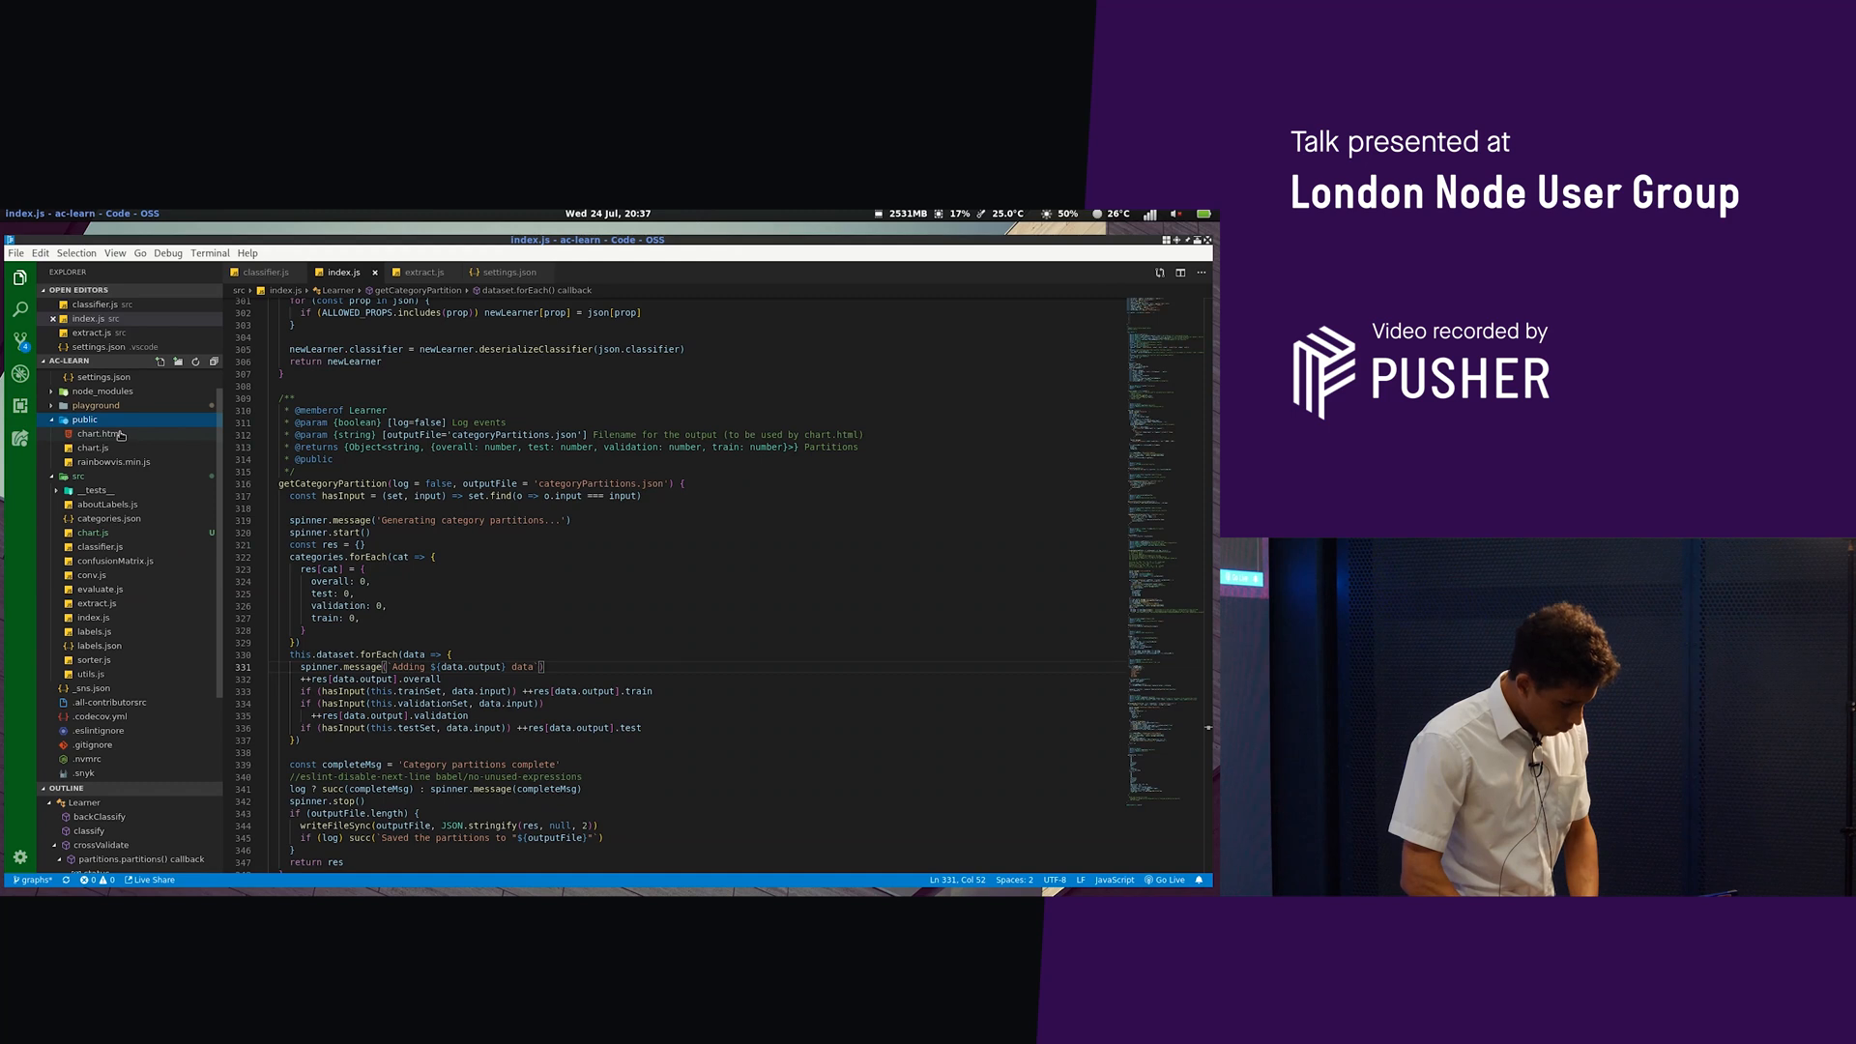
pyautogui.click(101, 433)
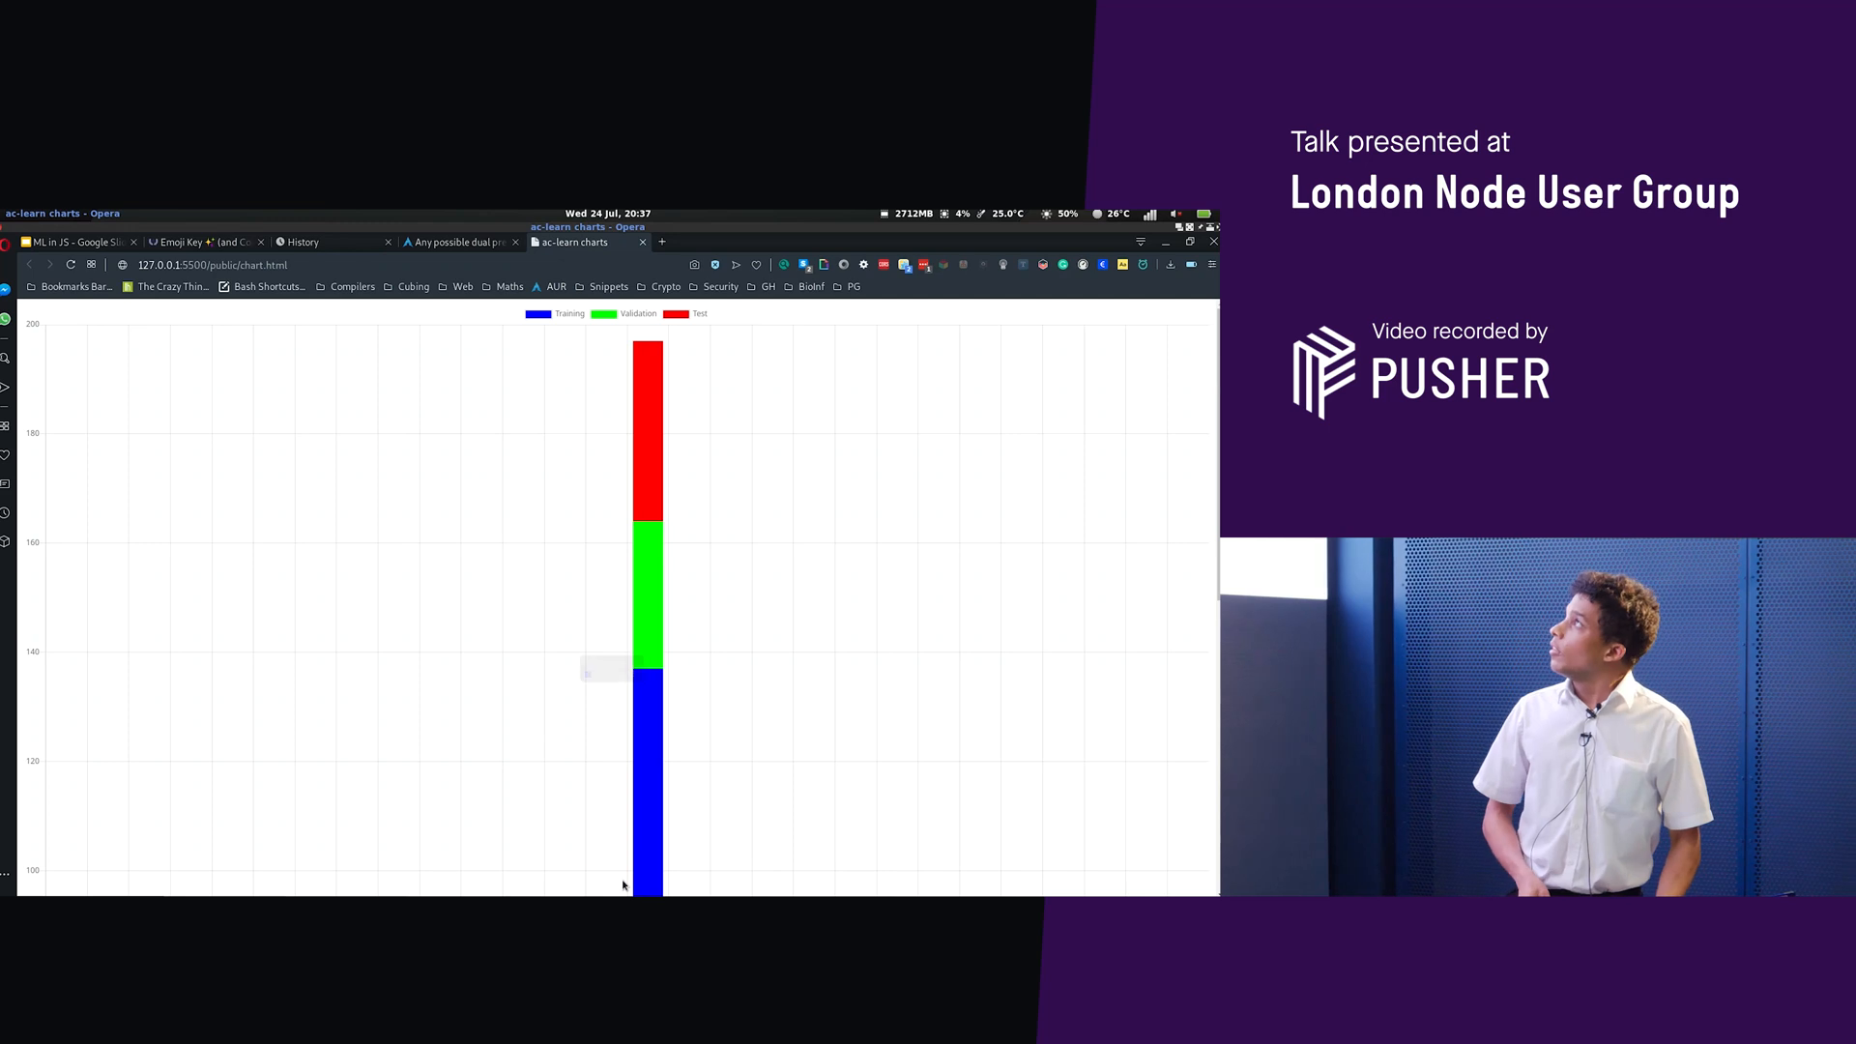
pyautogui.moveTo(393, 385)
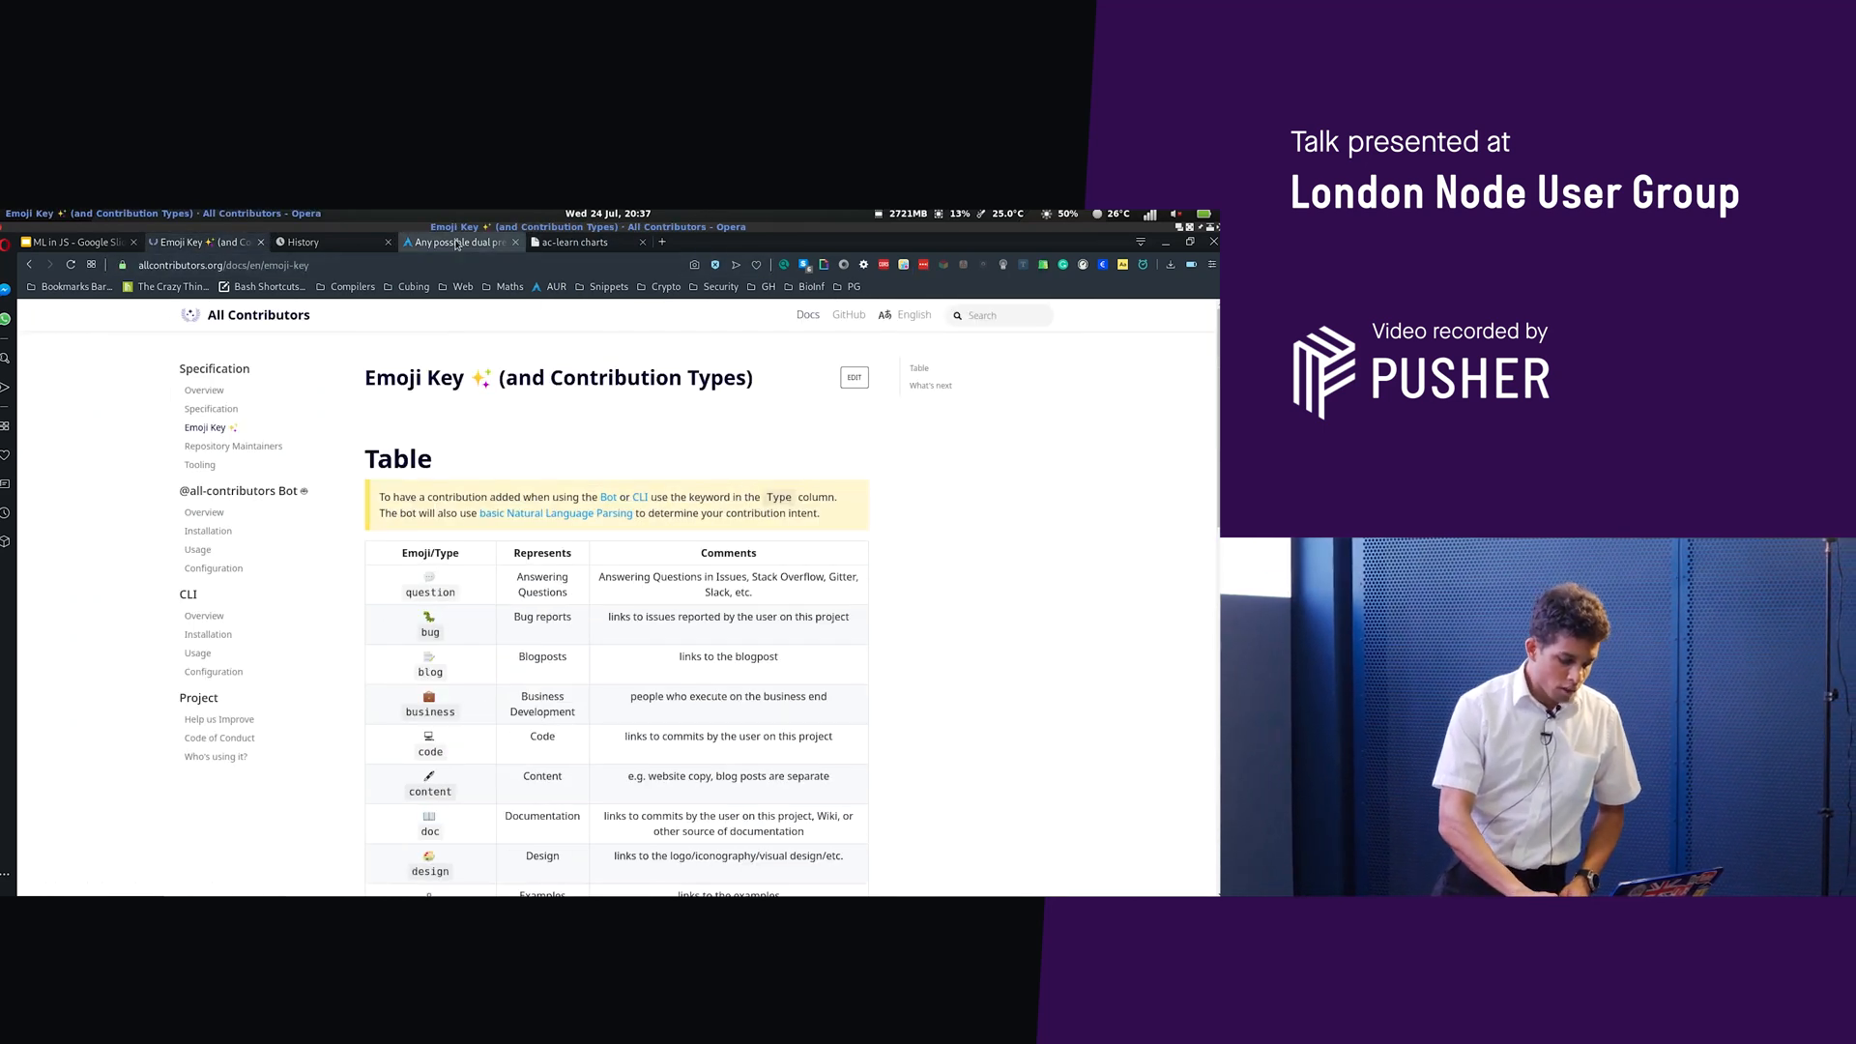
# Return to the ac-learn charts tab to view the stacked training/validation/test bars
pyautogui.click(578, 241)
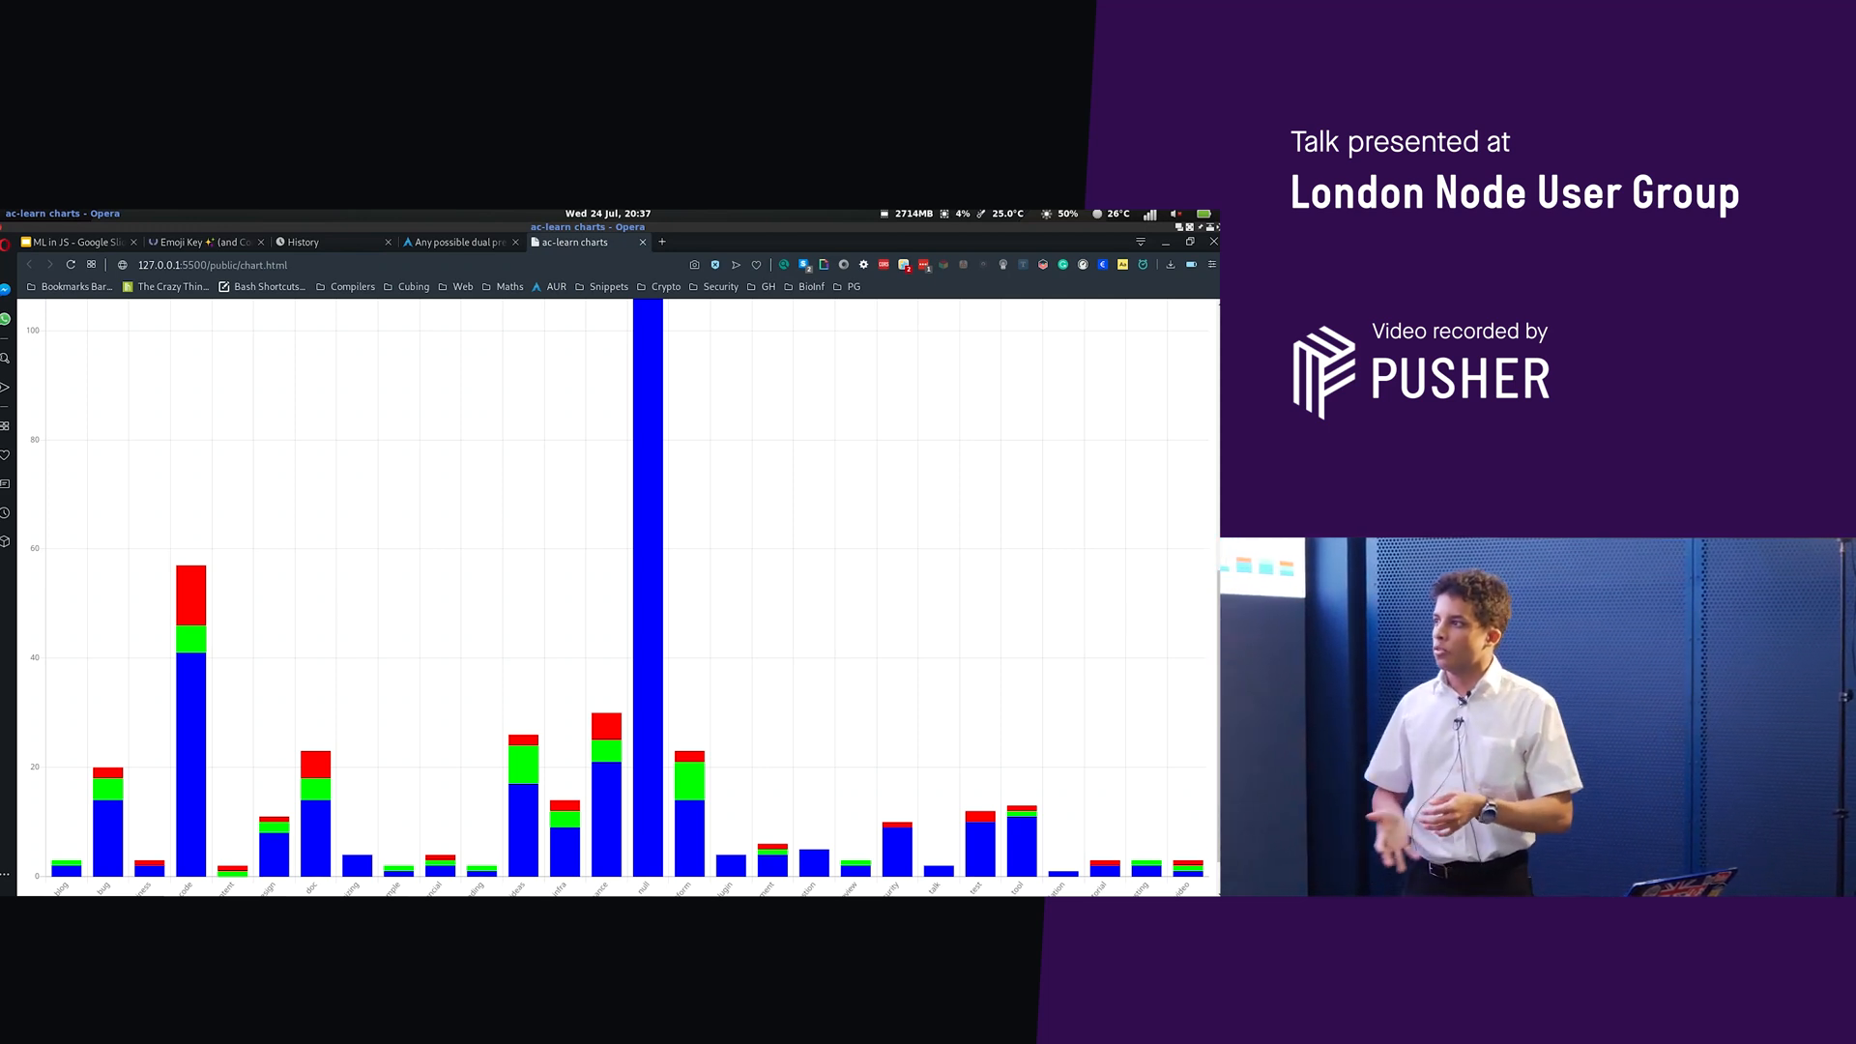
pyautogui.moveTo(375, 211)
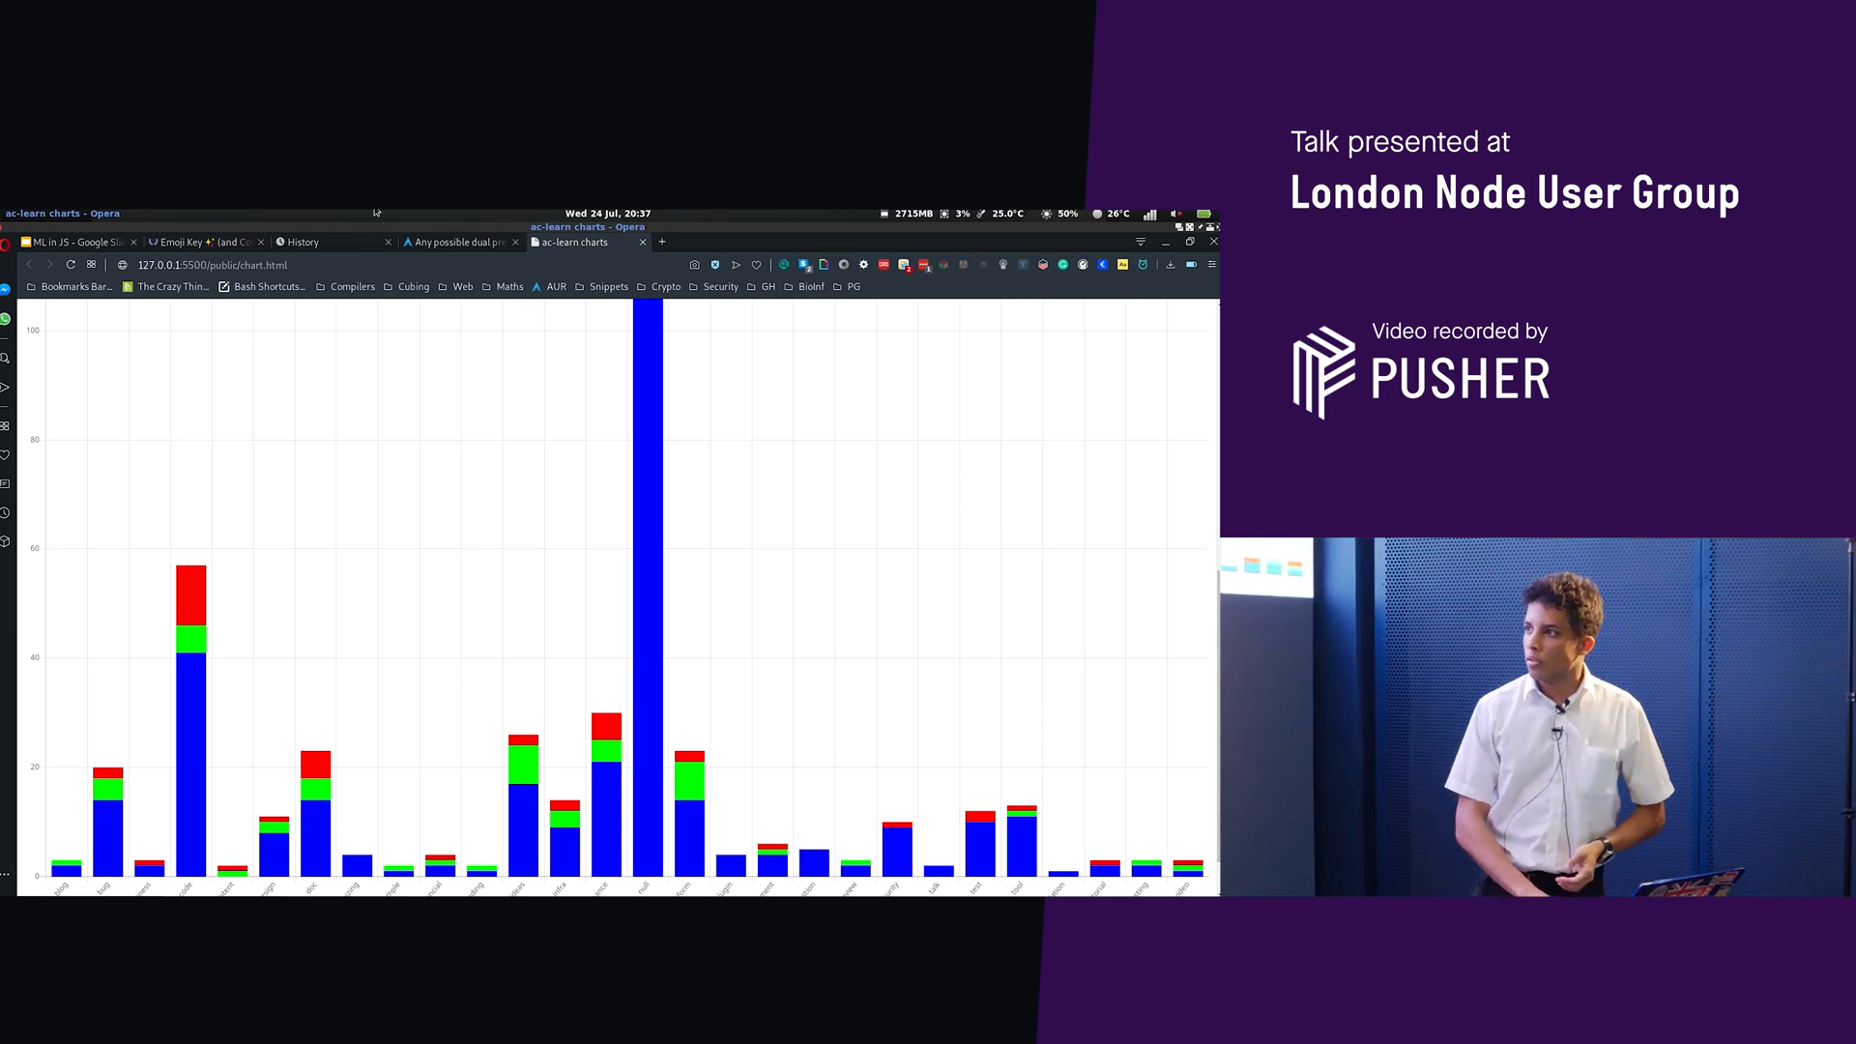